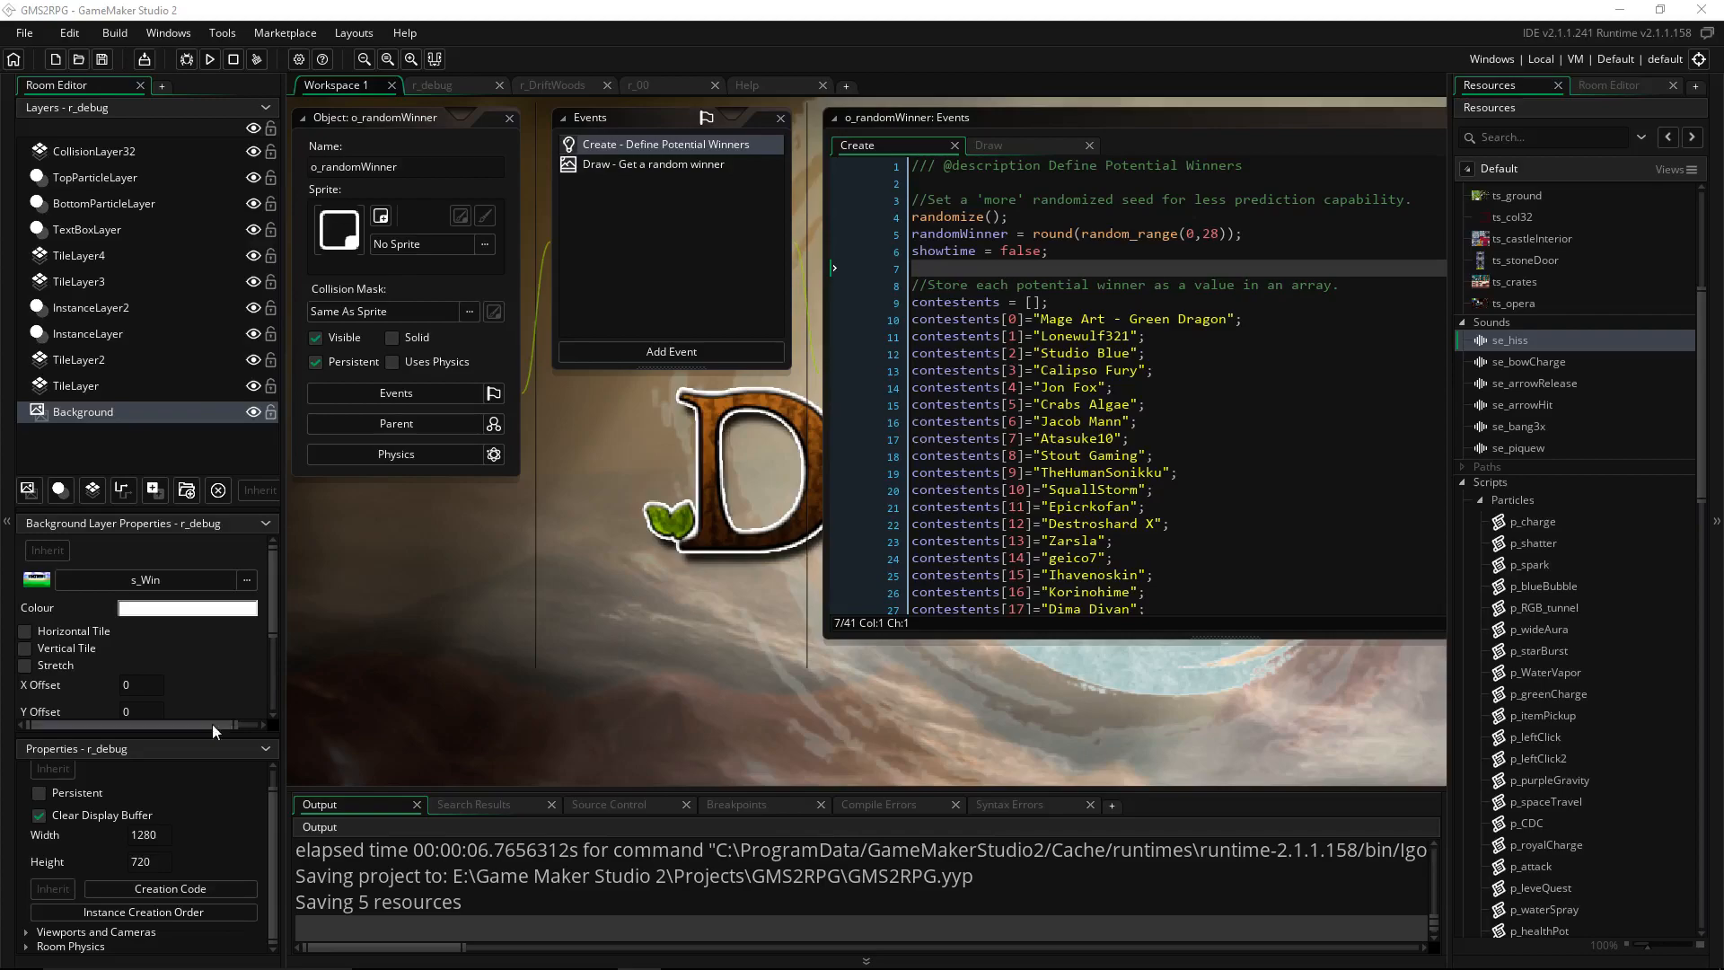
Scroll through the o_randomWinner code to review it before testing
scroll(down, 3)
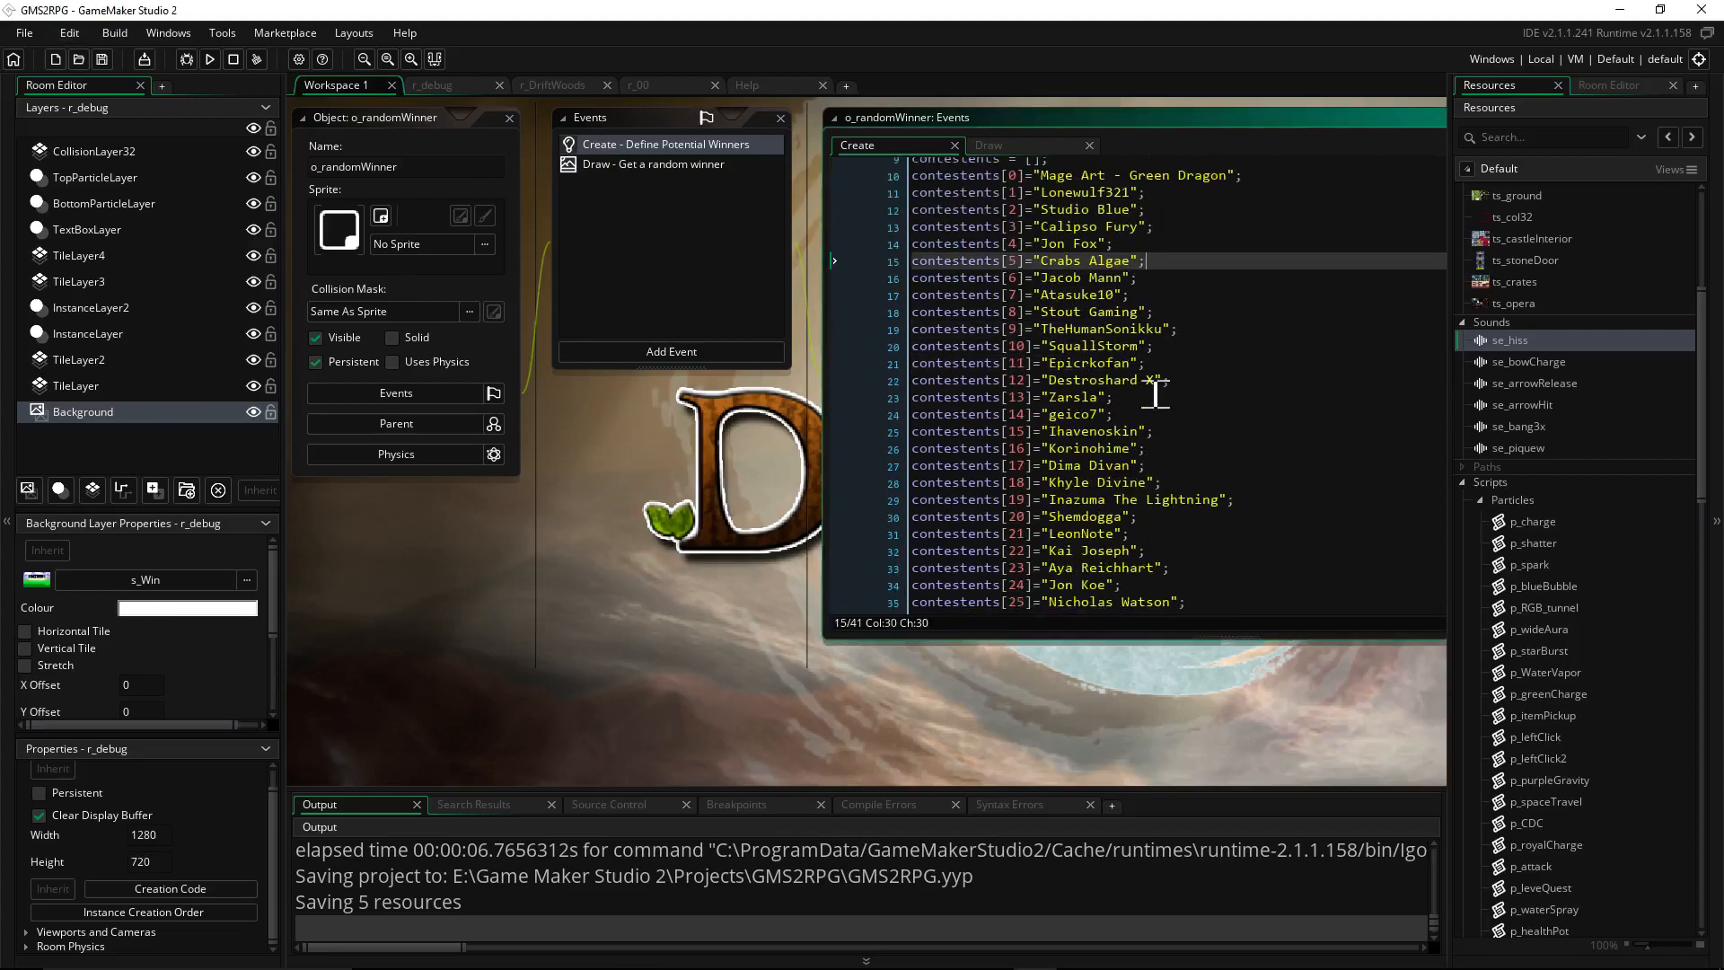
scroll(down, 3)
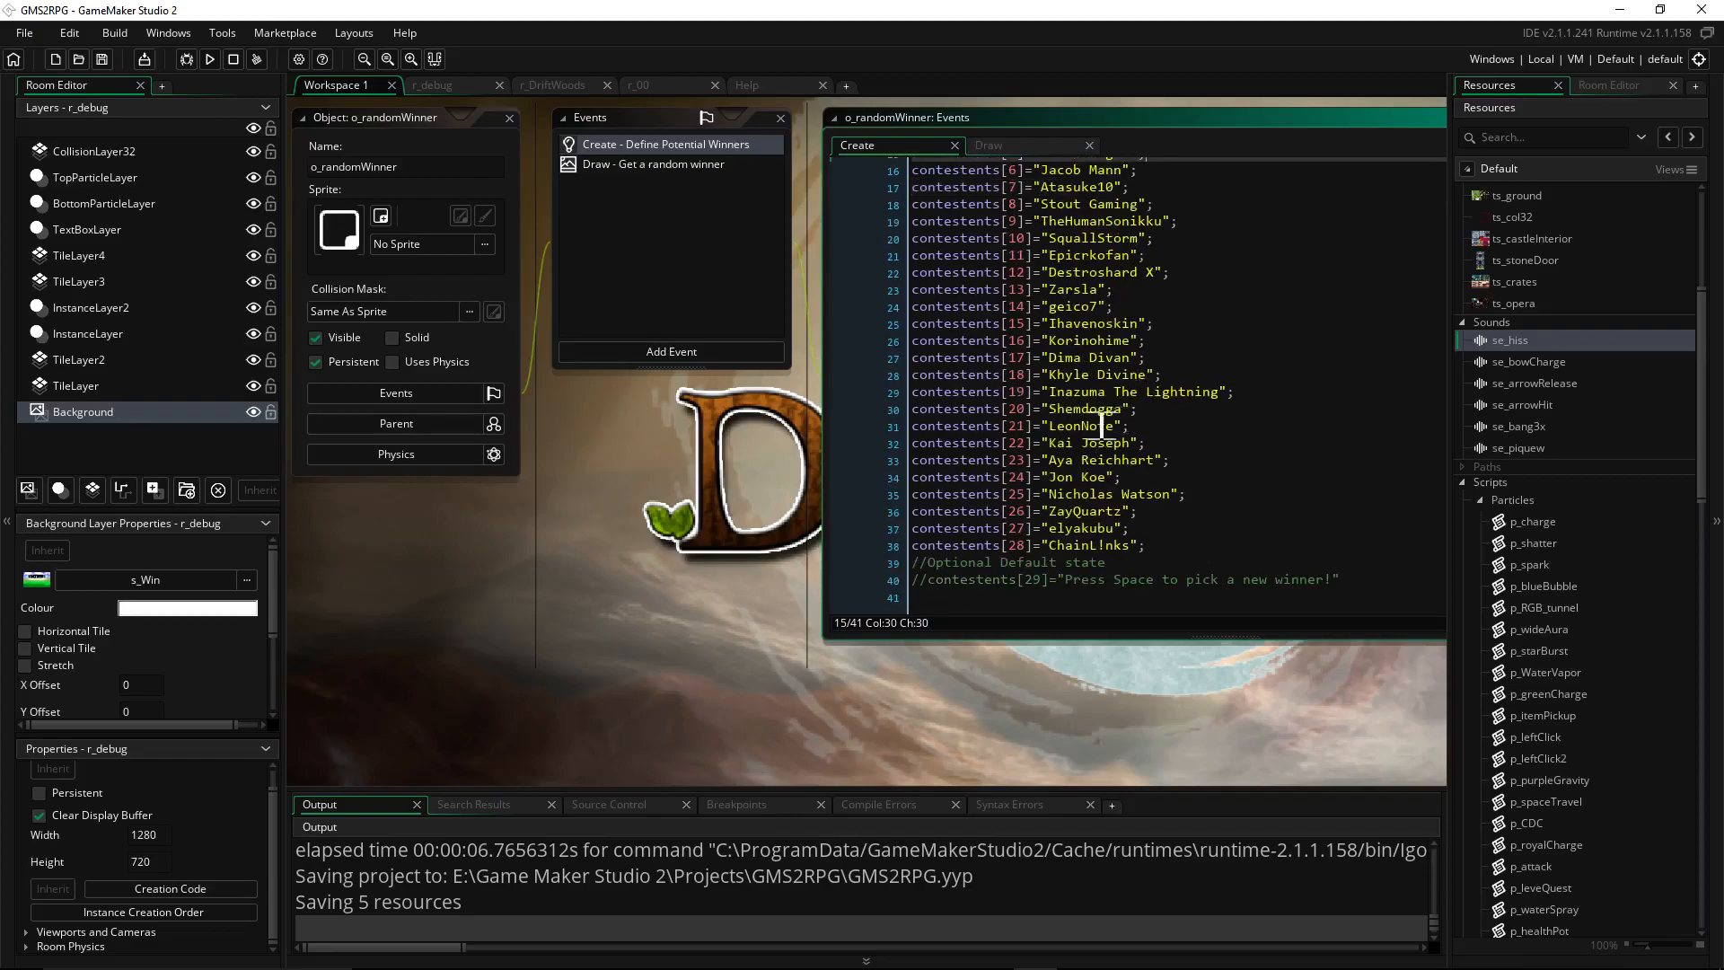
click(1100, 442)
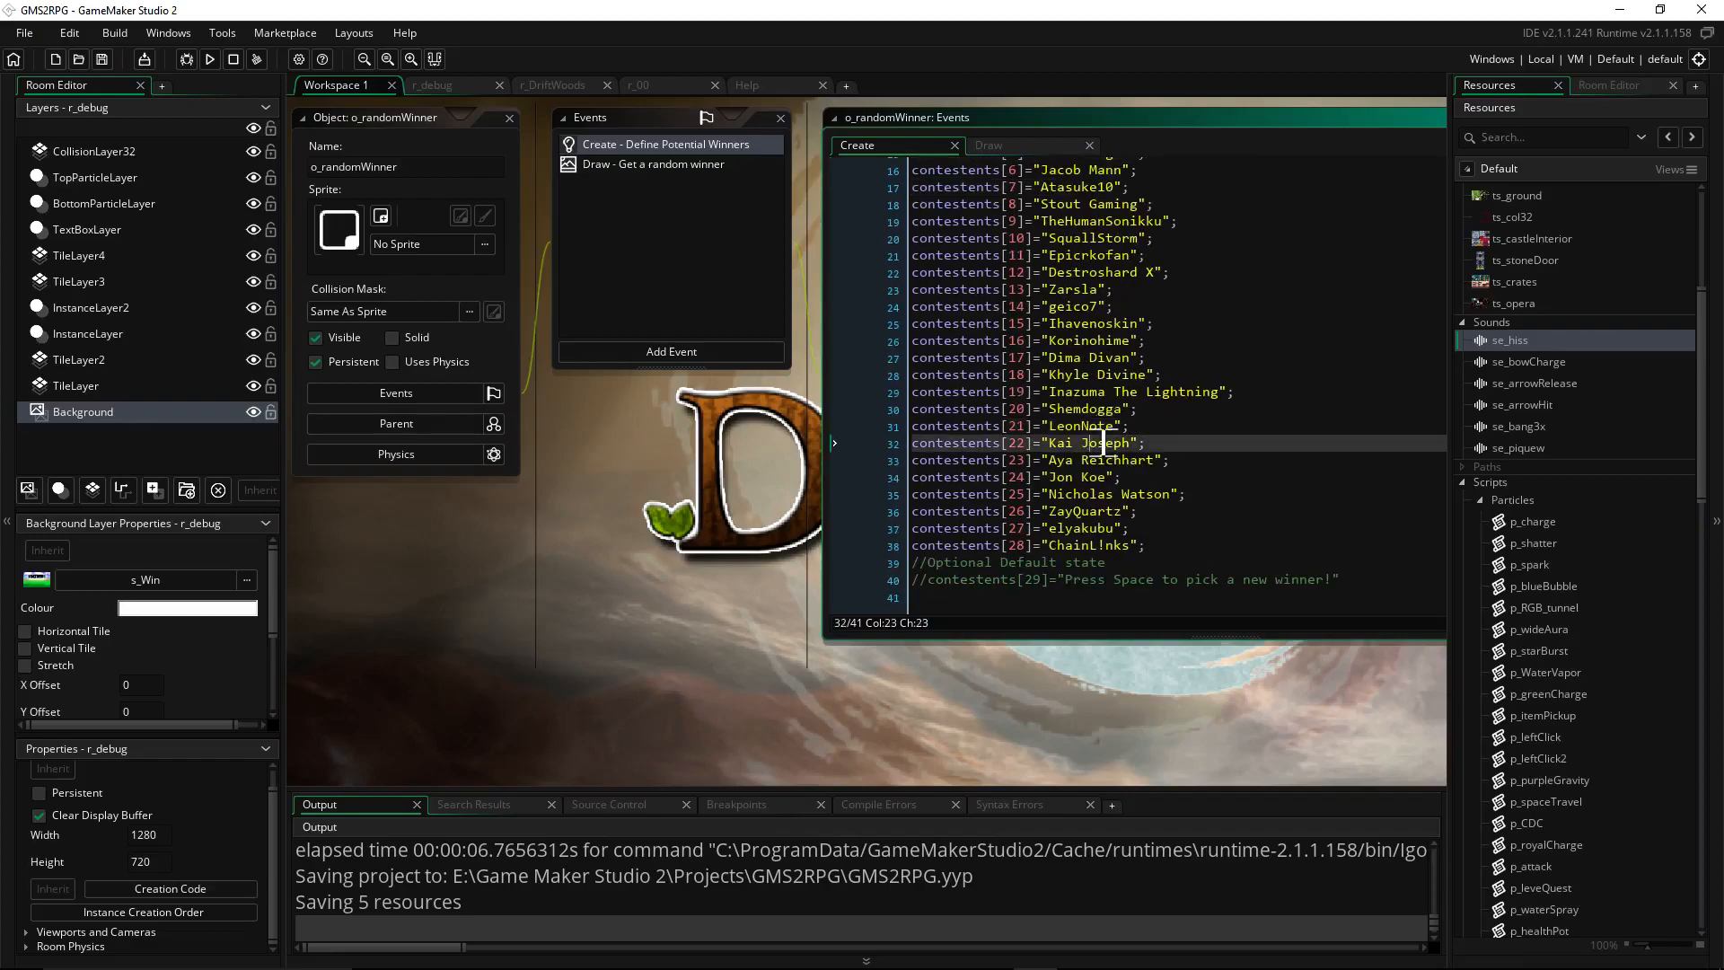
scroll(up, 3)
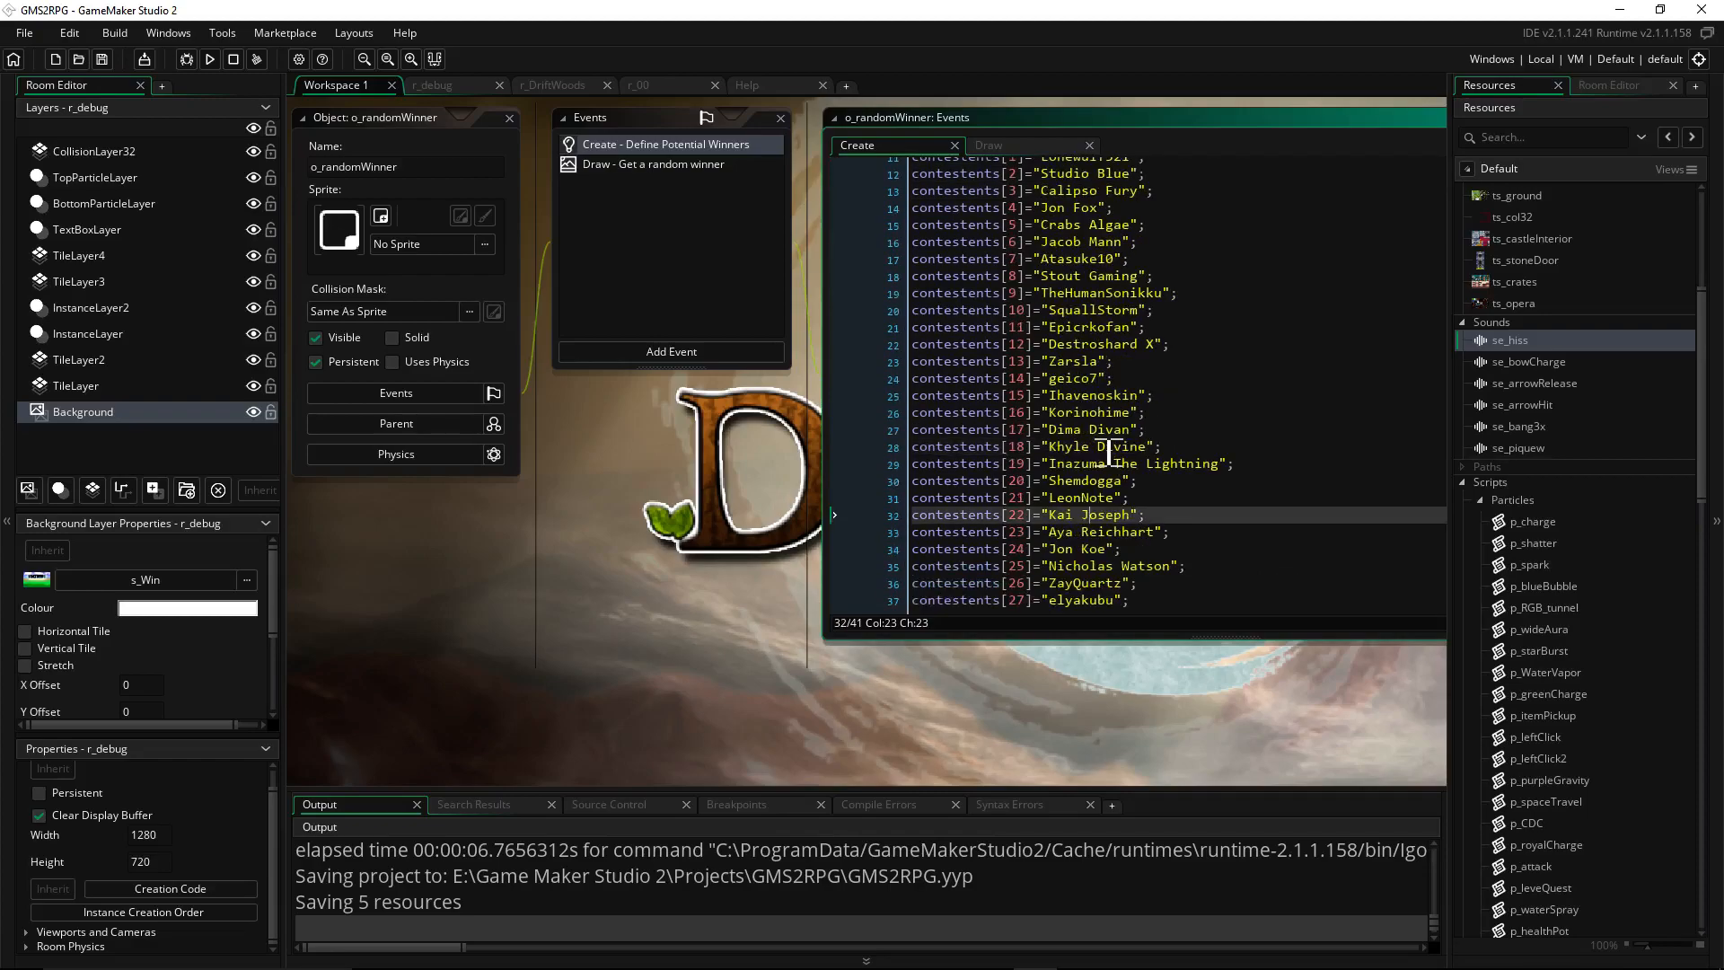
scroll(up, 3)
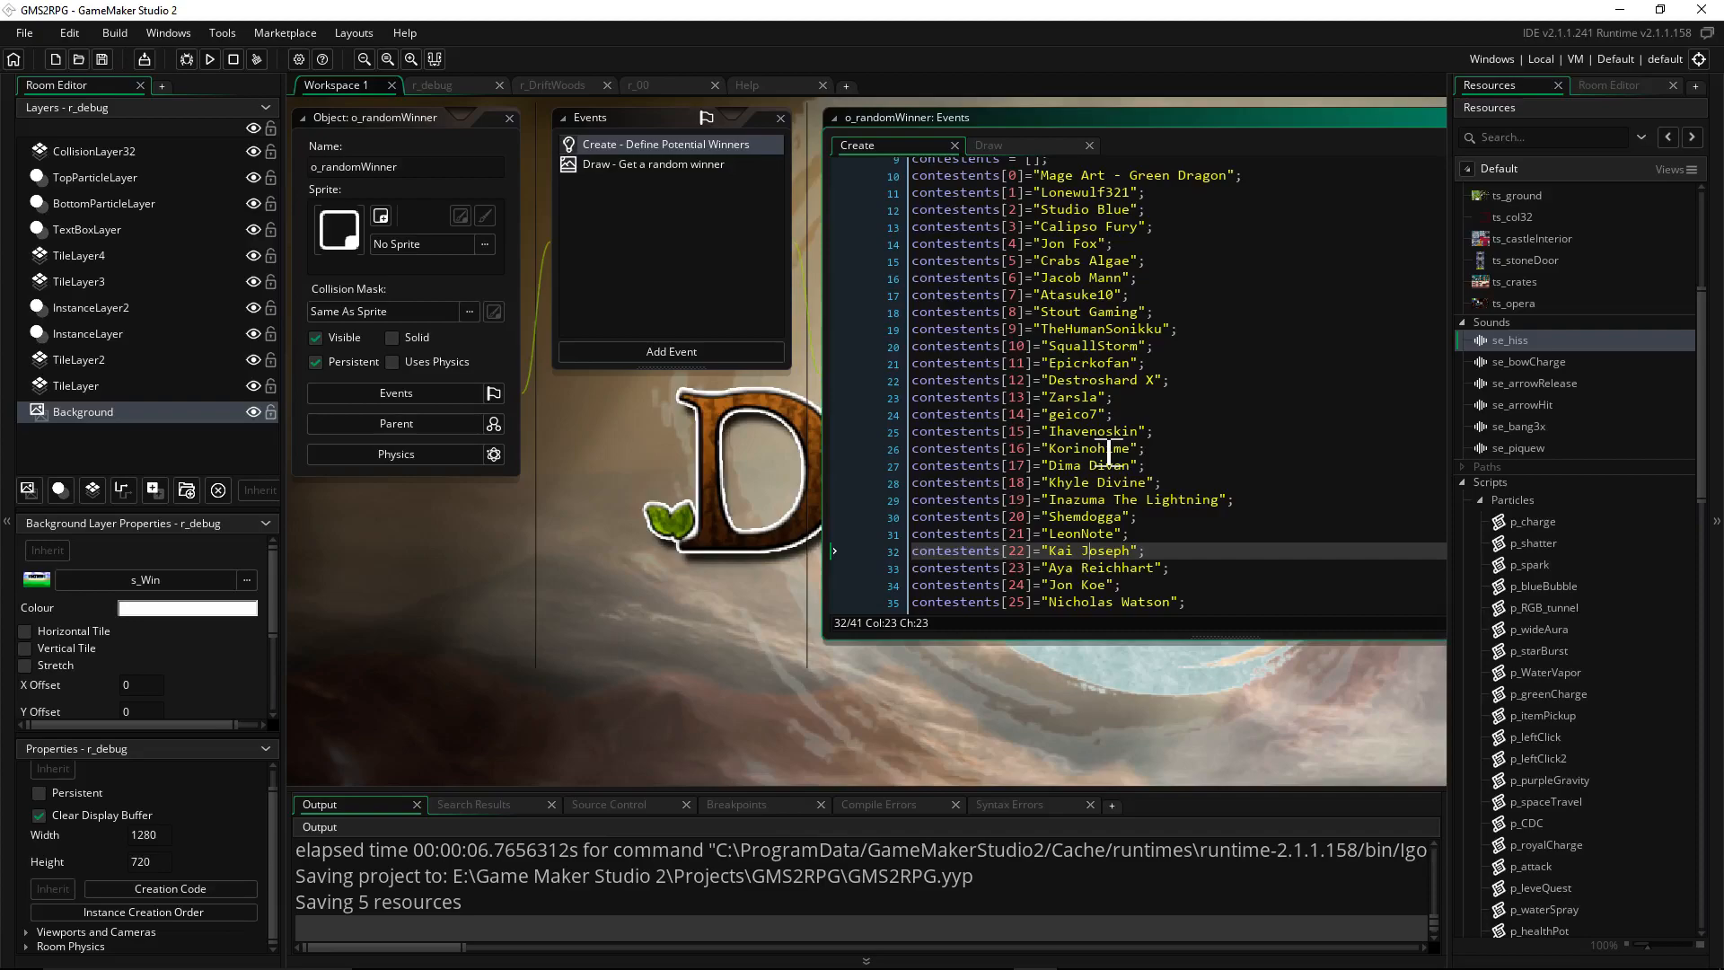
mouse_move(624, 424)
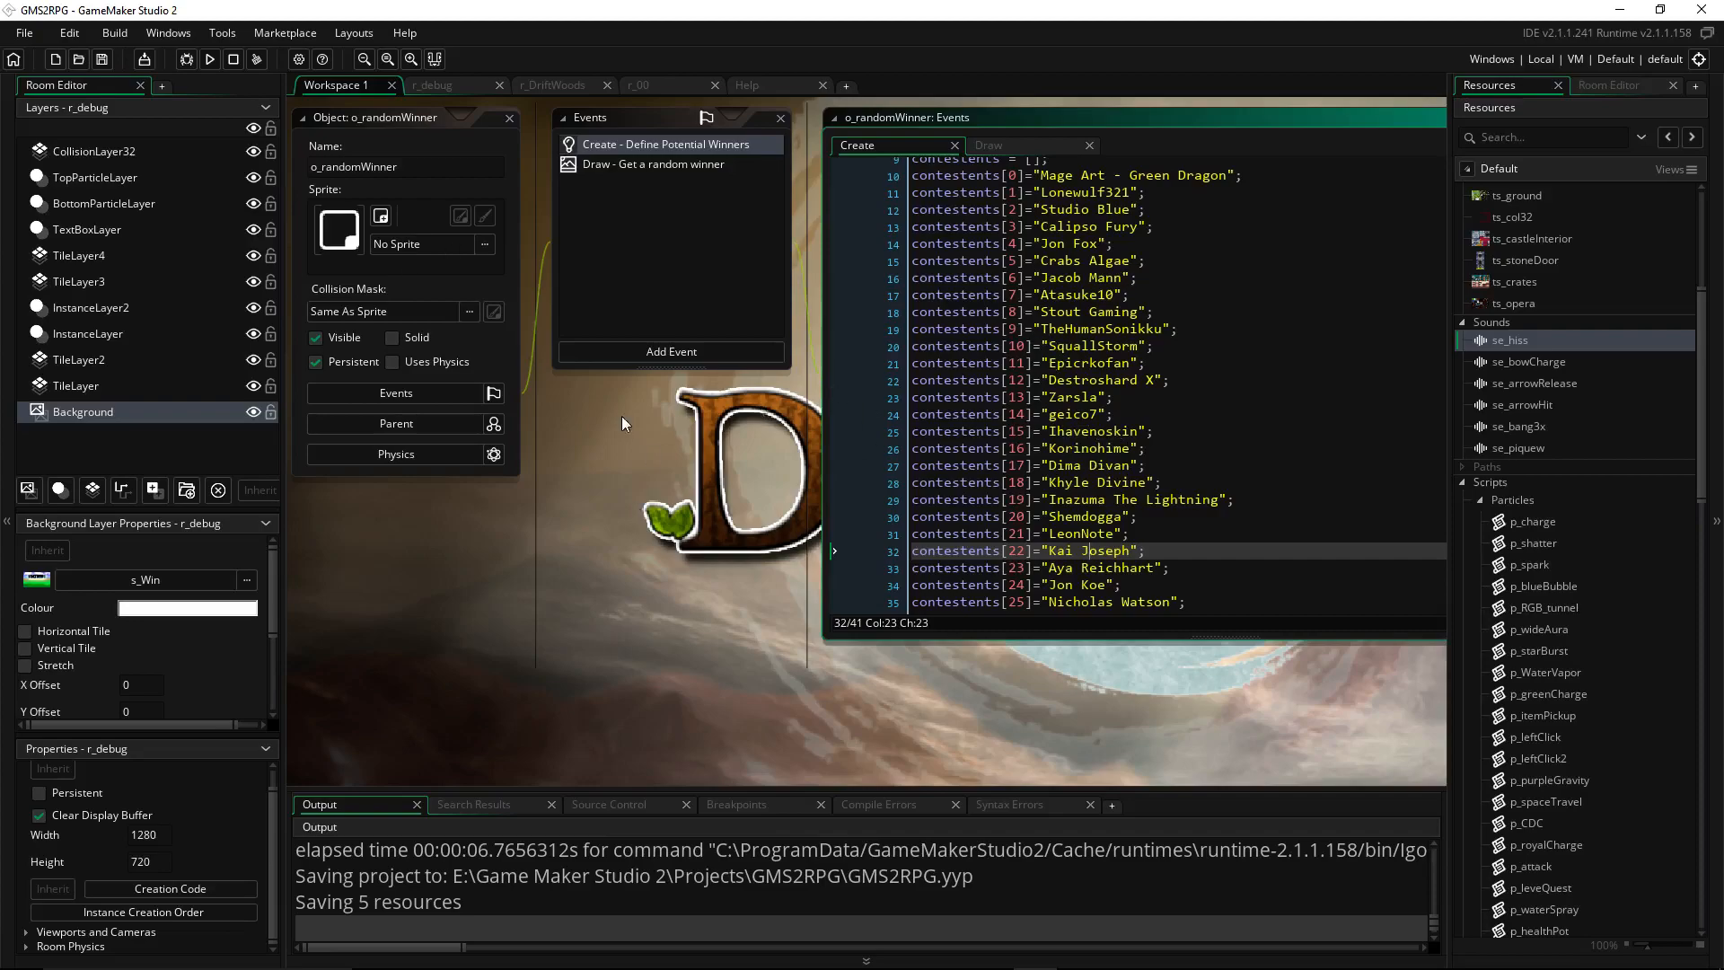
mouse_move(659, 409)
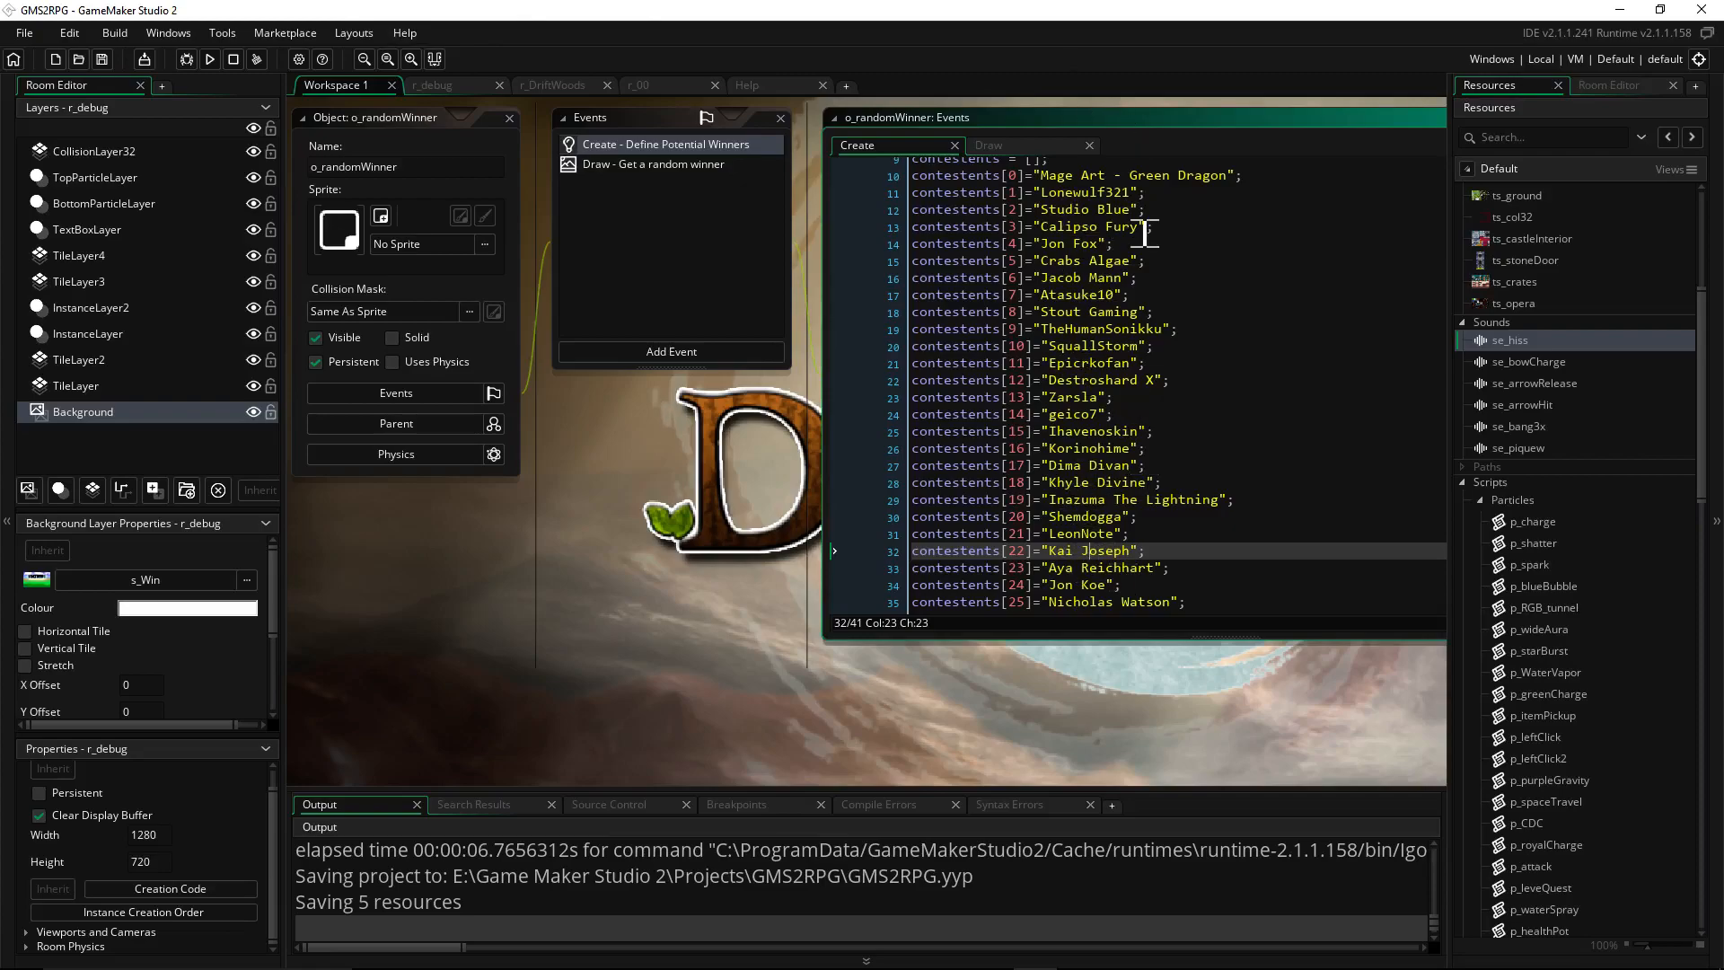
scroll(down, 3)
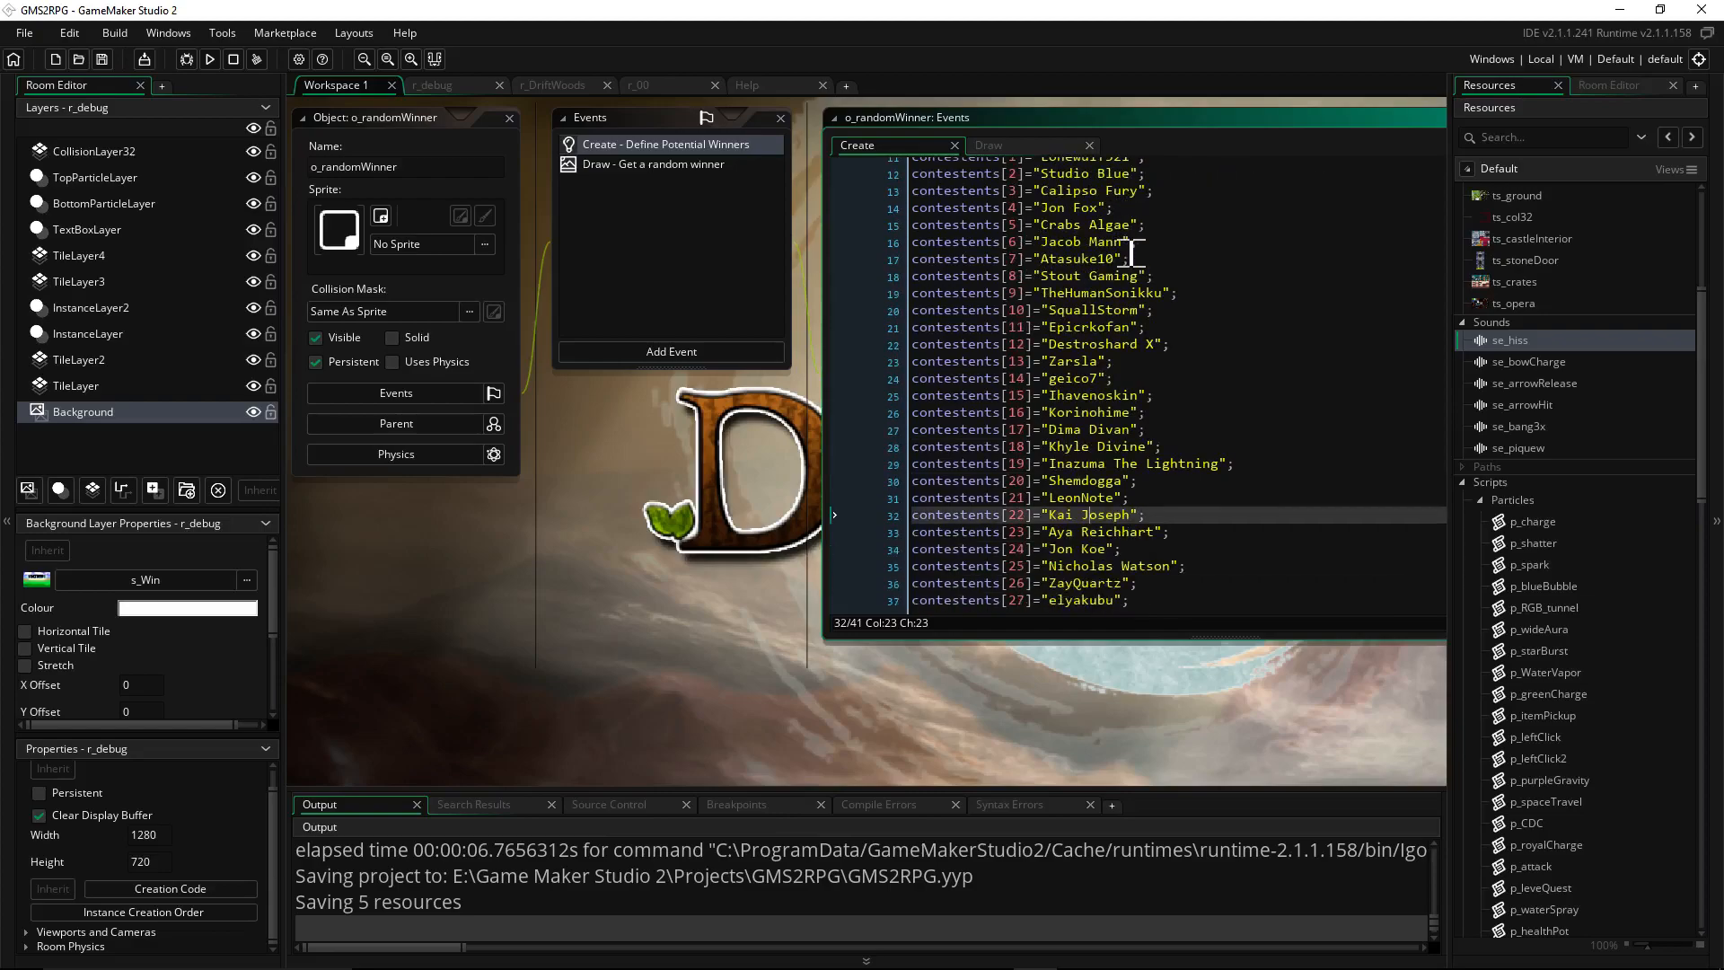
scroll(up, 3)
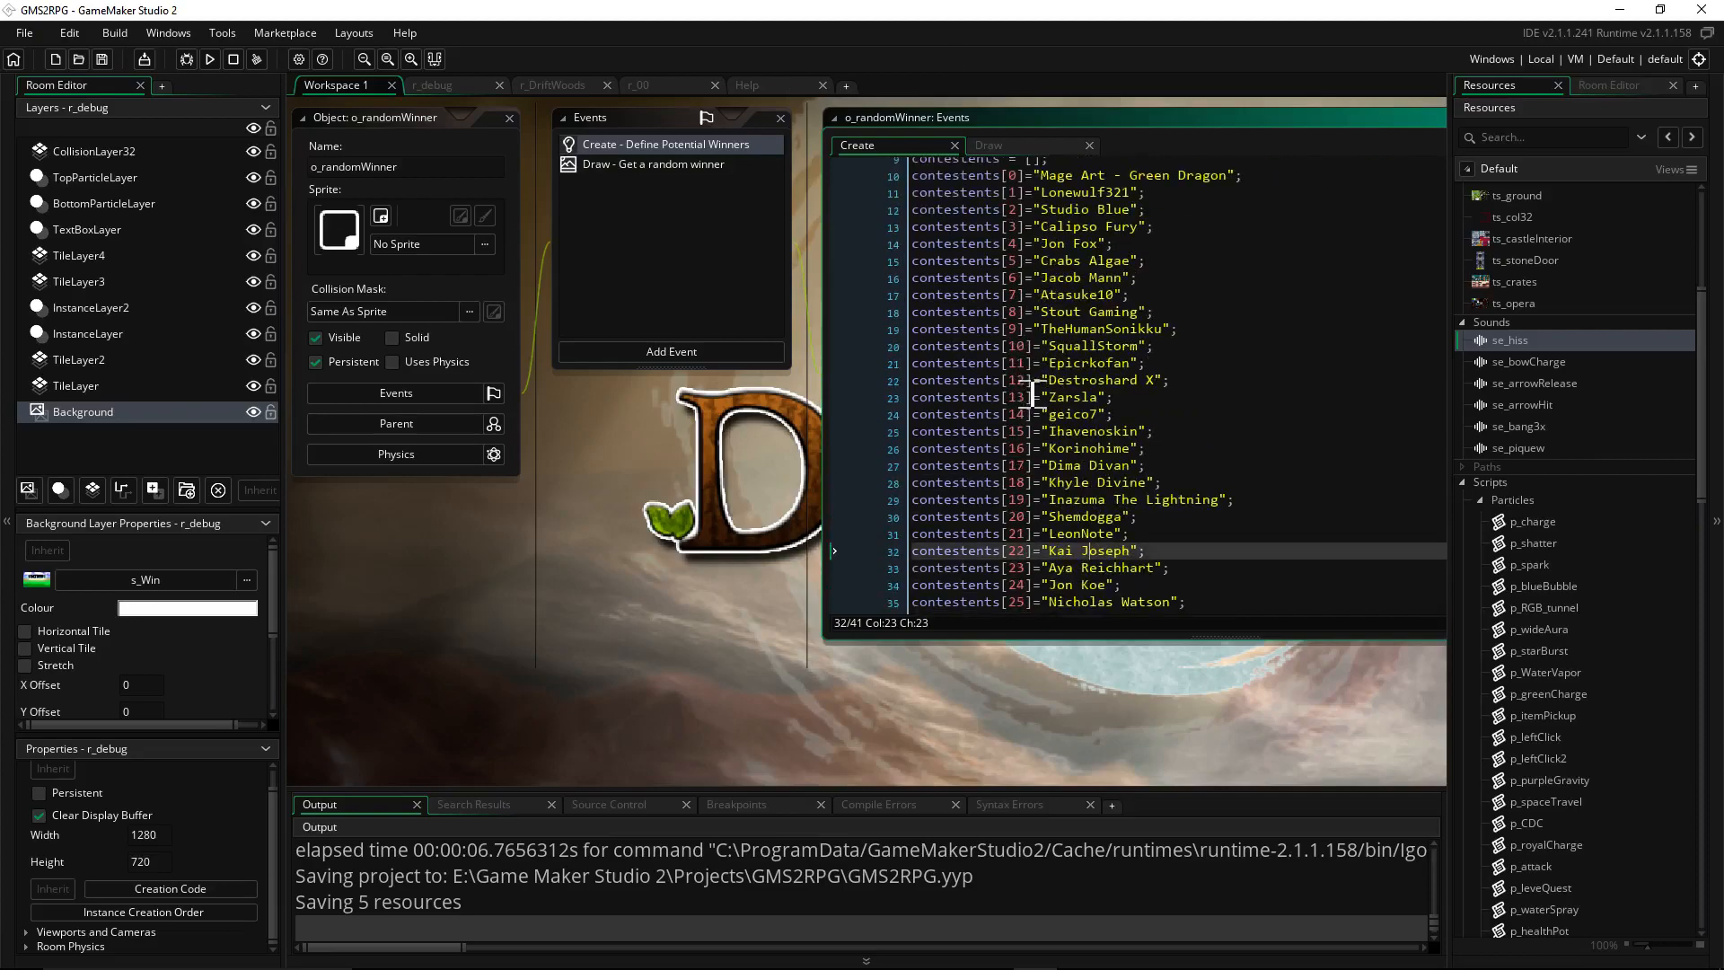
scroll(down, 3)
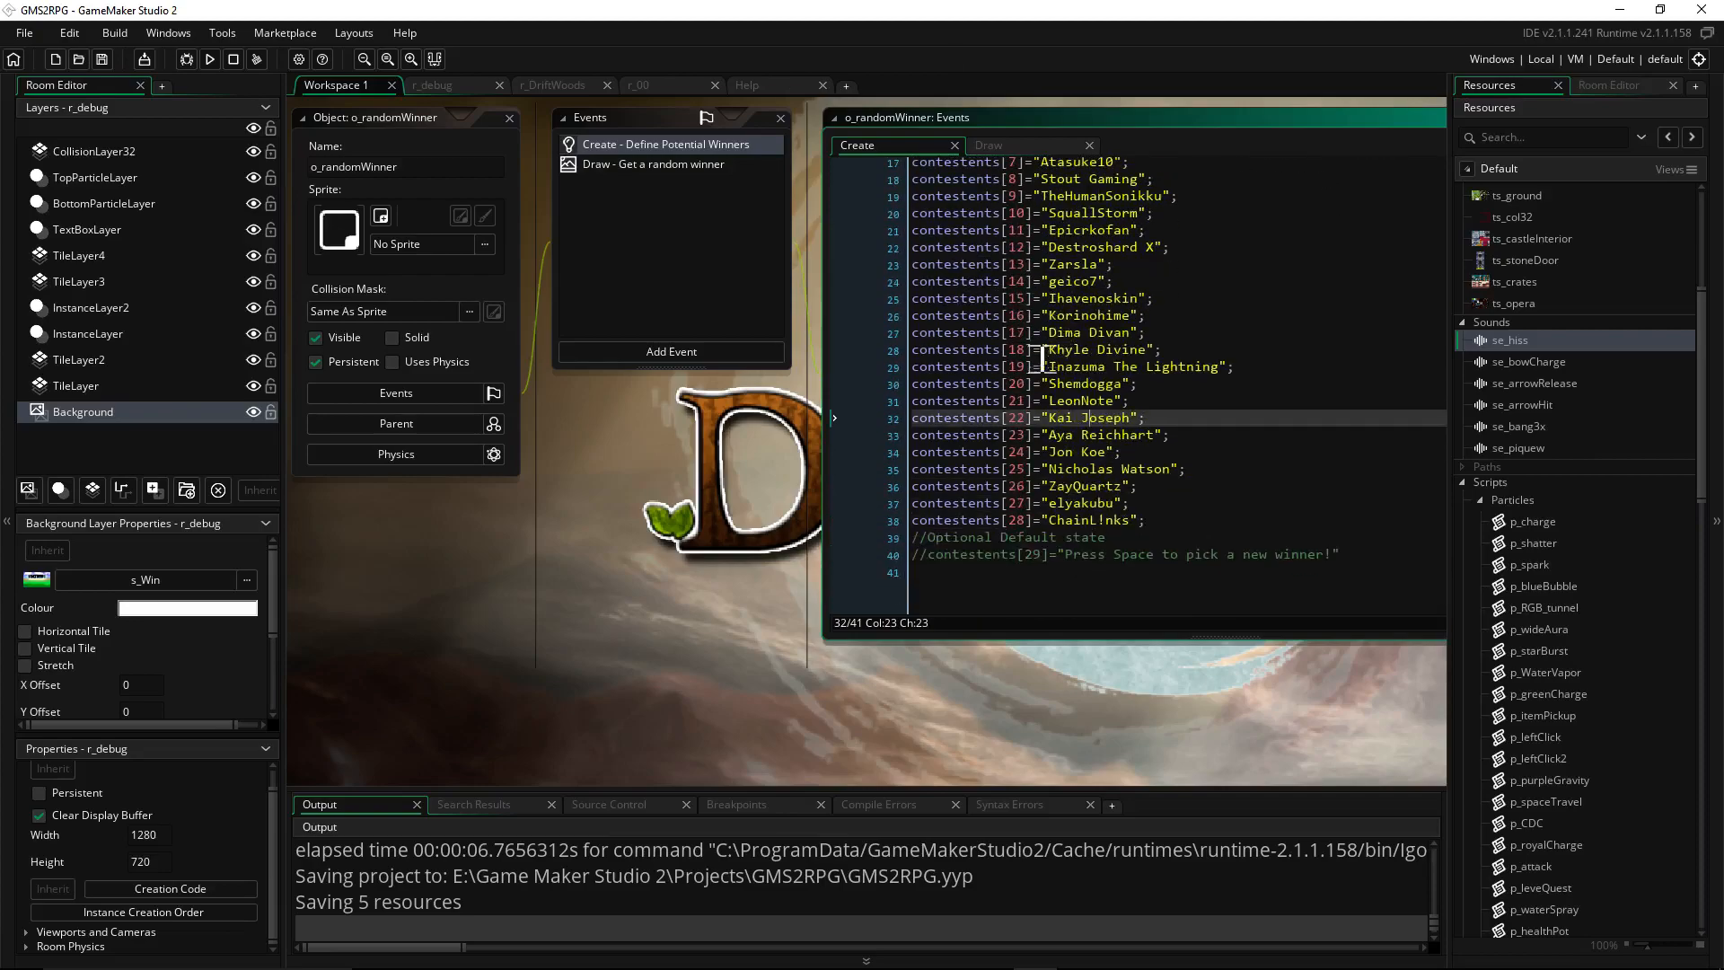
scroll(up, 3)
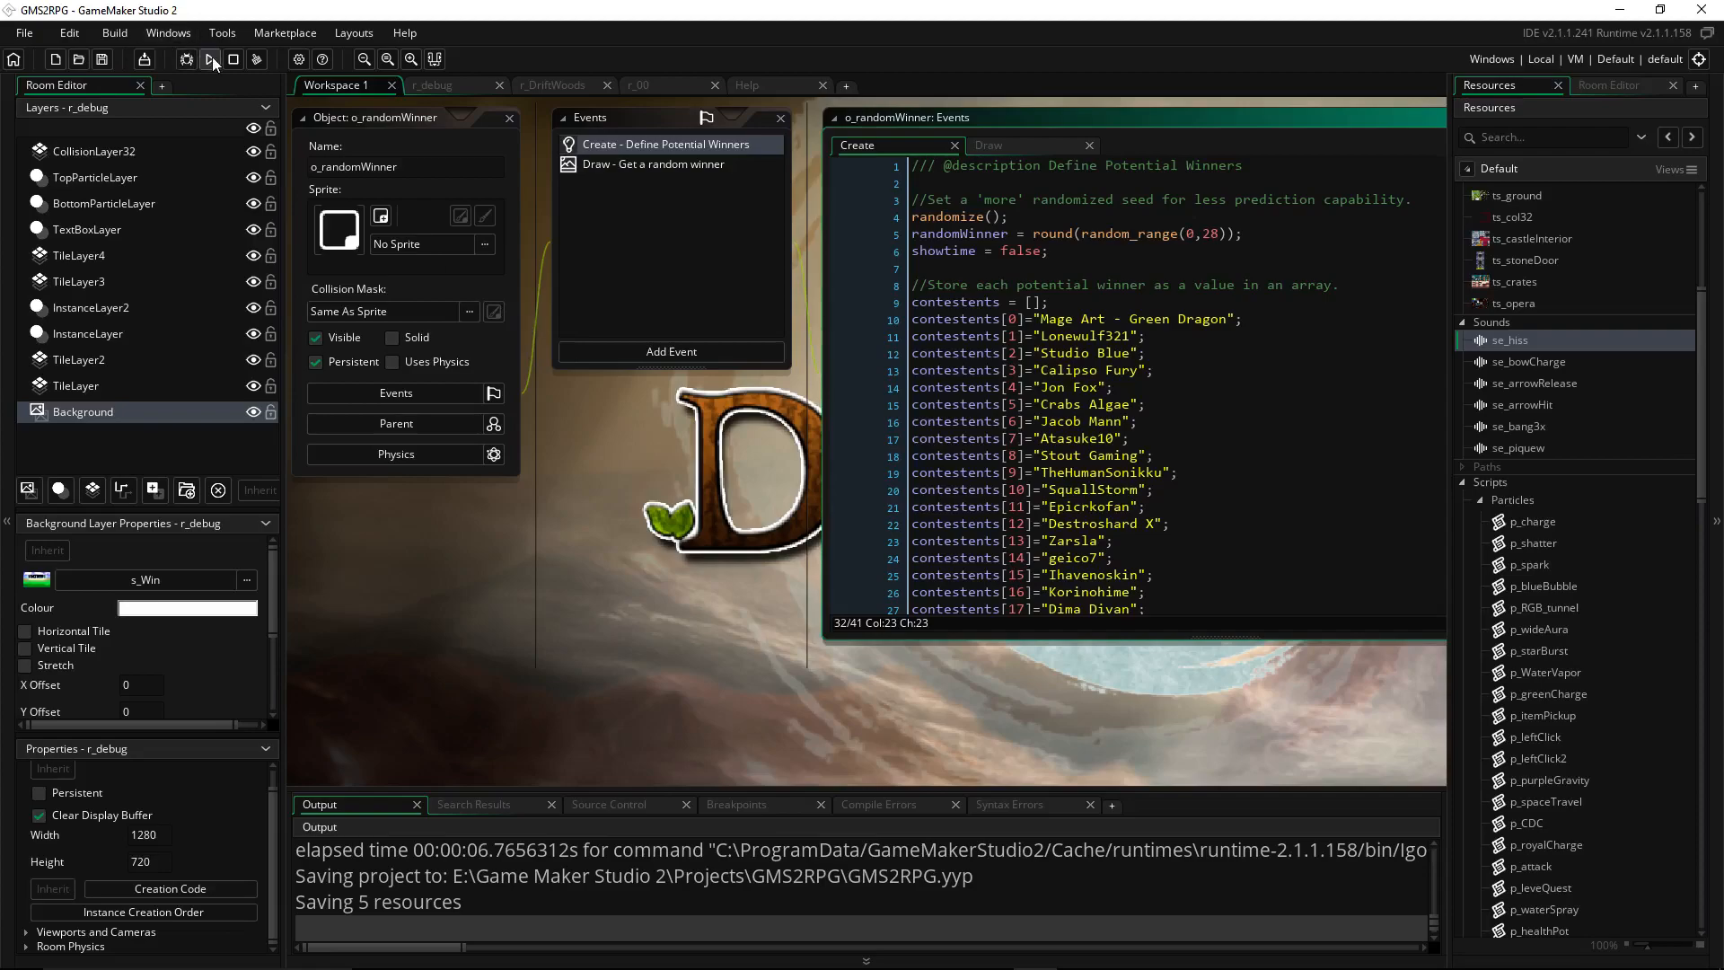
Run the game so a random contestant name appears under the YOU WIN! banner
click(208, 59)
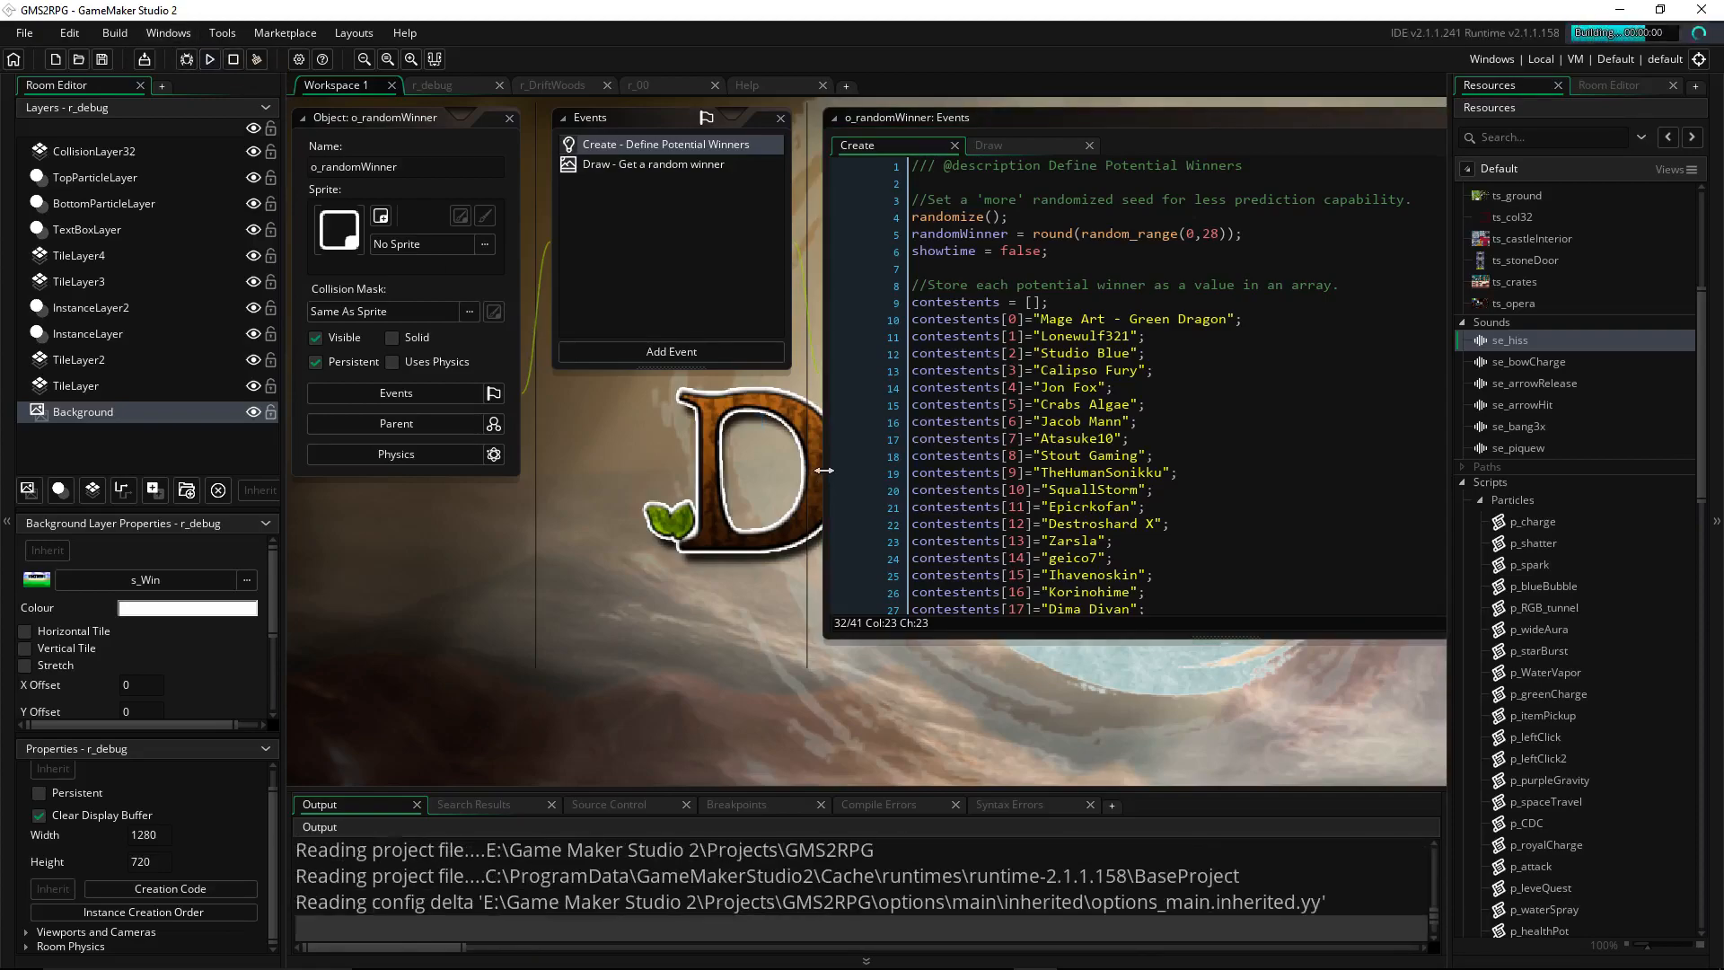
click(208, 59)
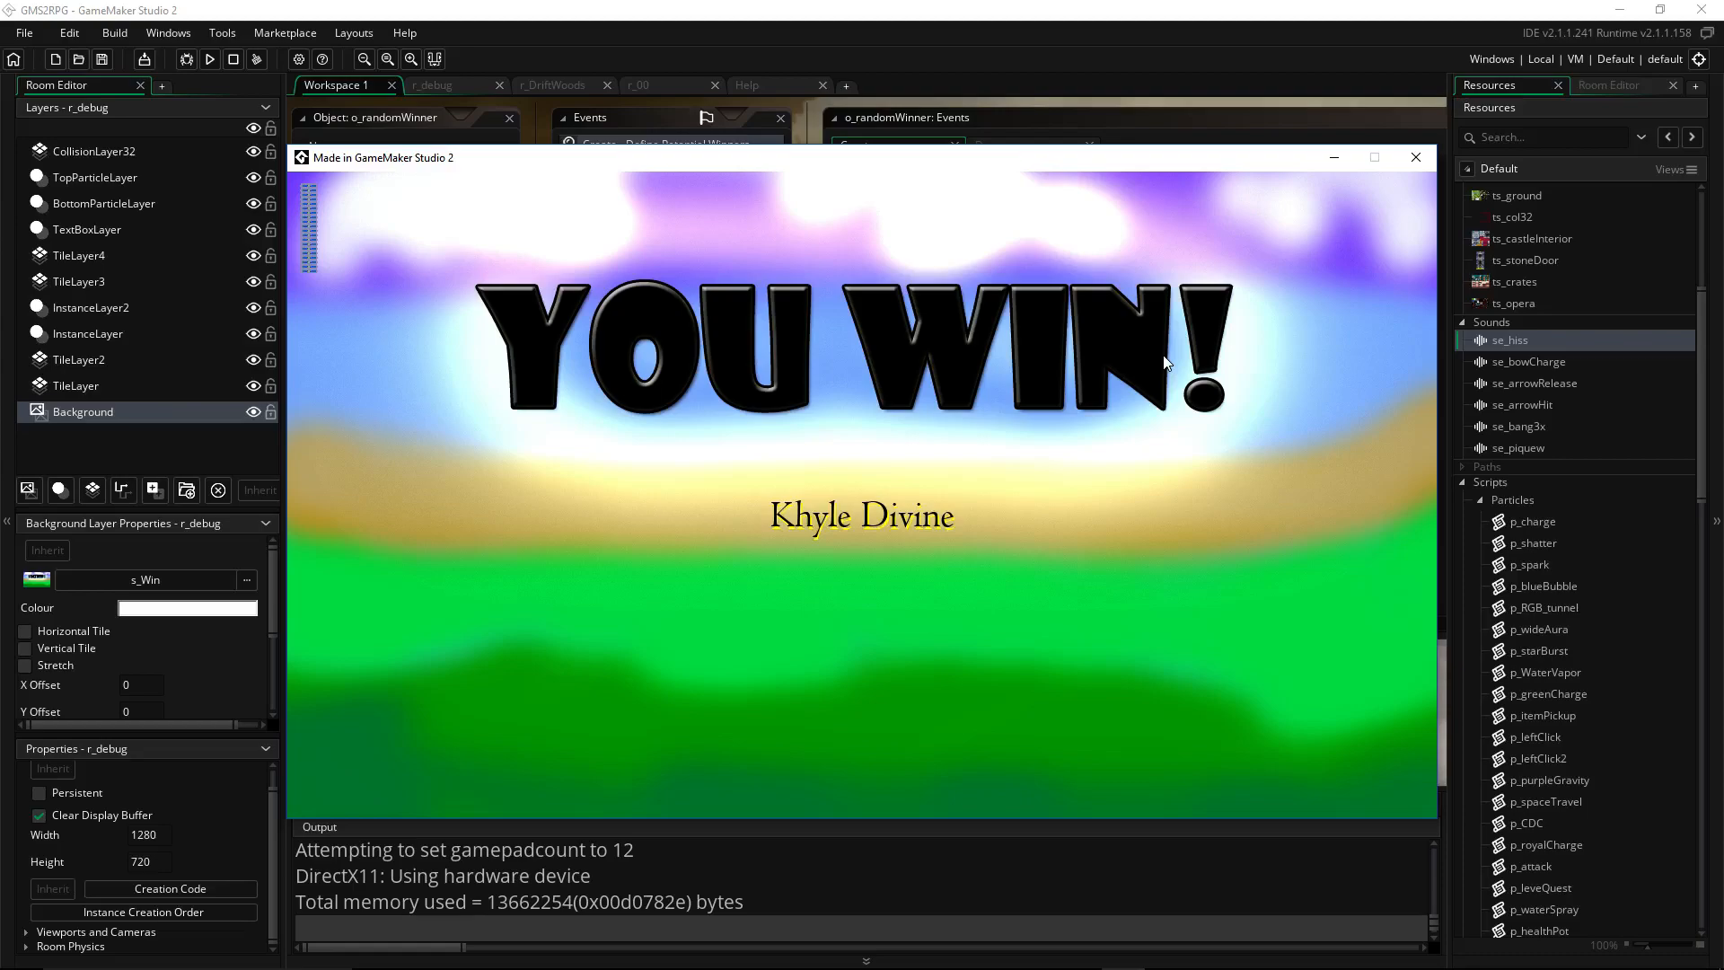
mouse_move(1268, 210)
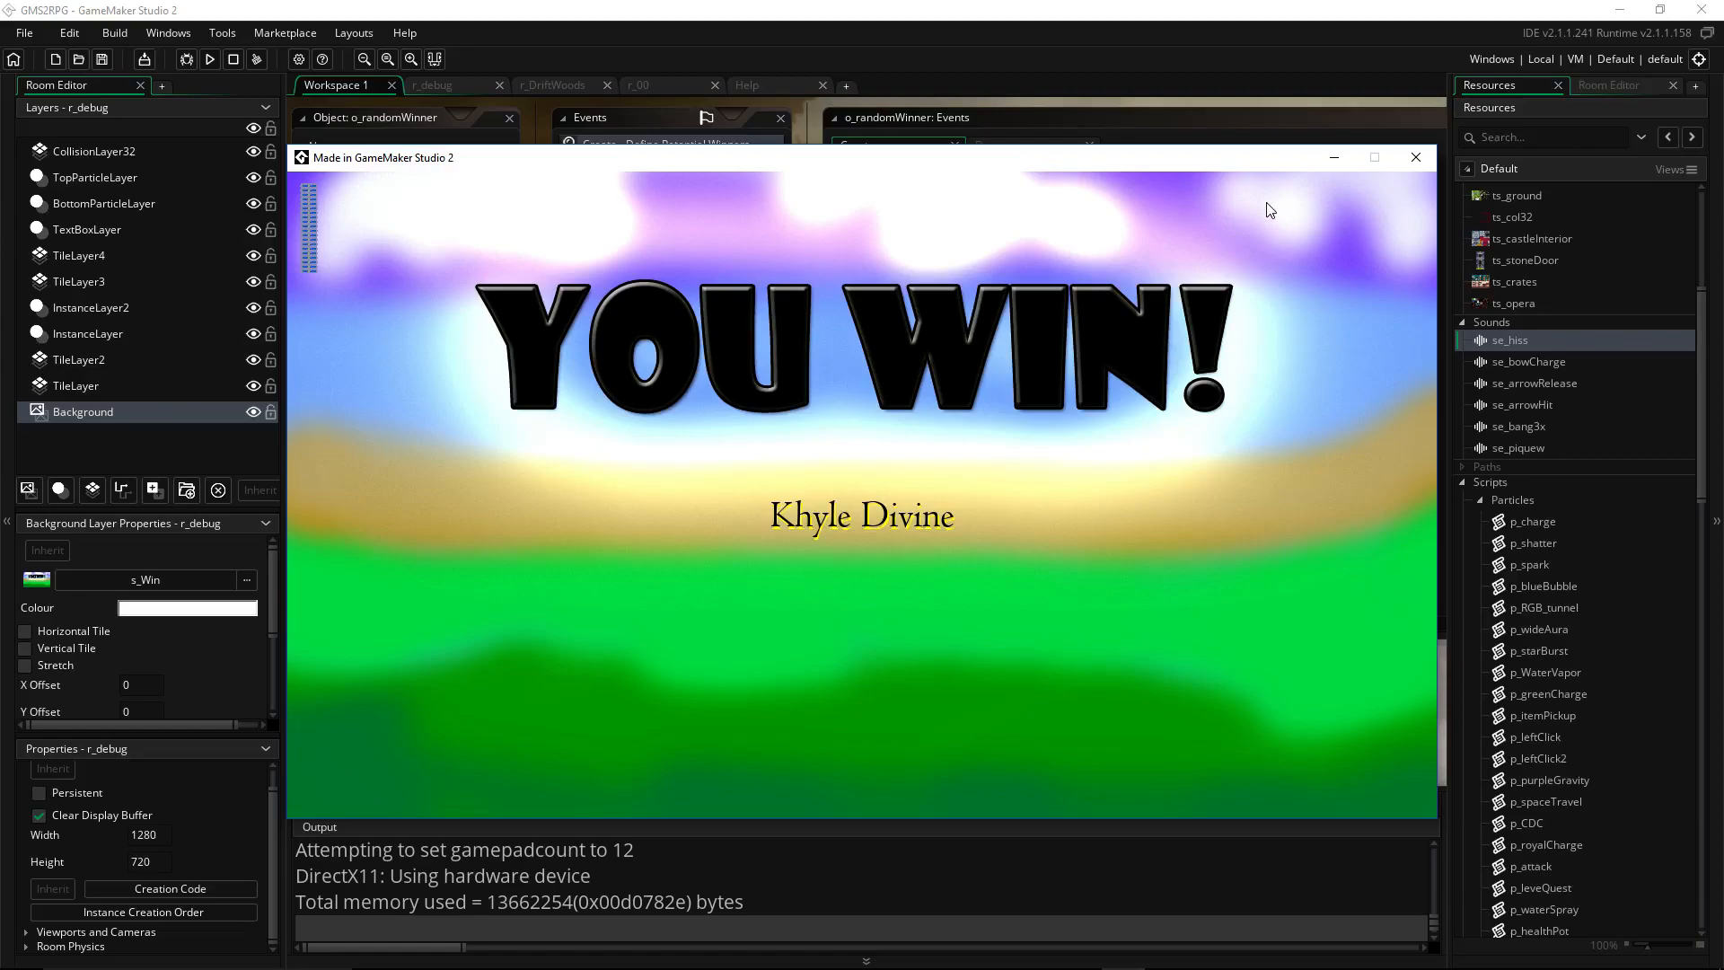
mouse_move(1417, 158)
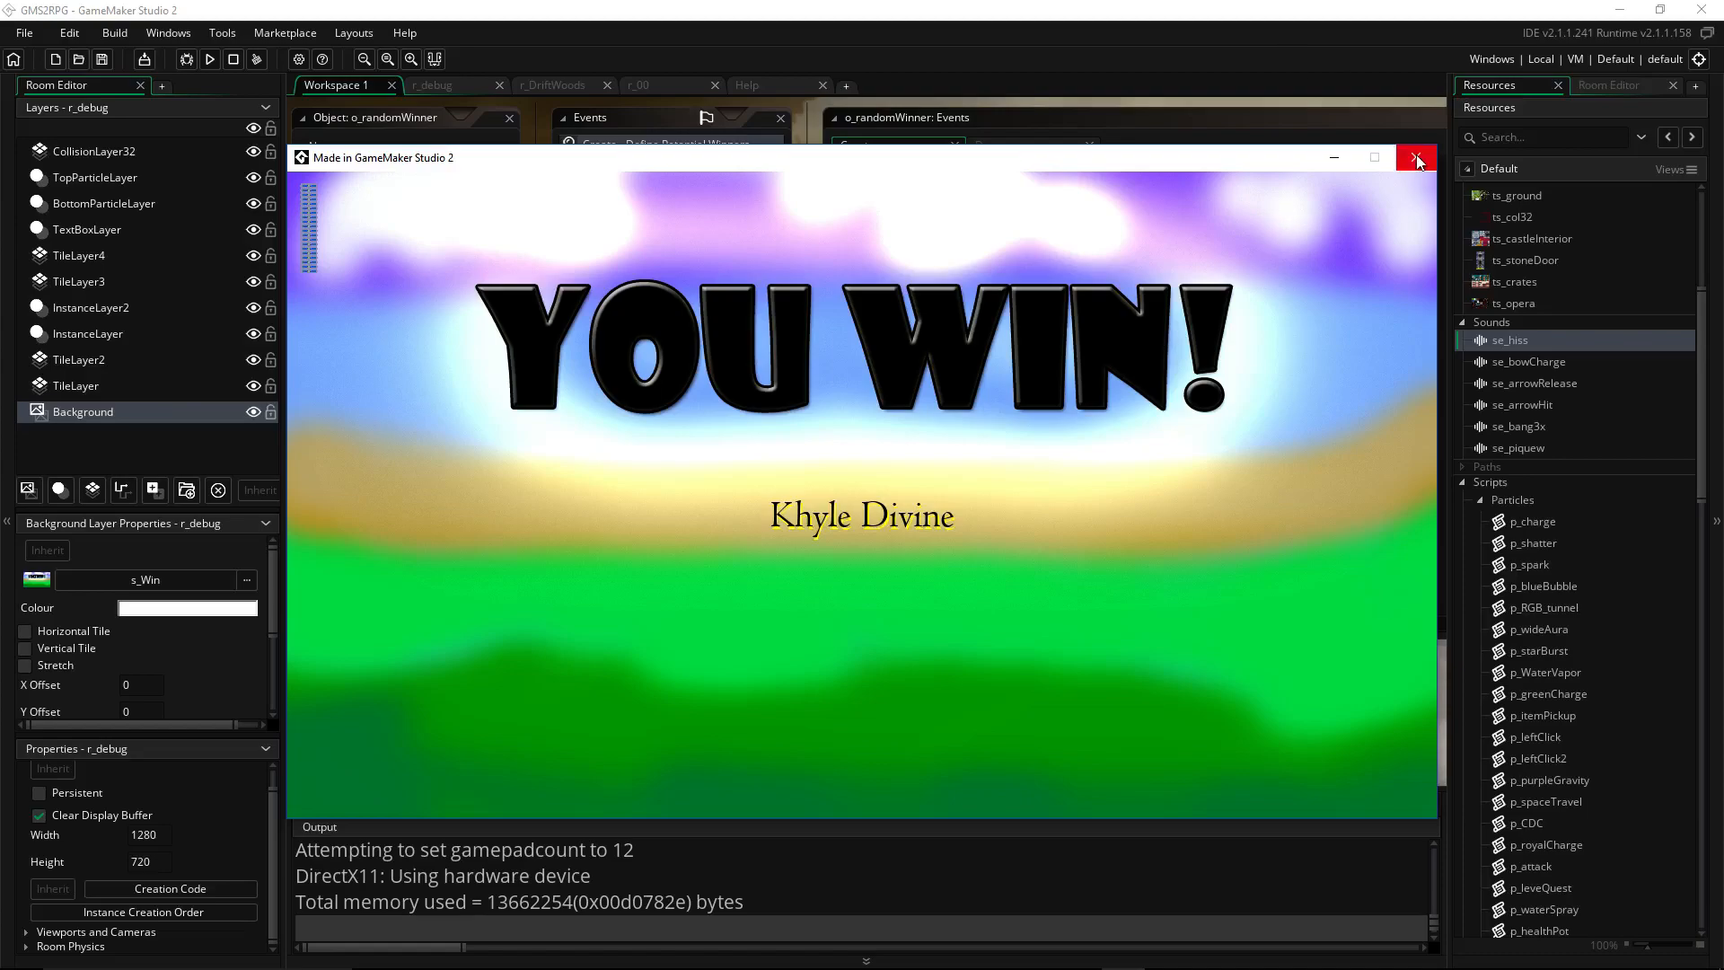
mouse_move(1417, 158)
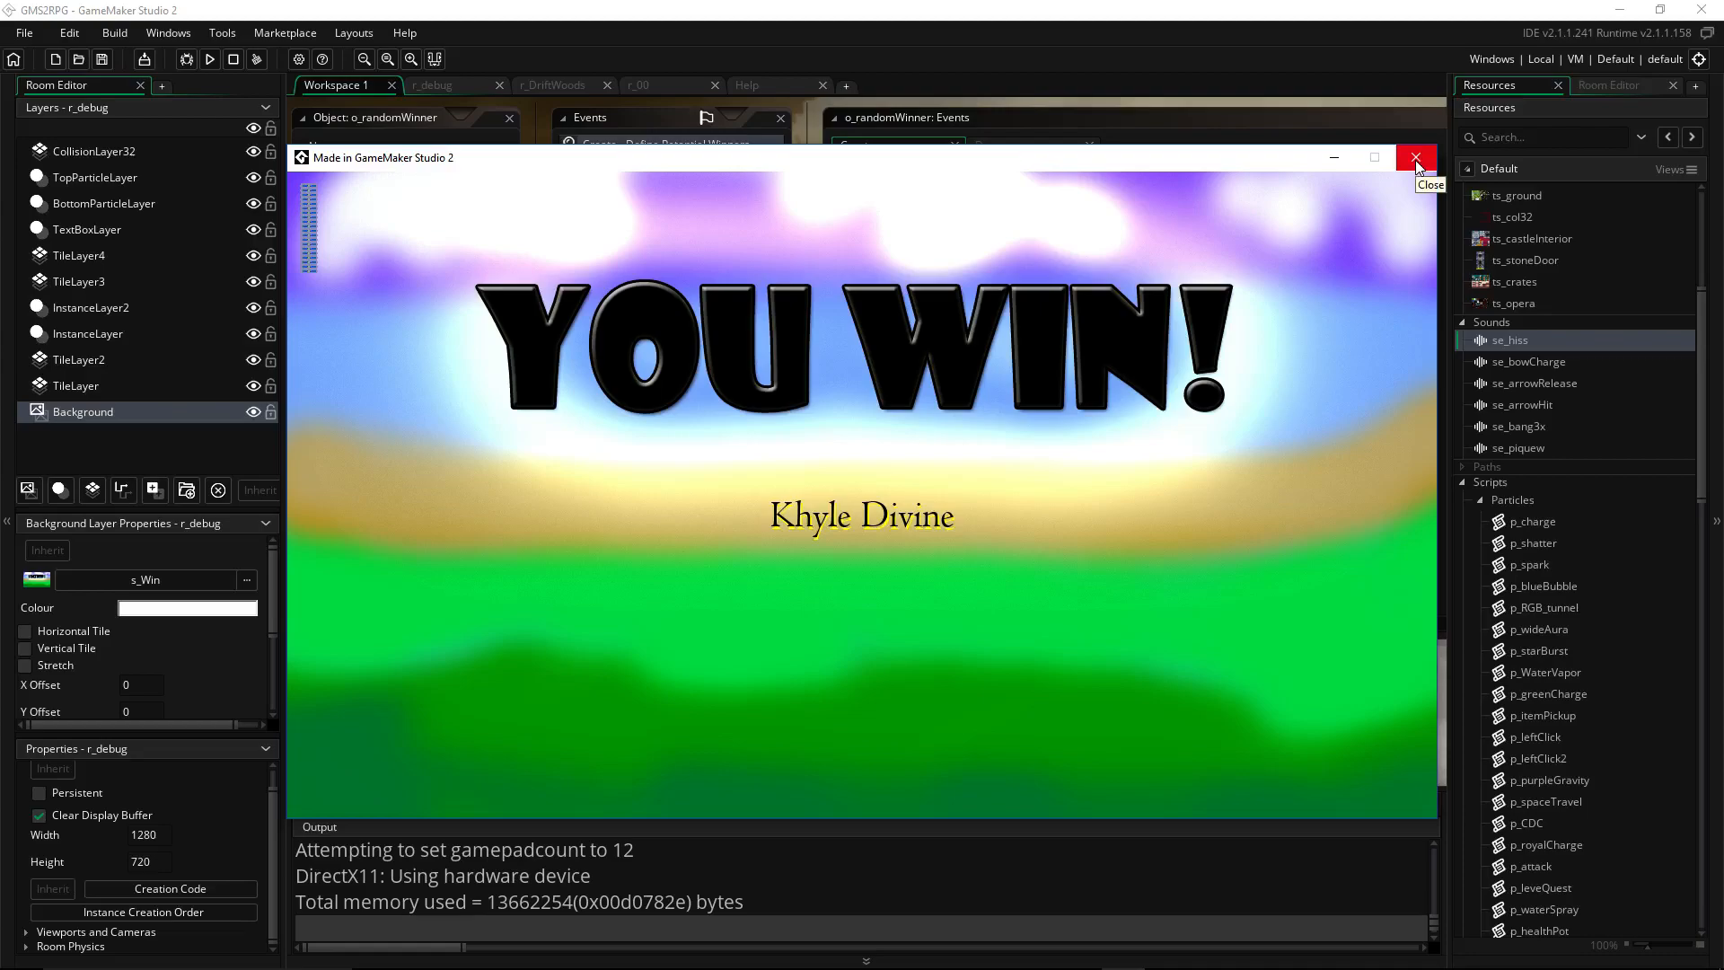
Close the game and retype the line 3 comment 'randomized seed for less prediction capability.'
click(1417, 158)
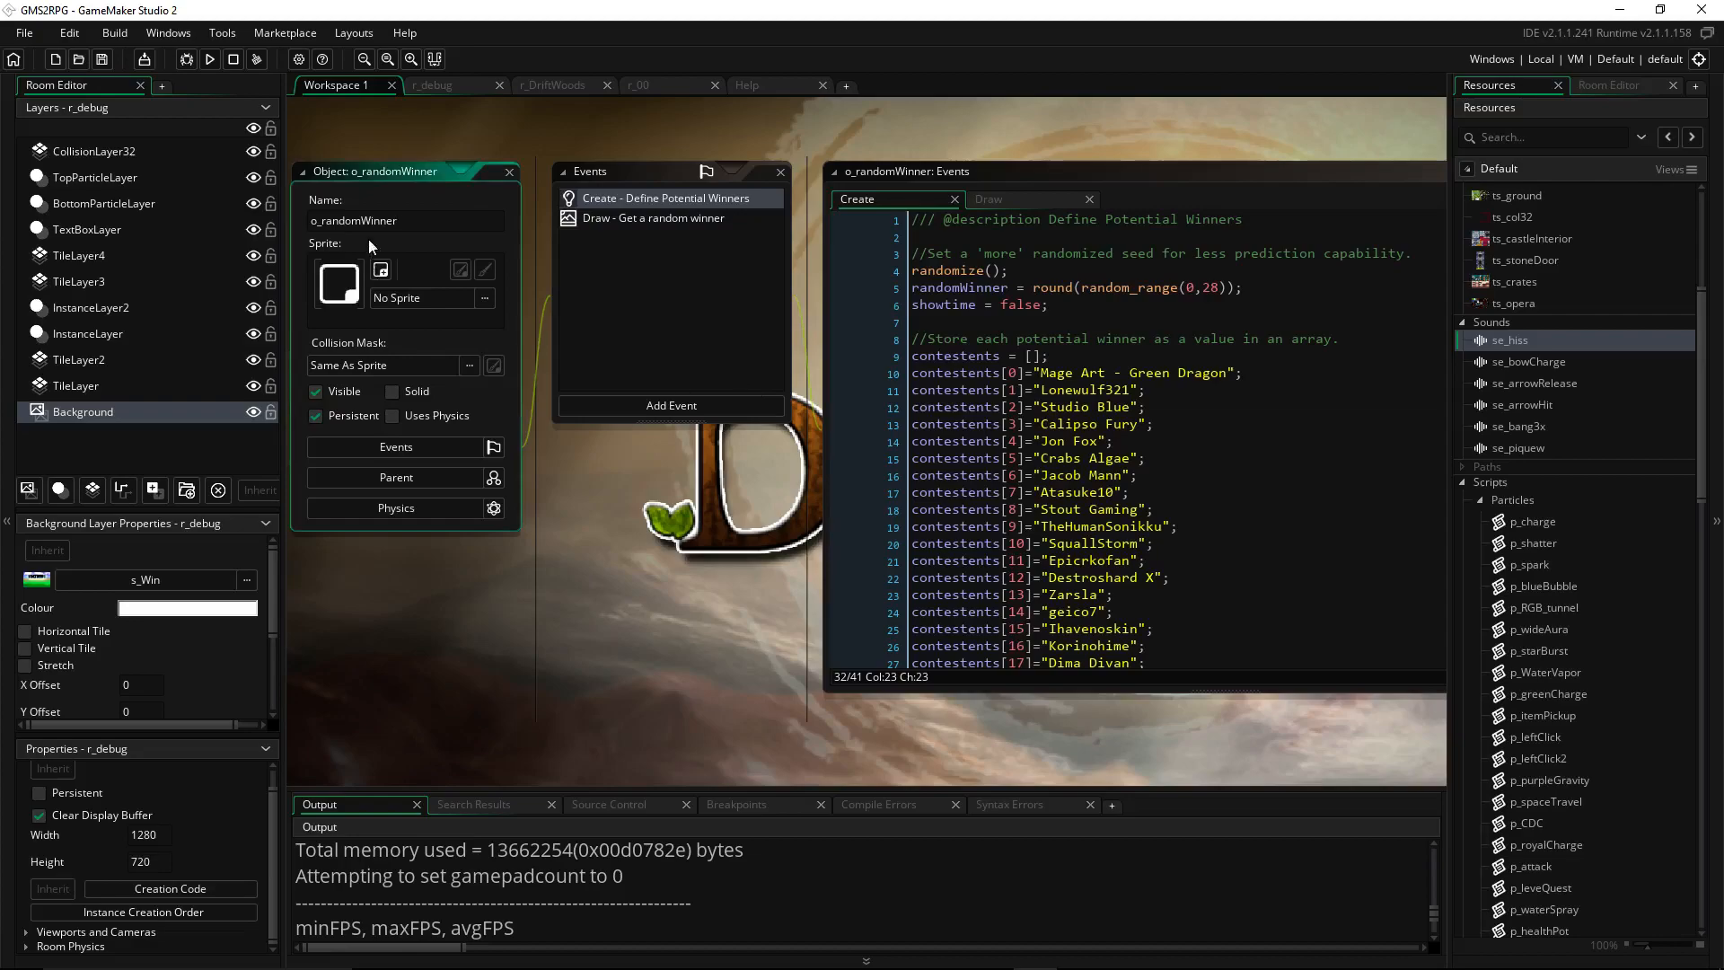
click(1128, 237)
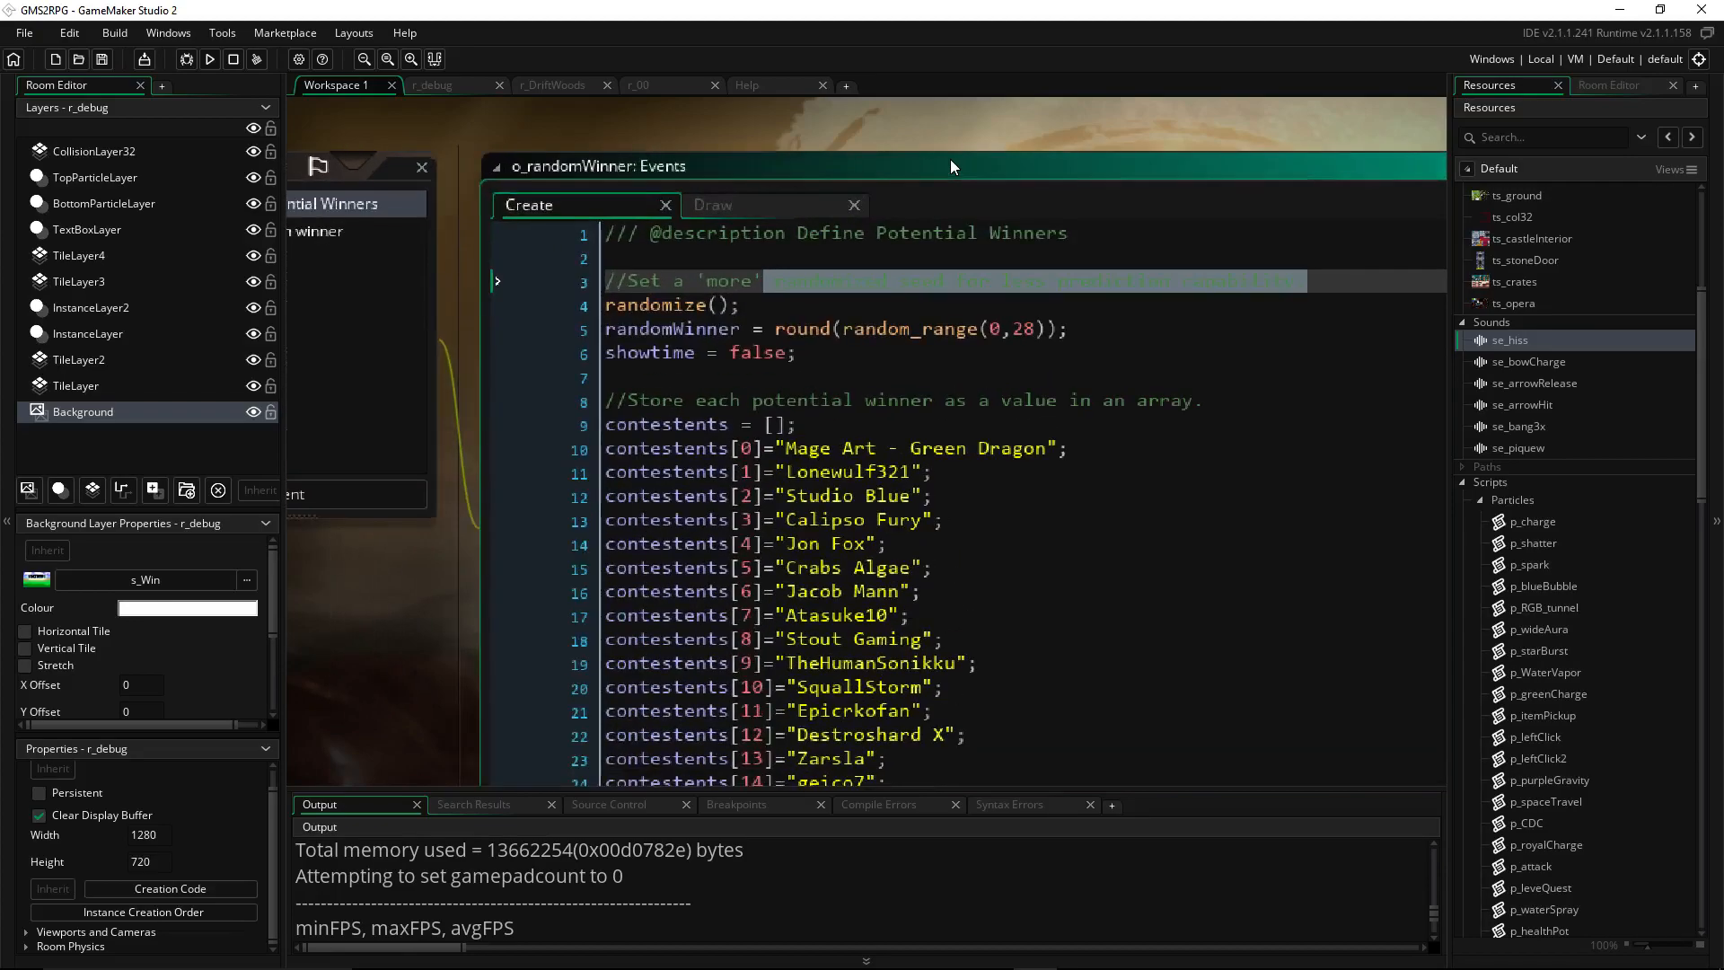
mouse_move(877, 273)
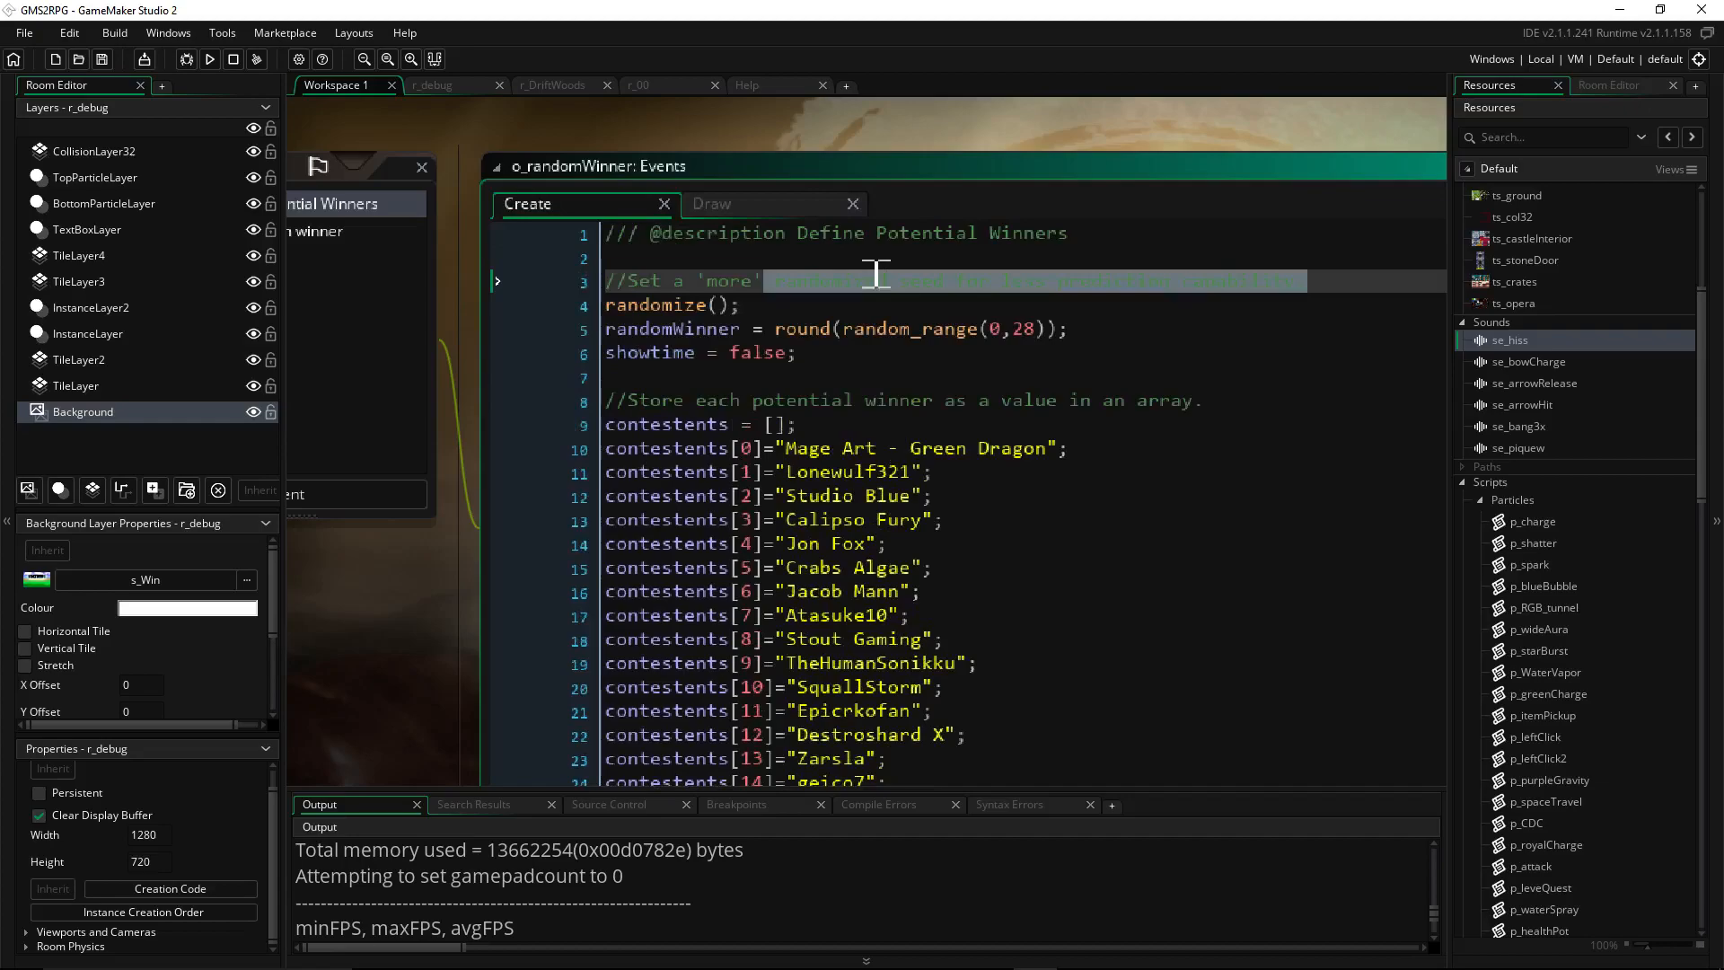
text(randomized seed for less prediction capability.)
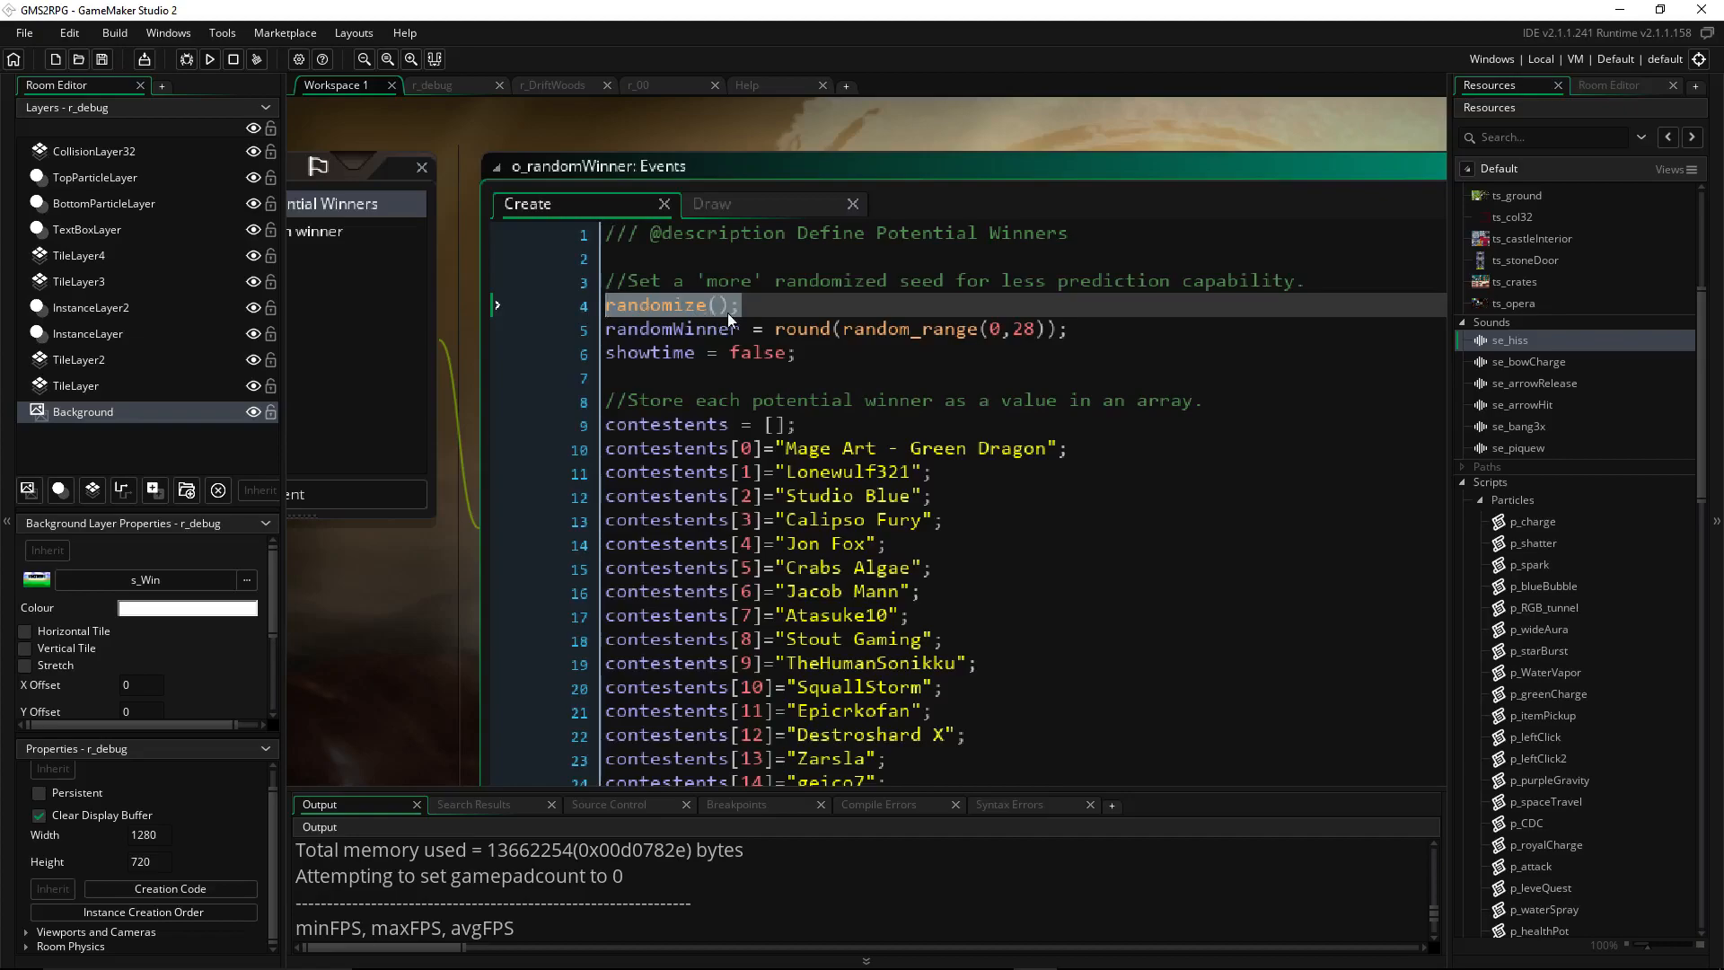
Review the randomize call, the showtime start value and the random range upper limit 28
click(752, 306)
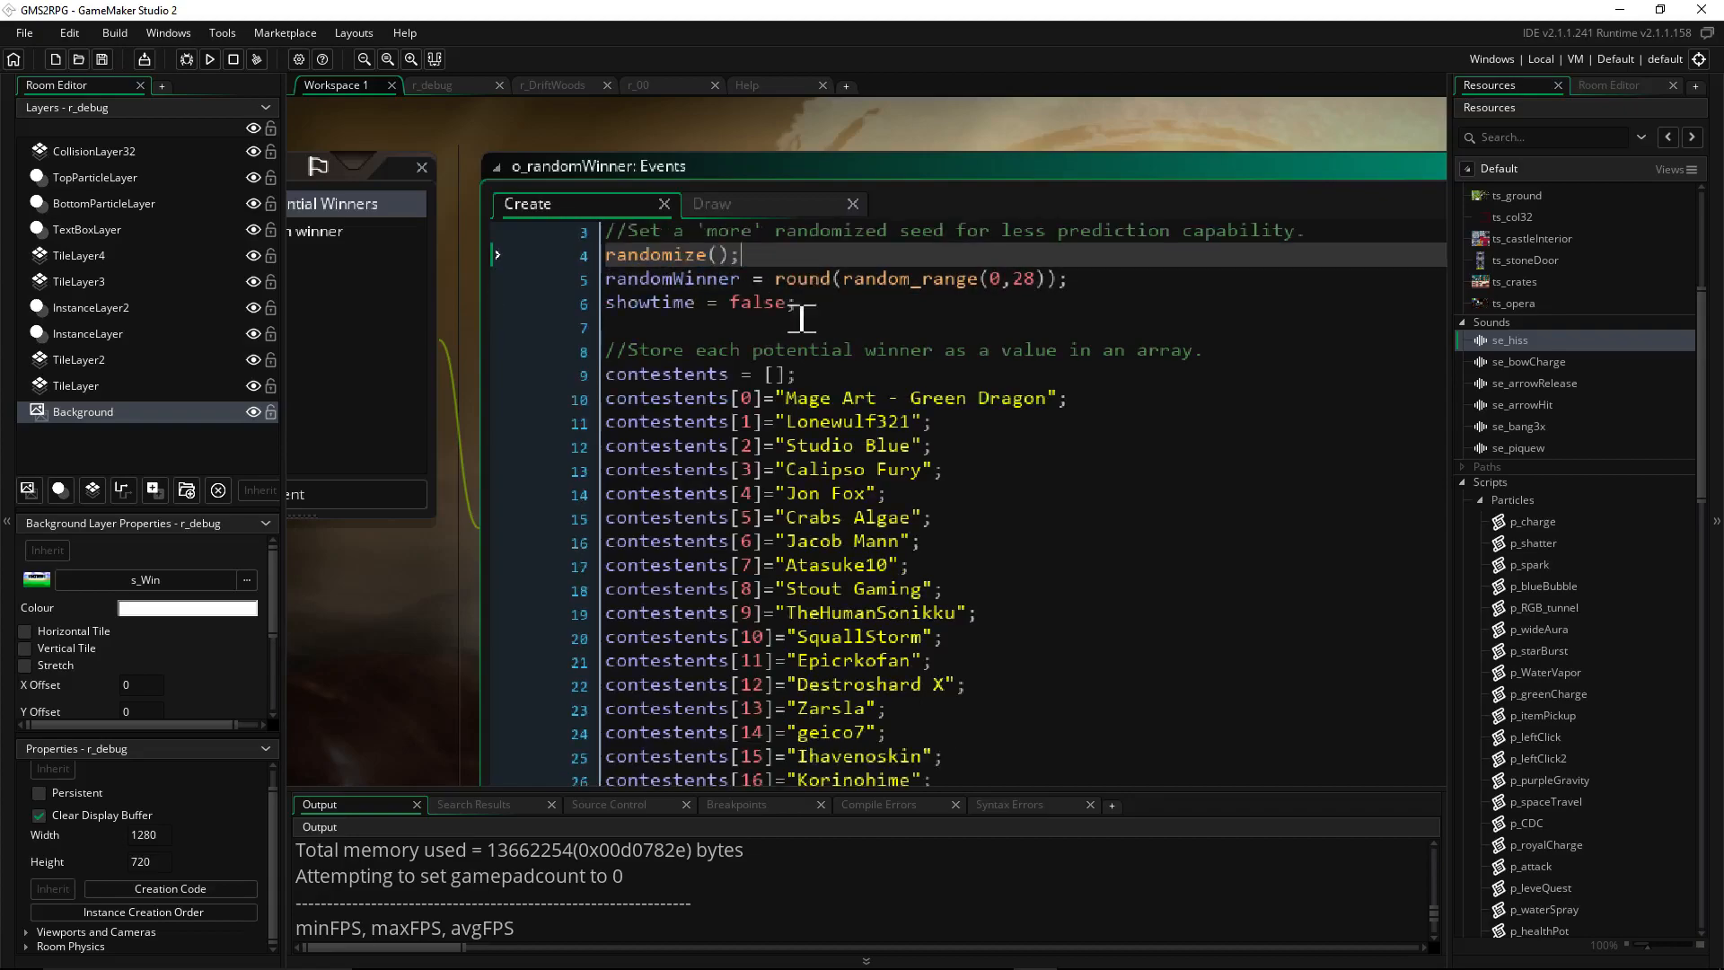
double_click(672, 279)
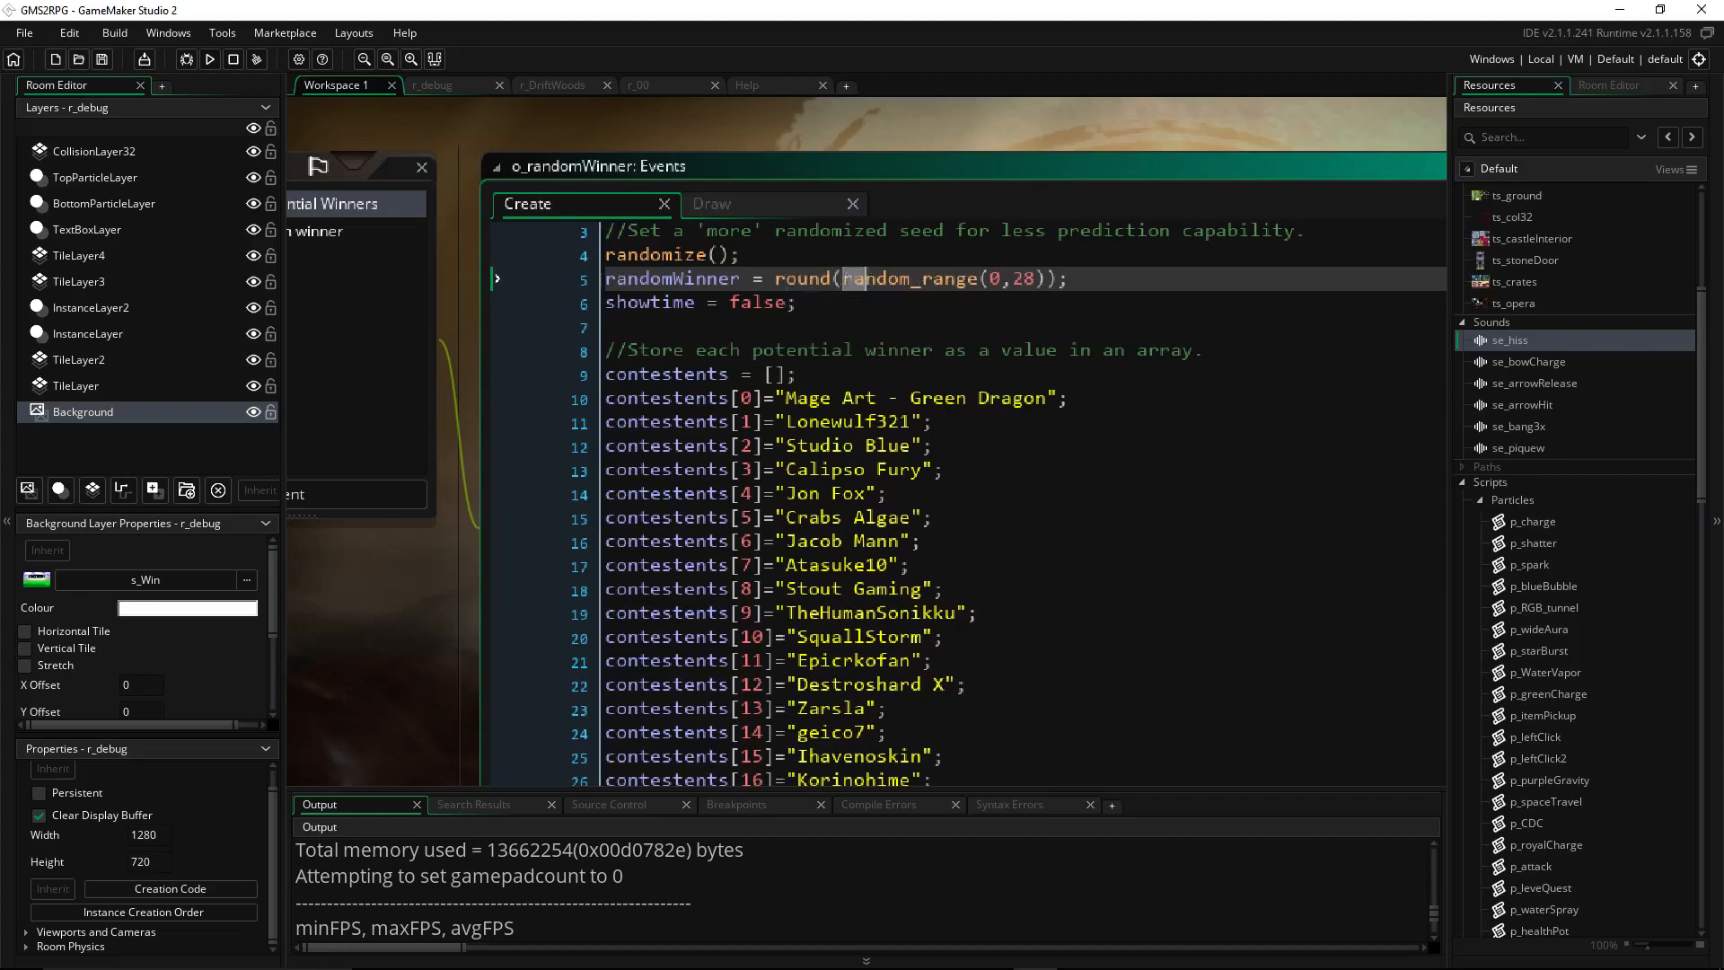
double_click(1005, 279)
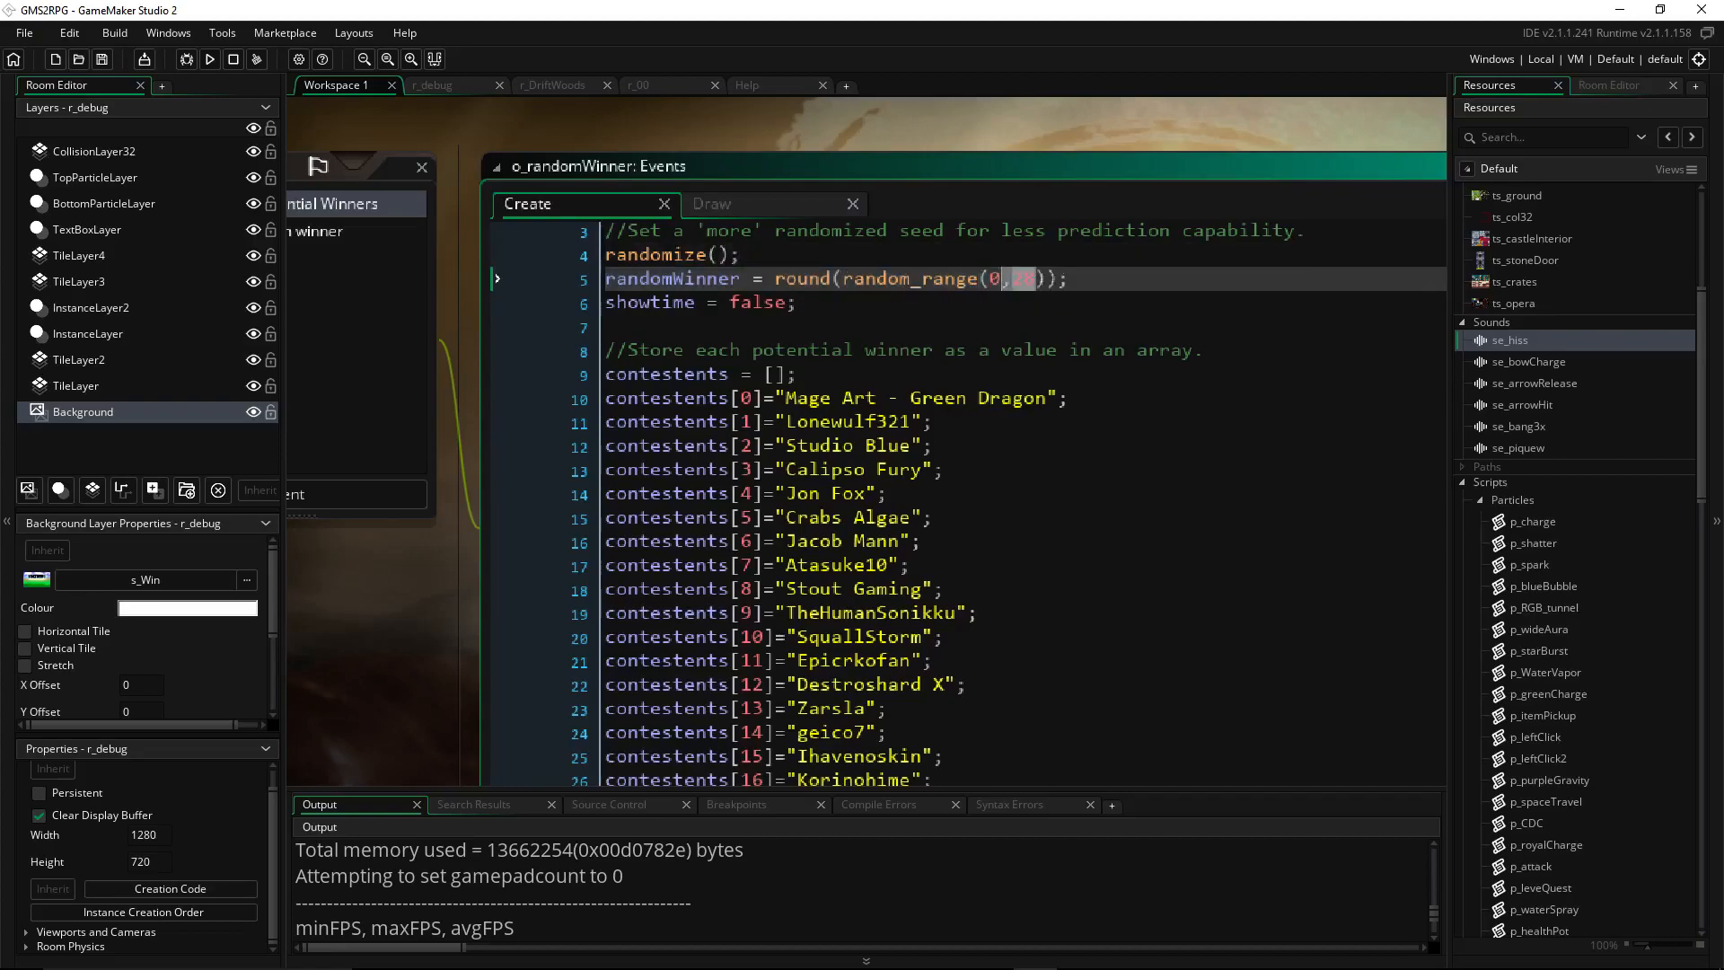
text(28)
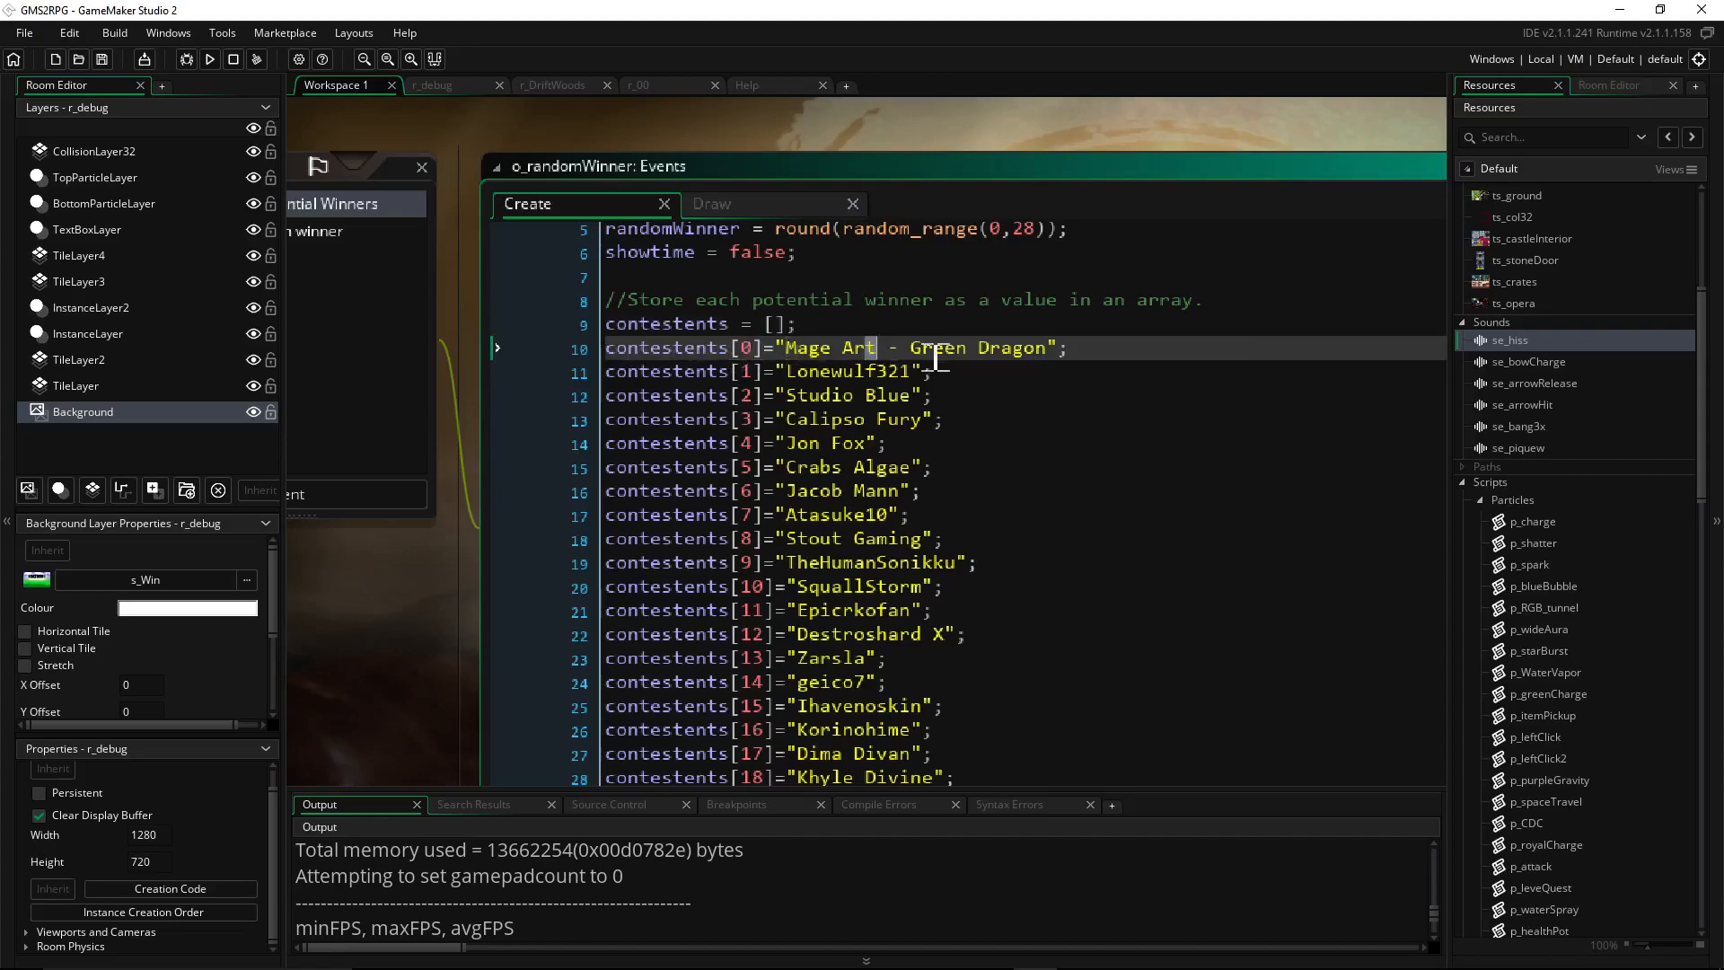
click(880, 346)
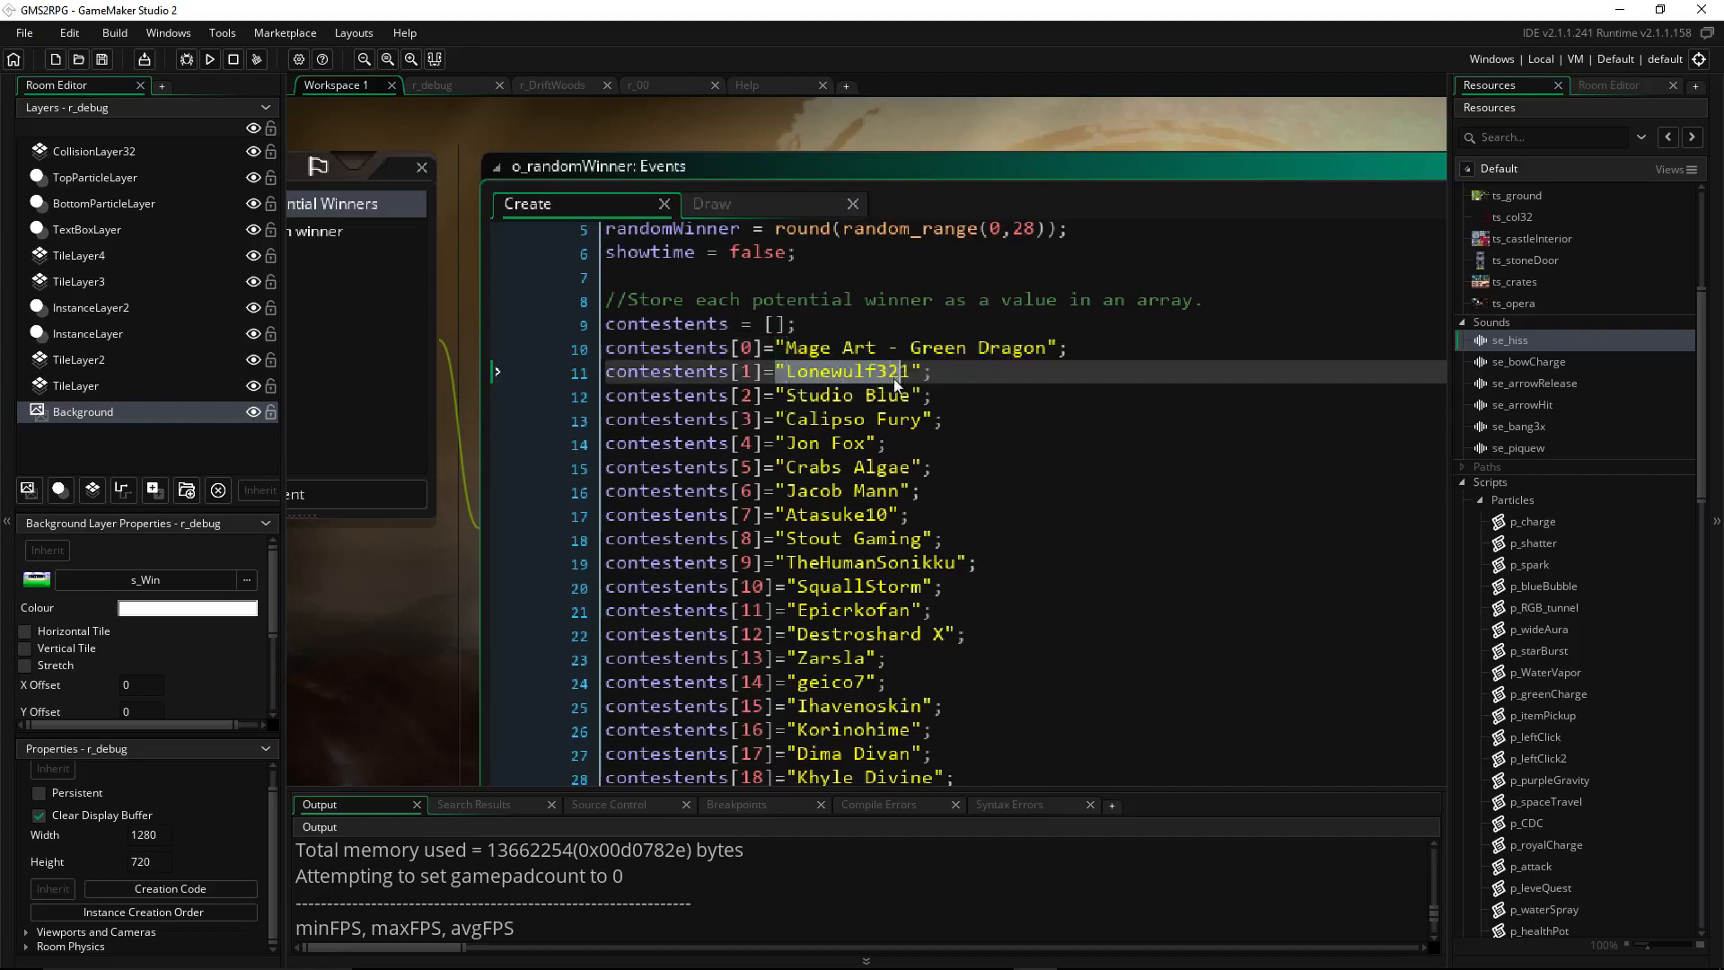
click(846, 491)
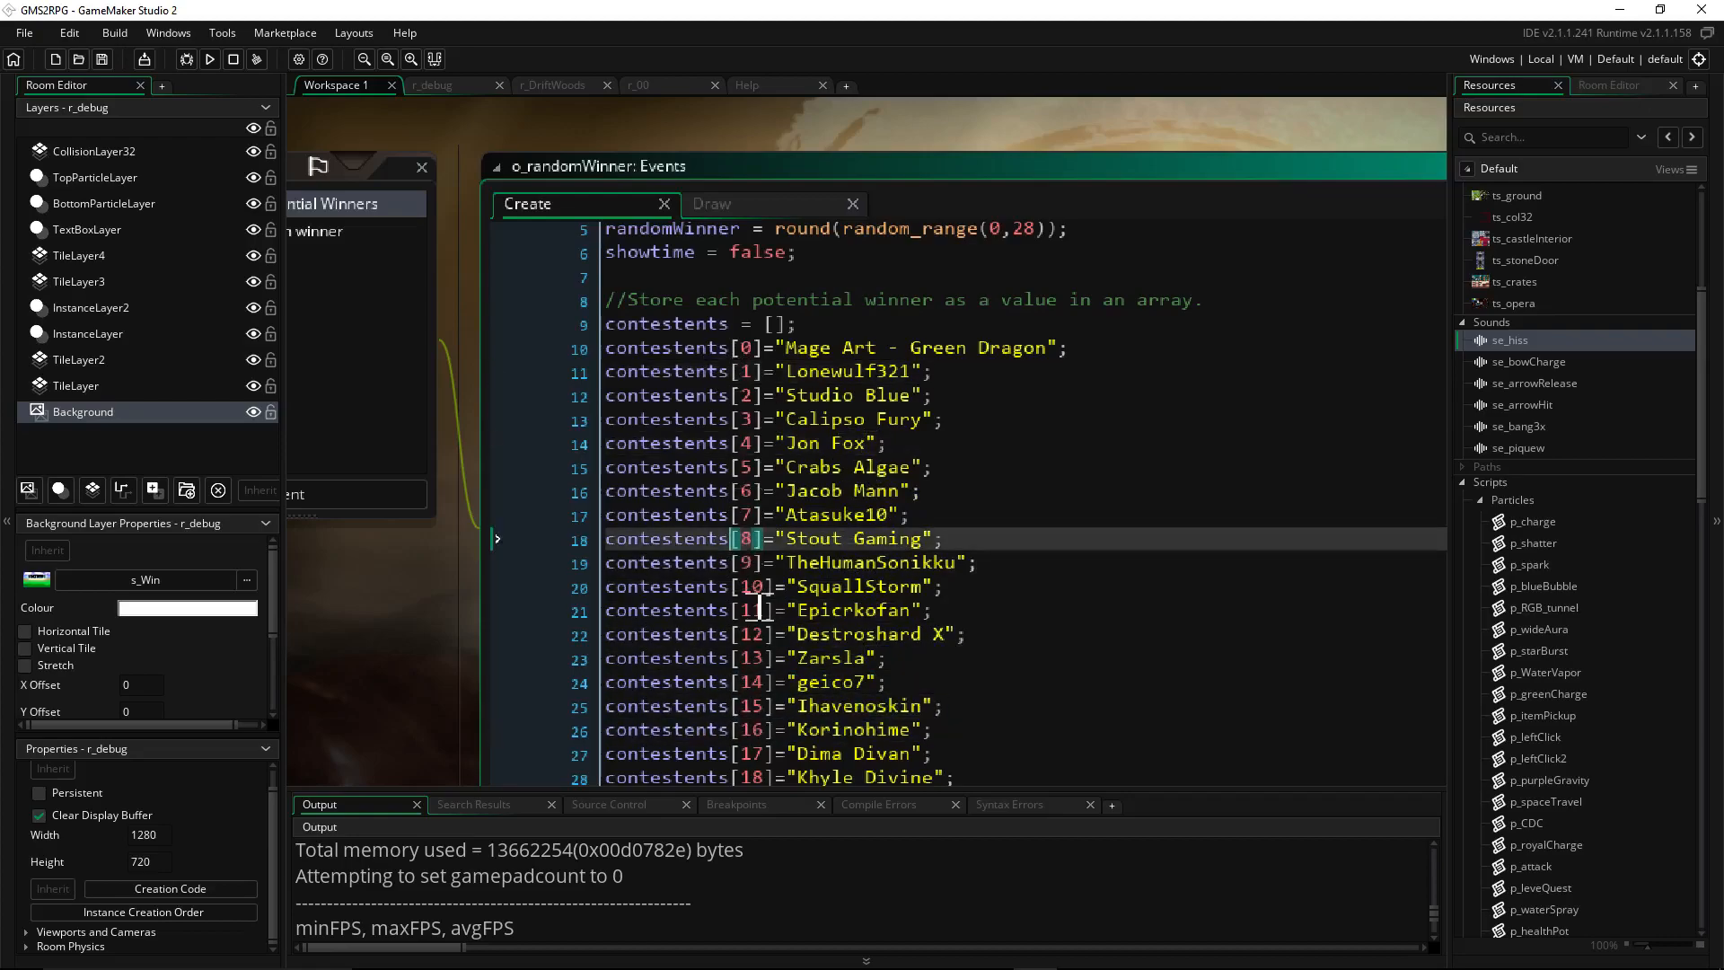
scroll(down, 3)
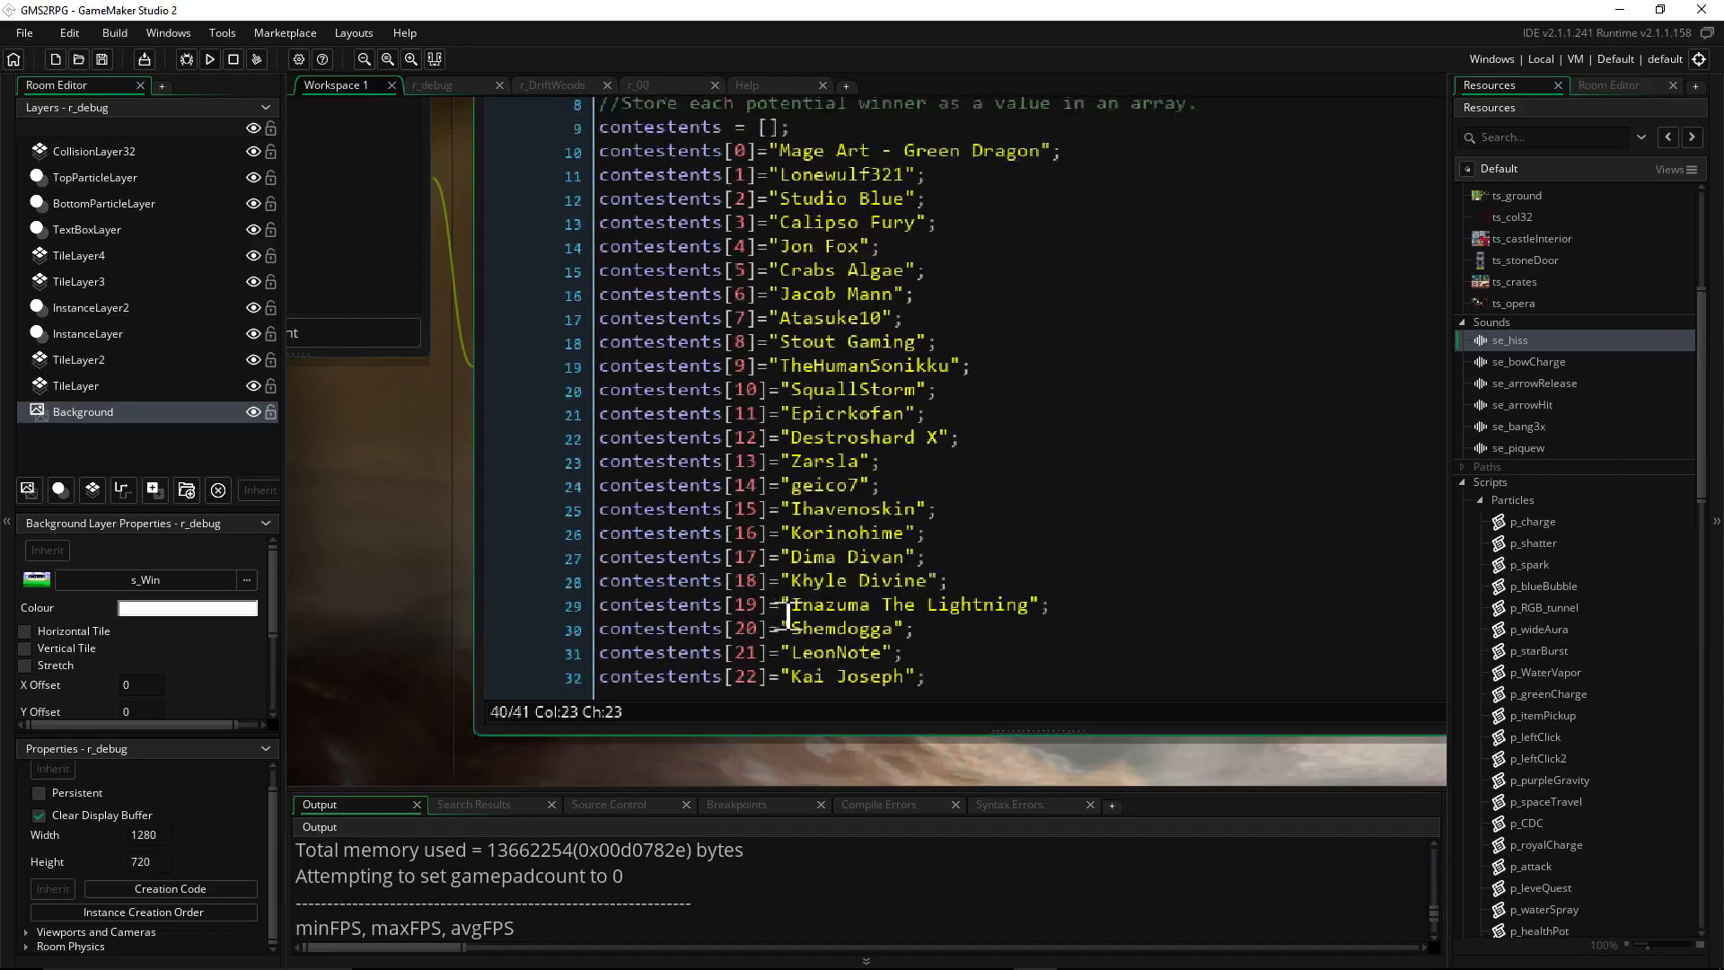
scroll(down, 3)
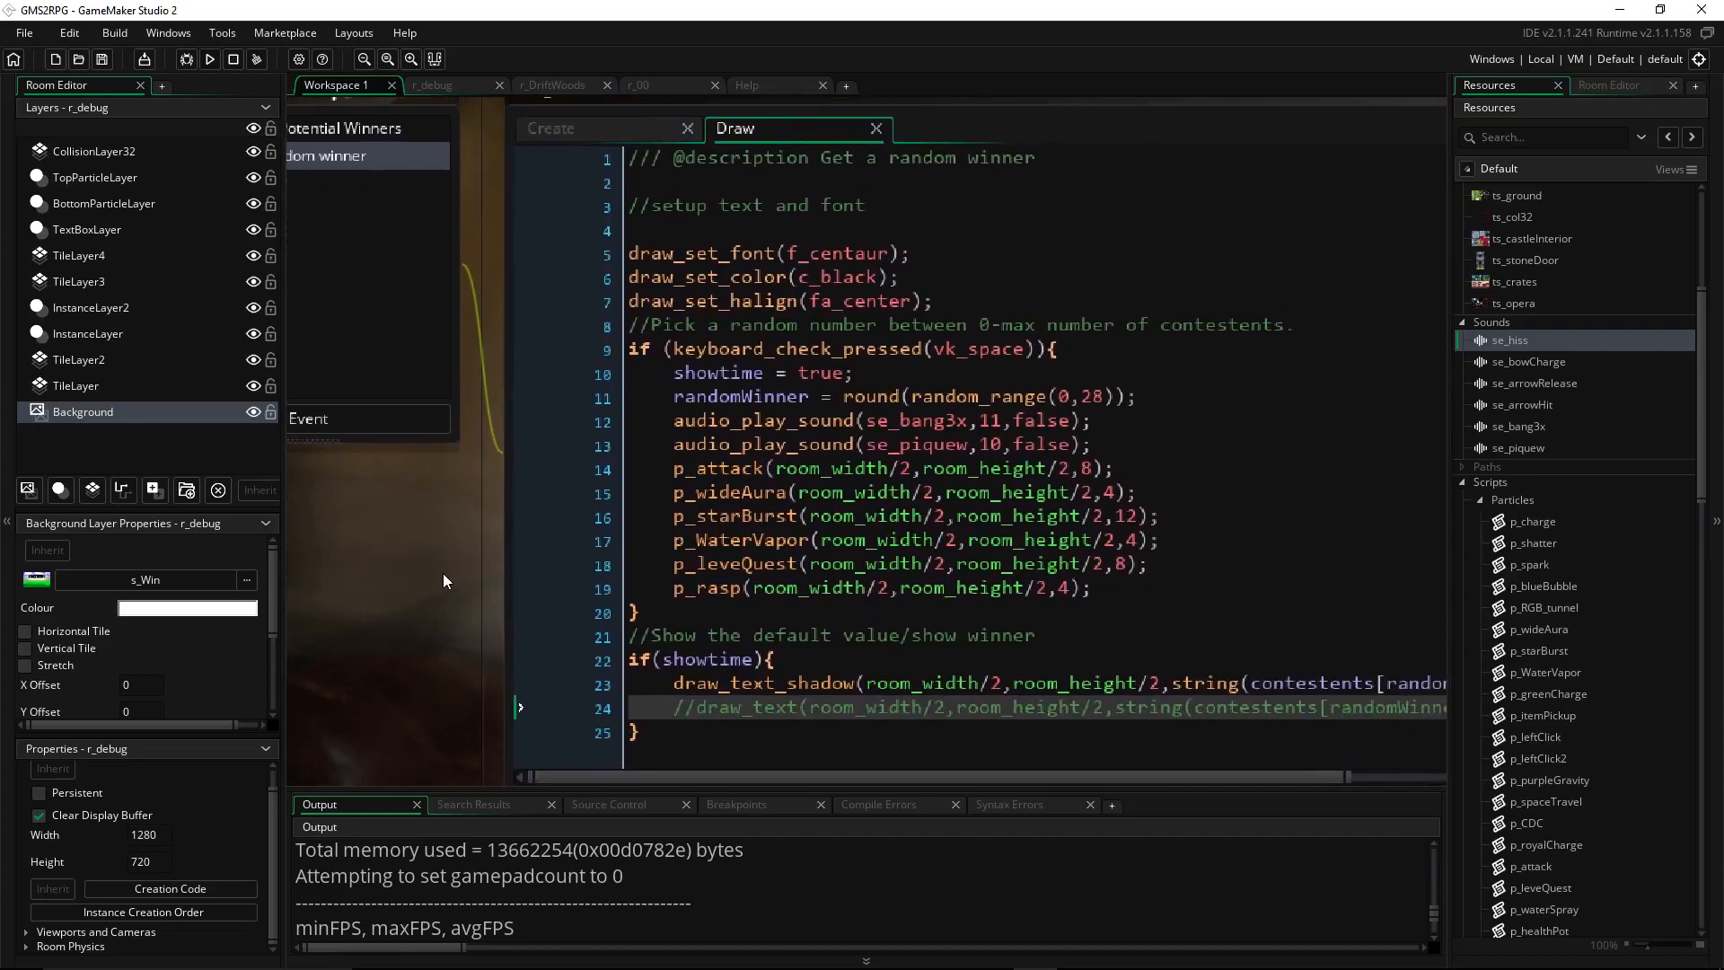
mouse_move(761, 228)
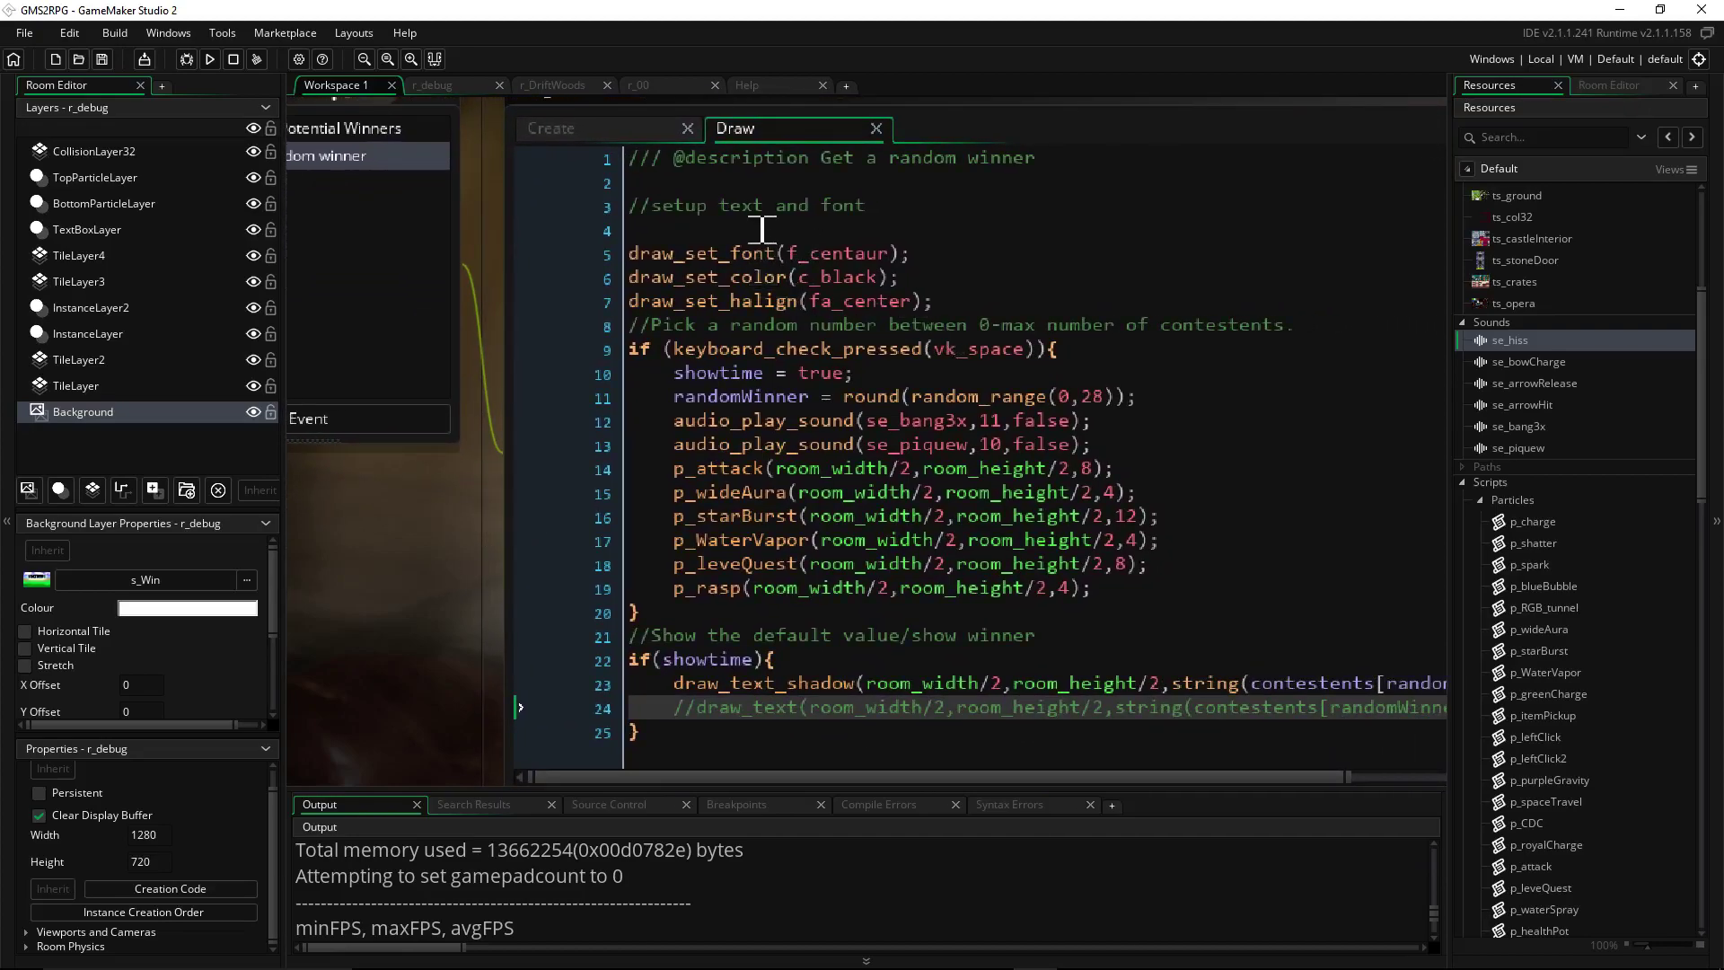
Walk through the Draw event font setup lines and go to the draw_text_shadow line to comment it out
click(677, 253)
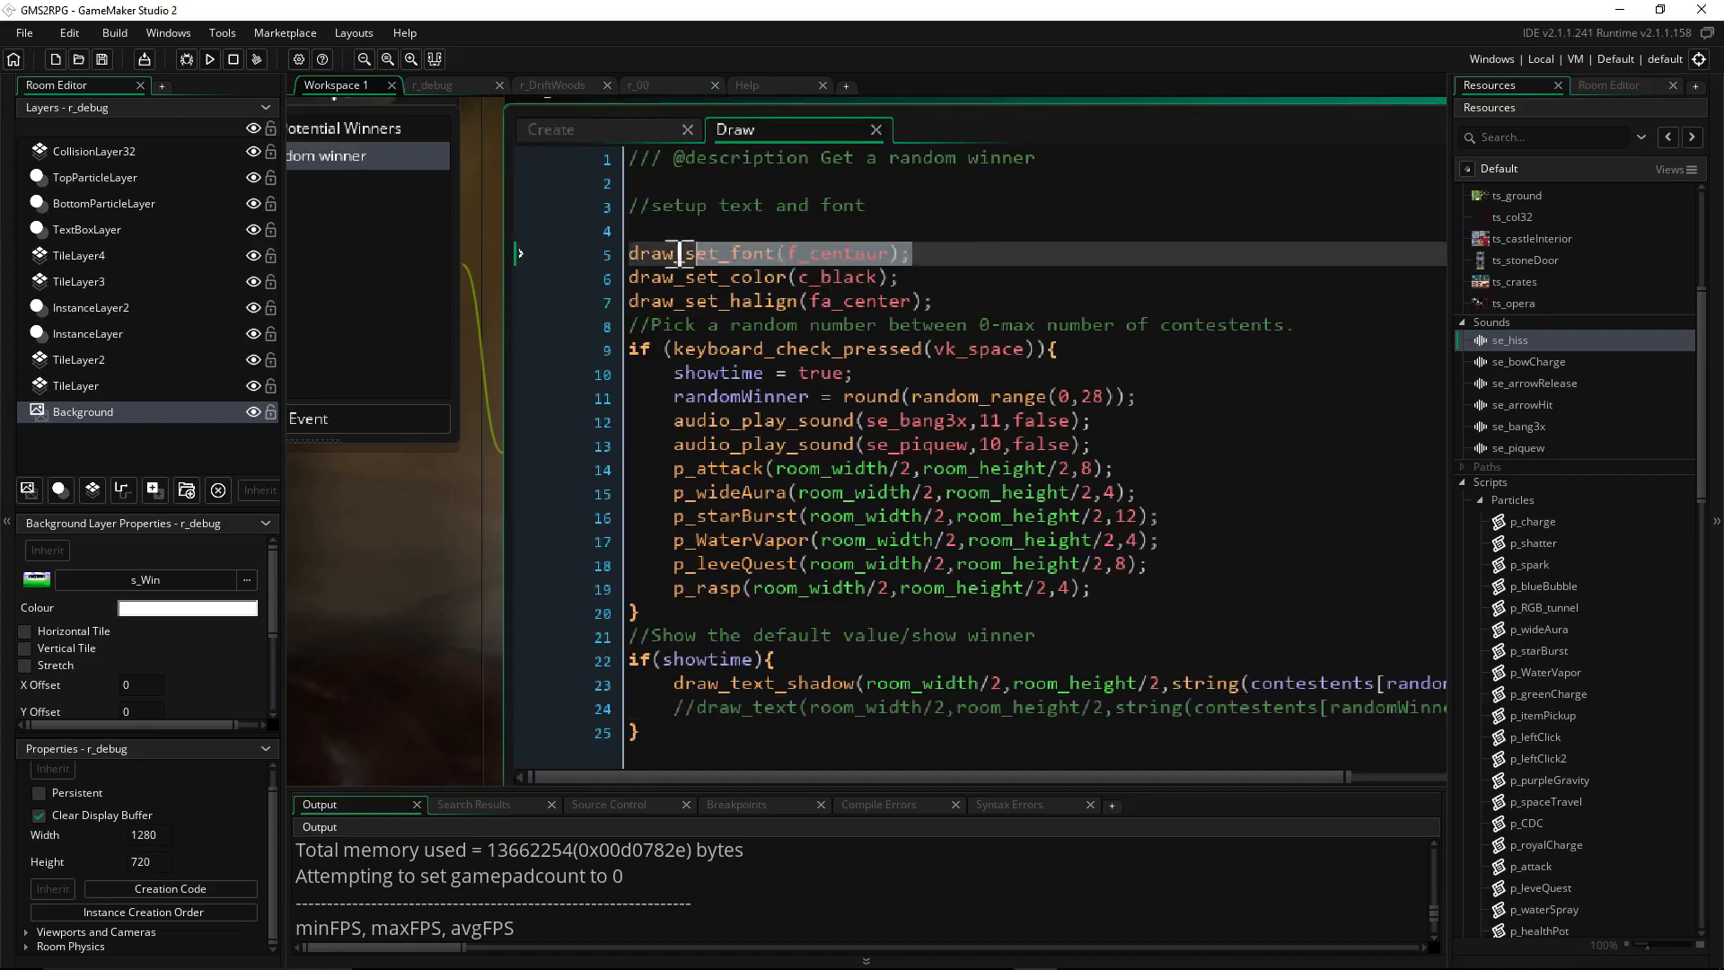
click(752, 276)
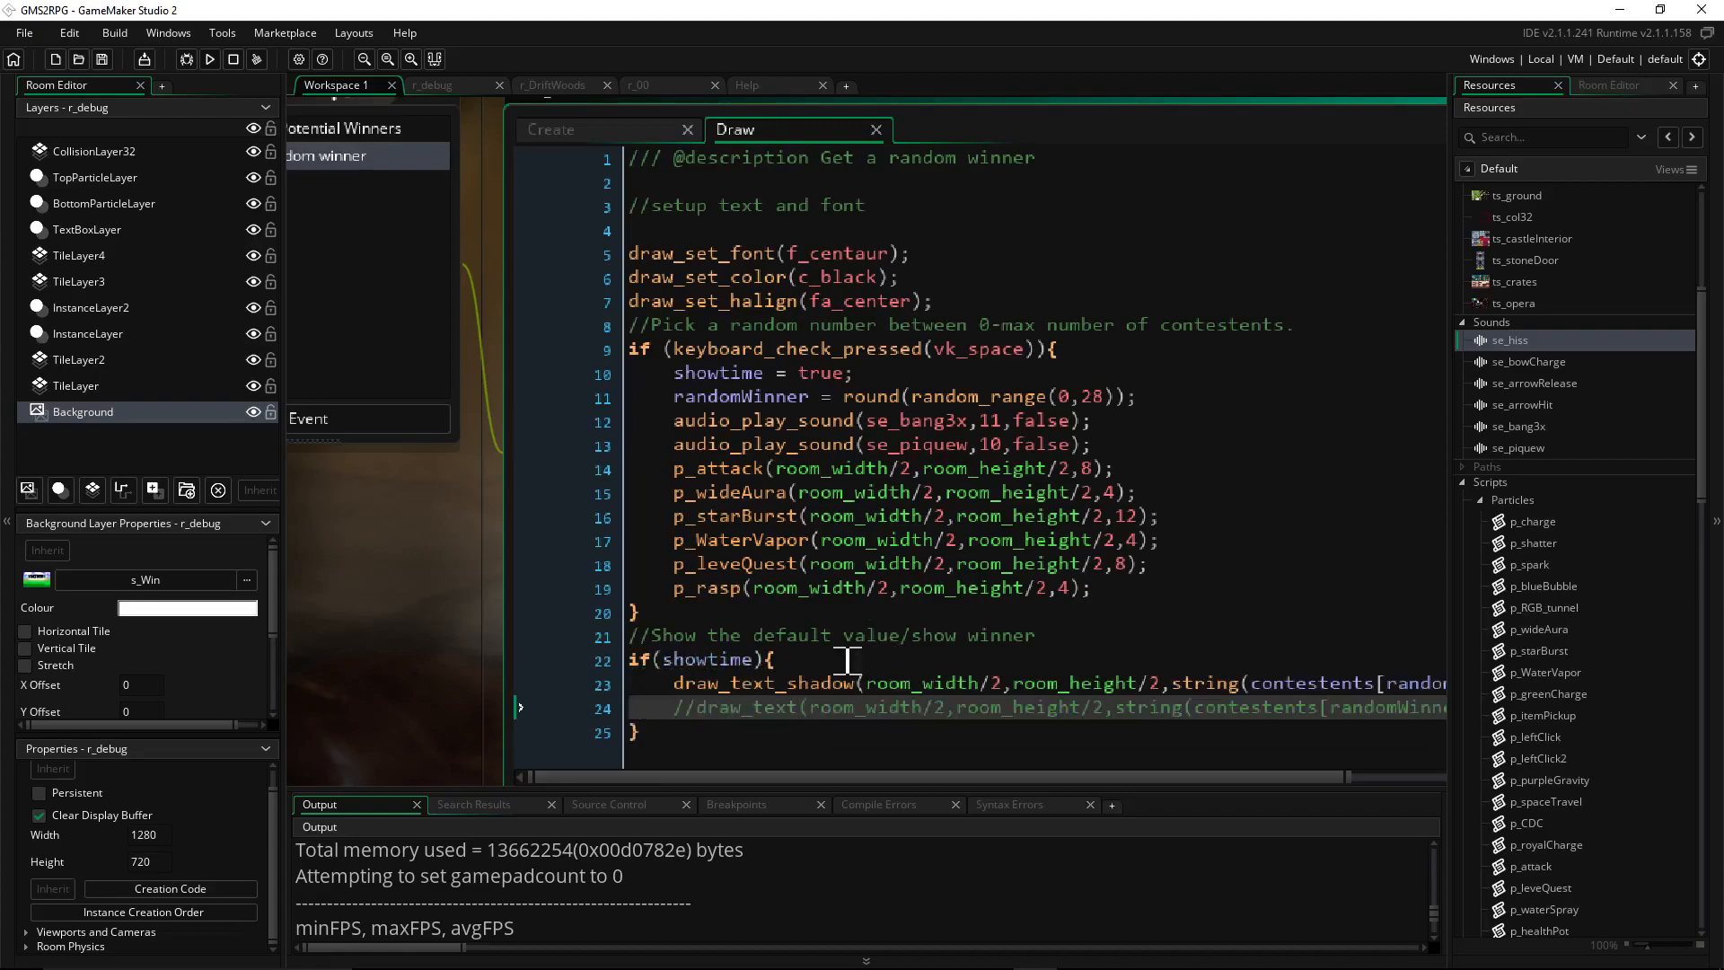
click(957, 683)
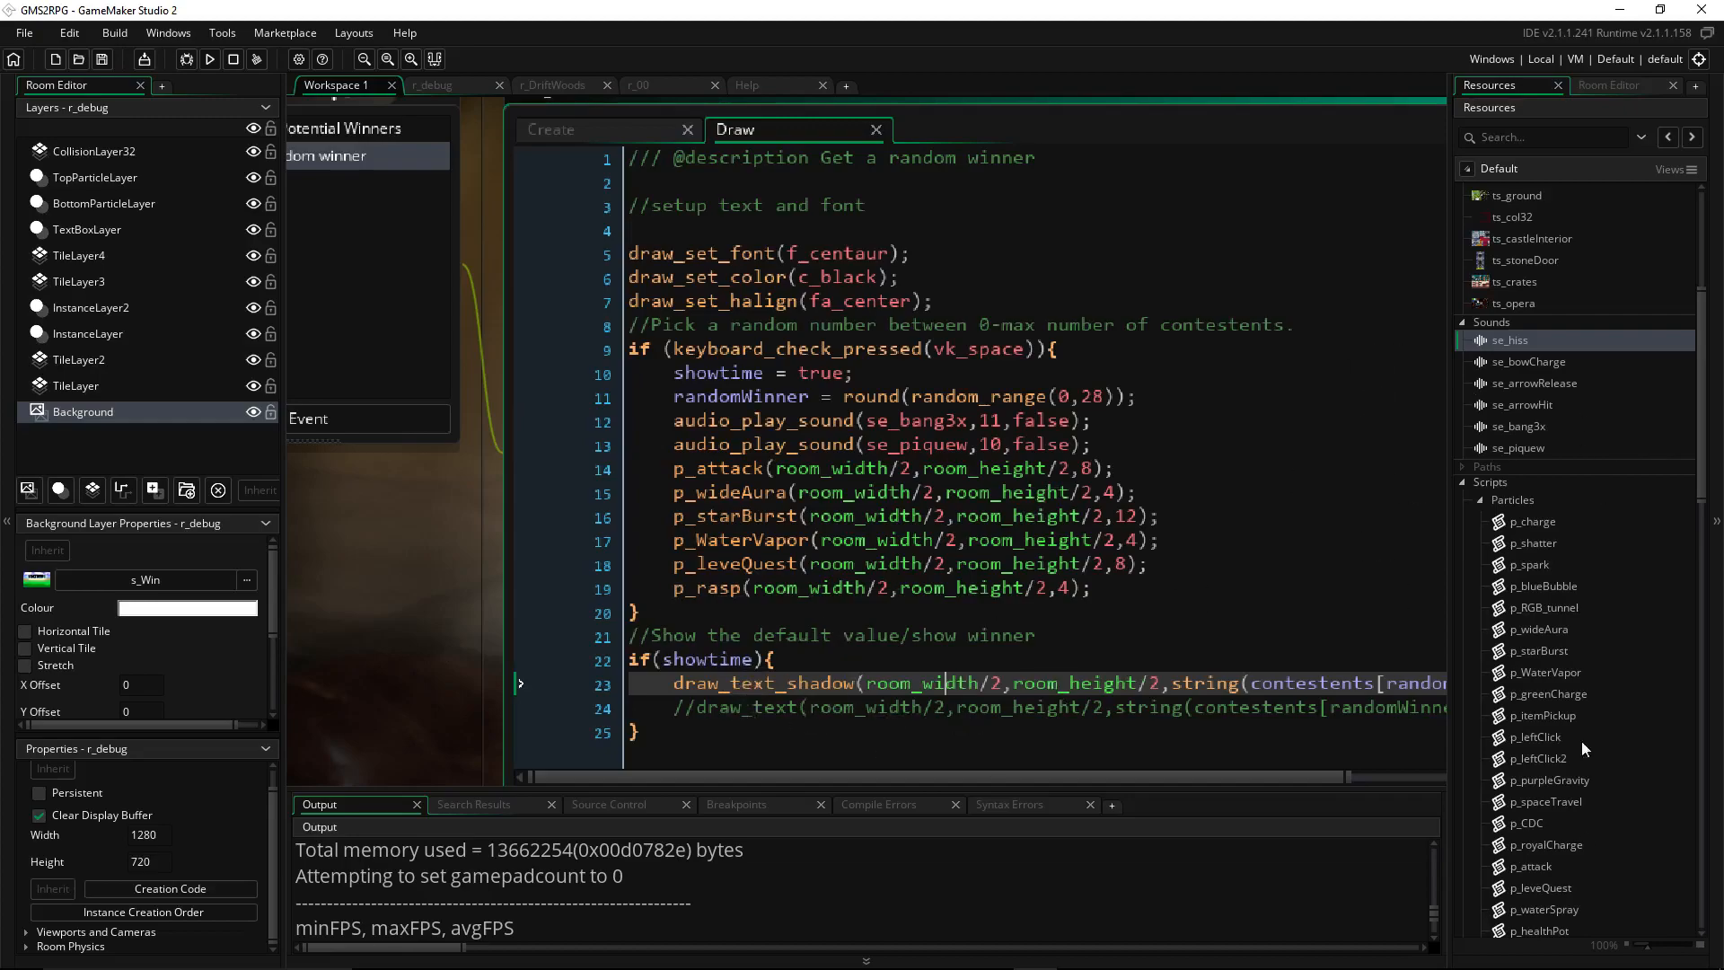
mouse_move(724, 694)
text(//)
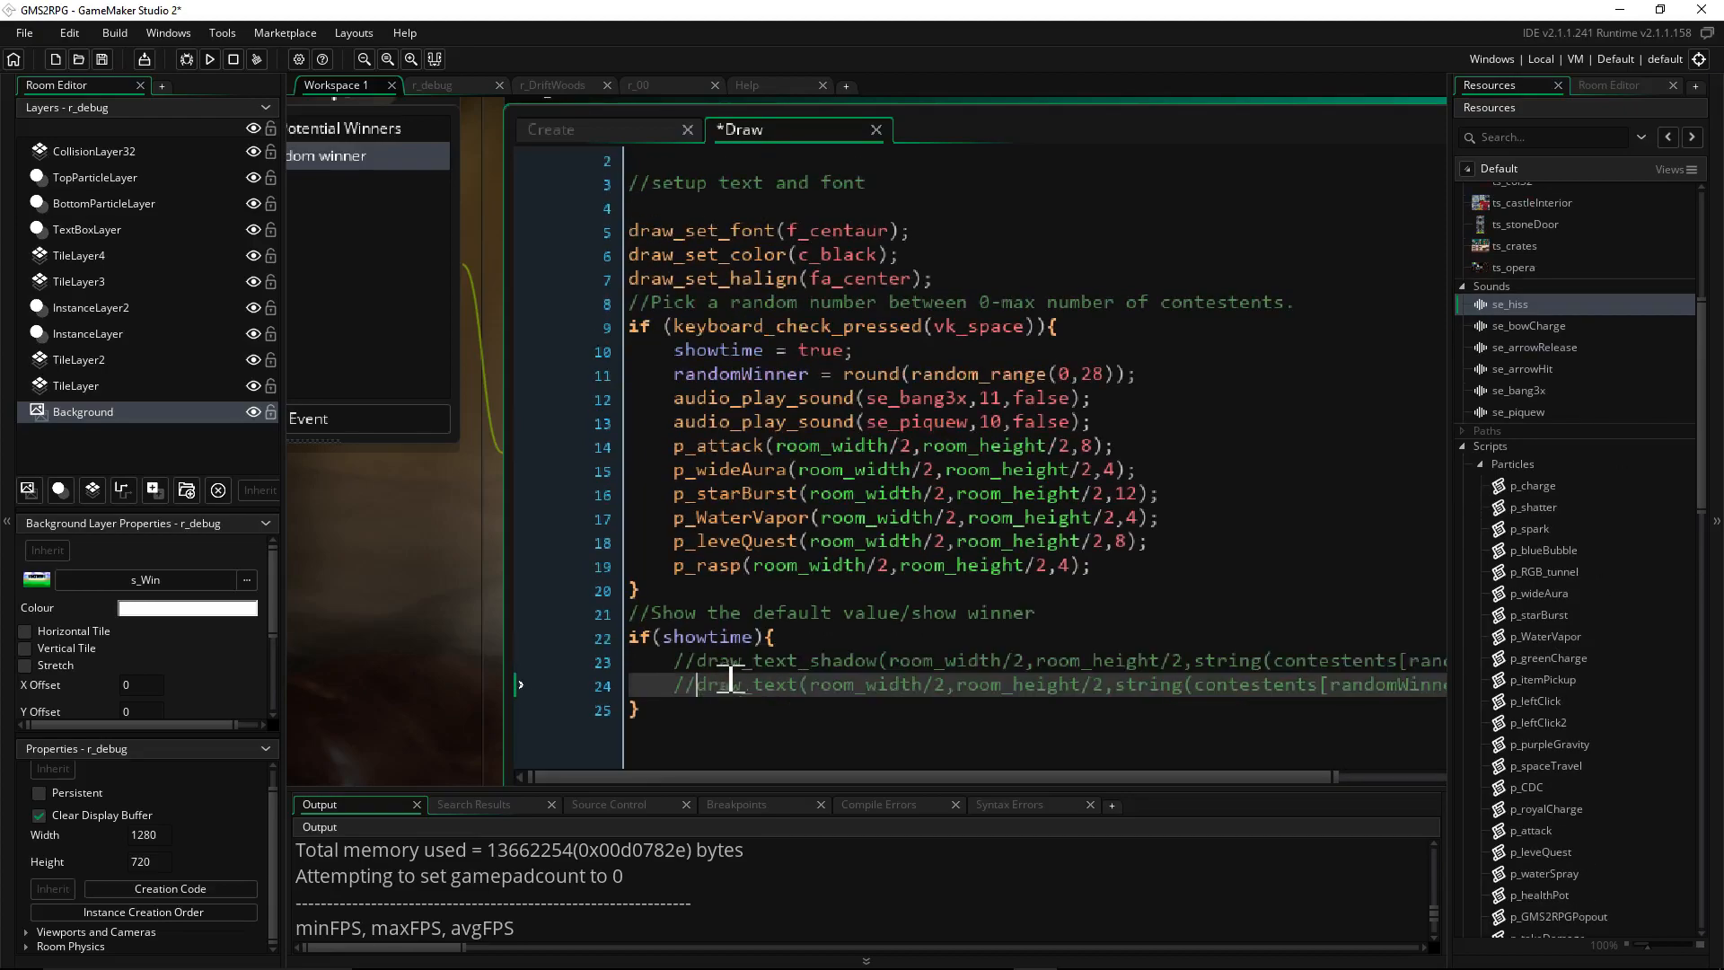
Enable the plain draw_text line for the winner name and review the space-press block
click(673, 684)
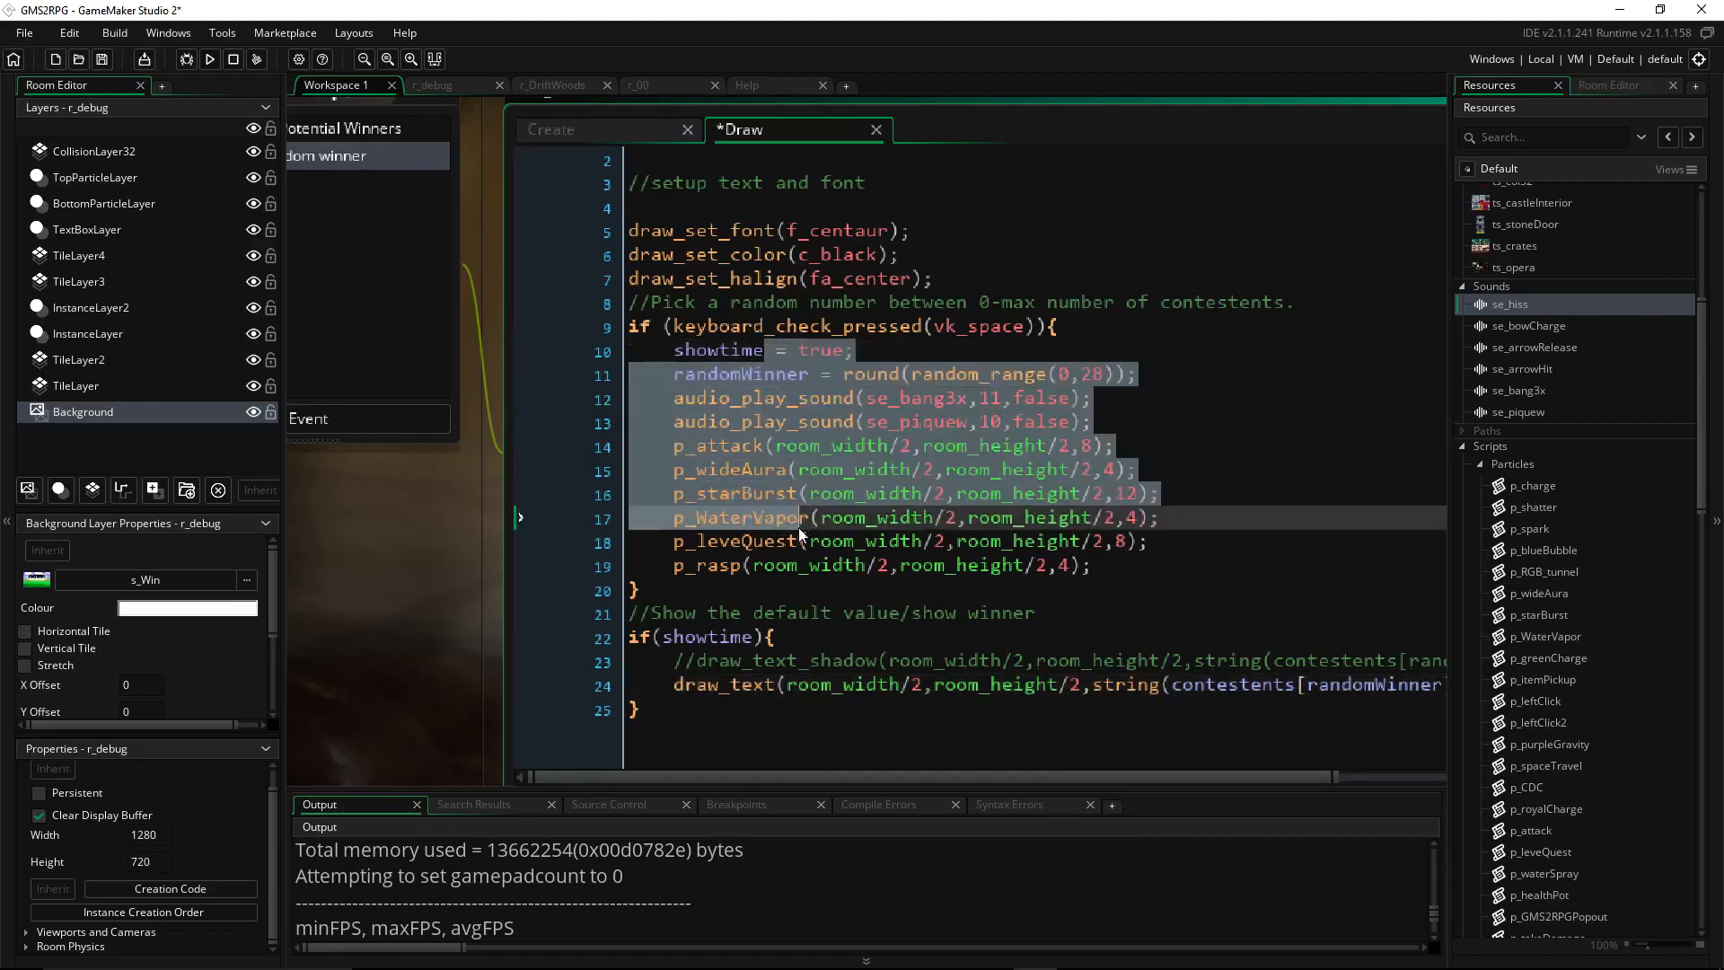
click(763, 351)
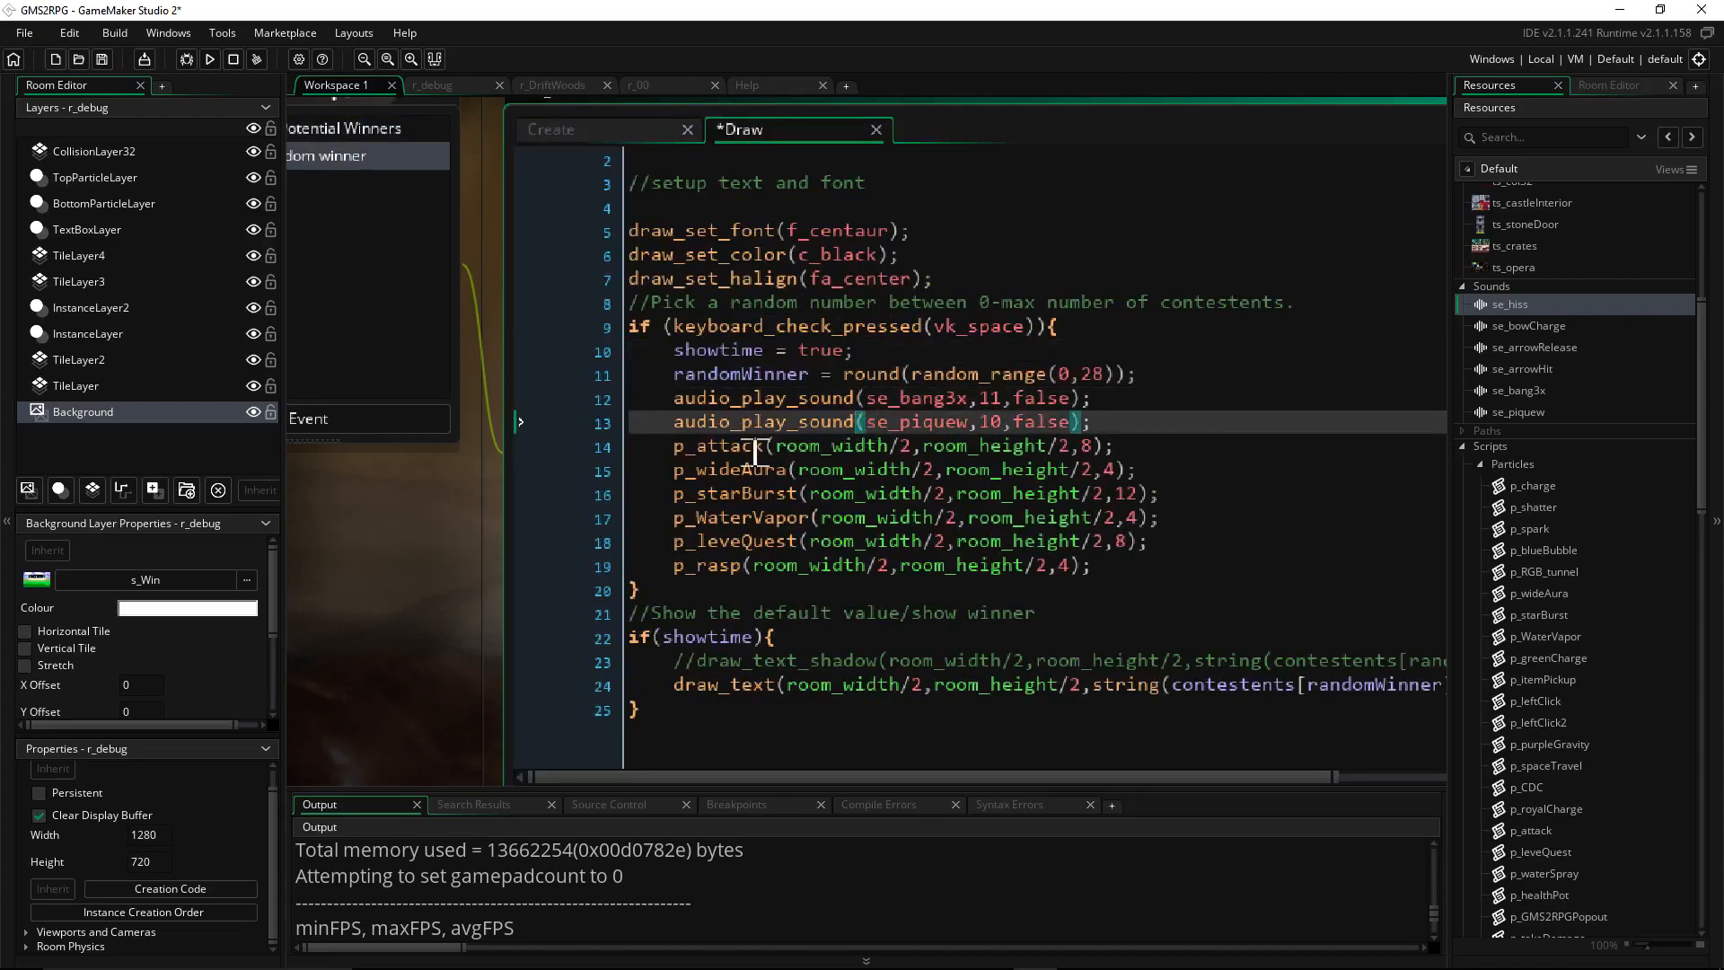
click(875, 564)
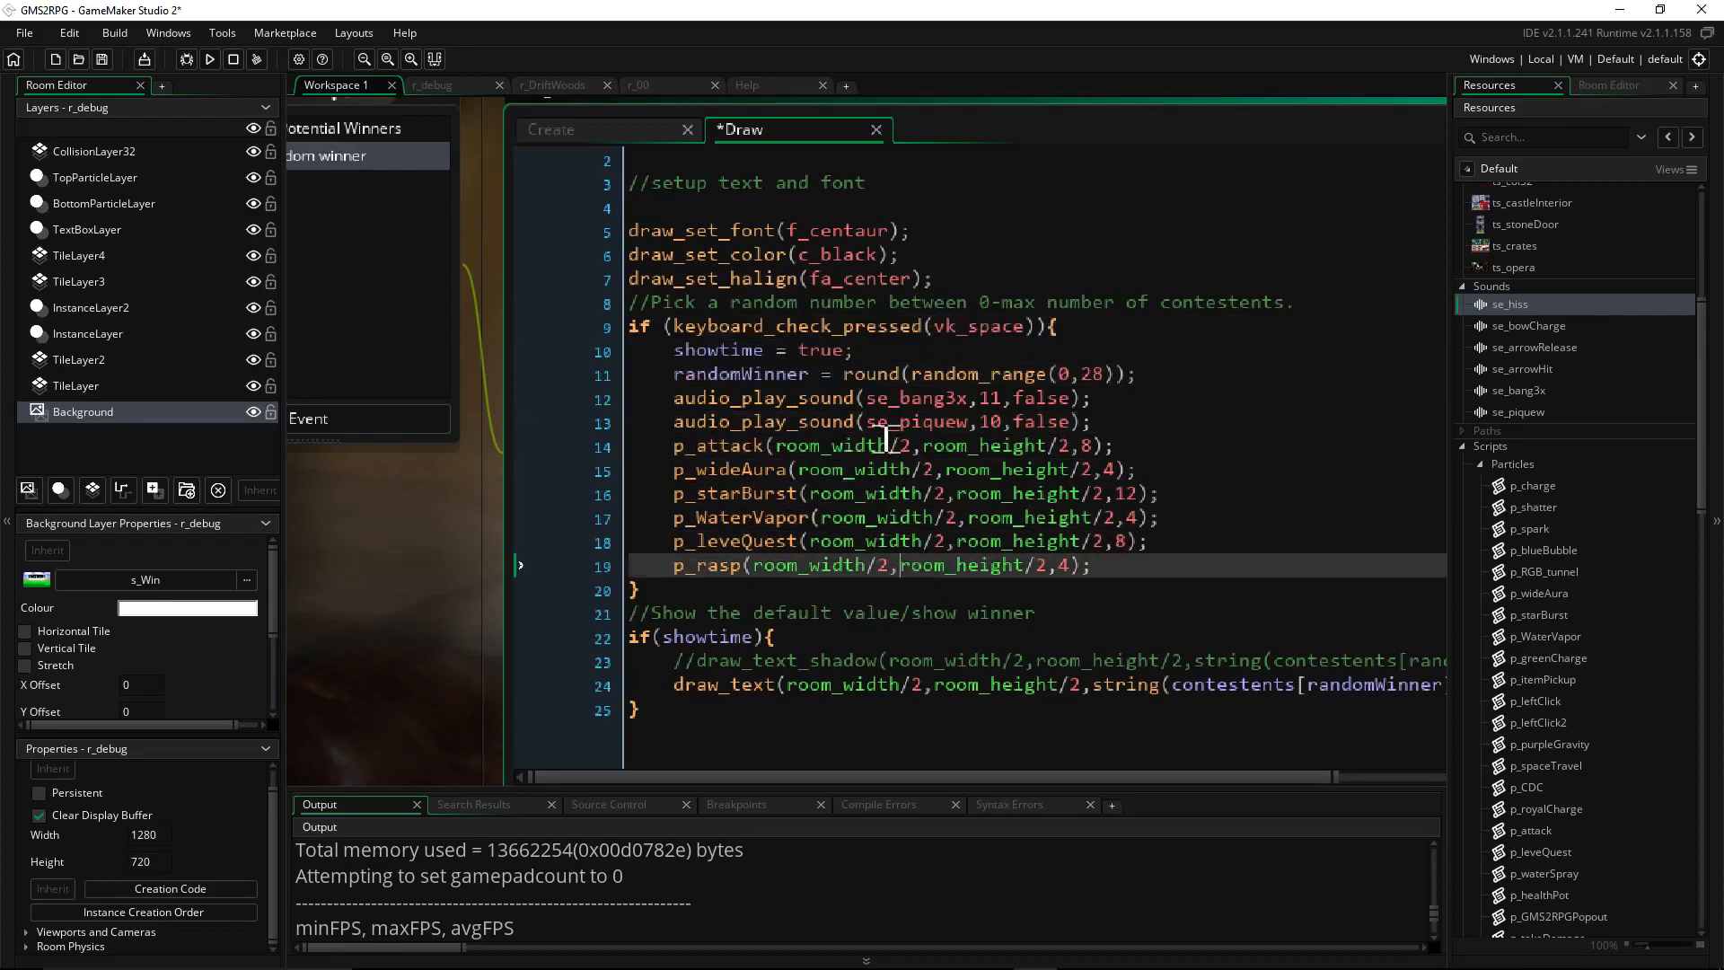
scroll(up, 3)
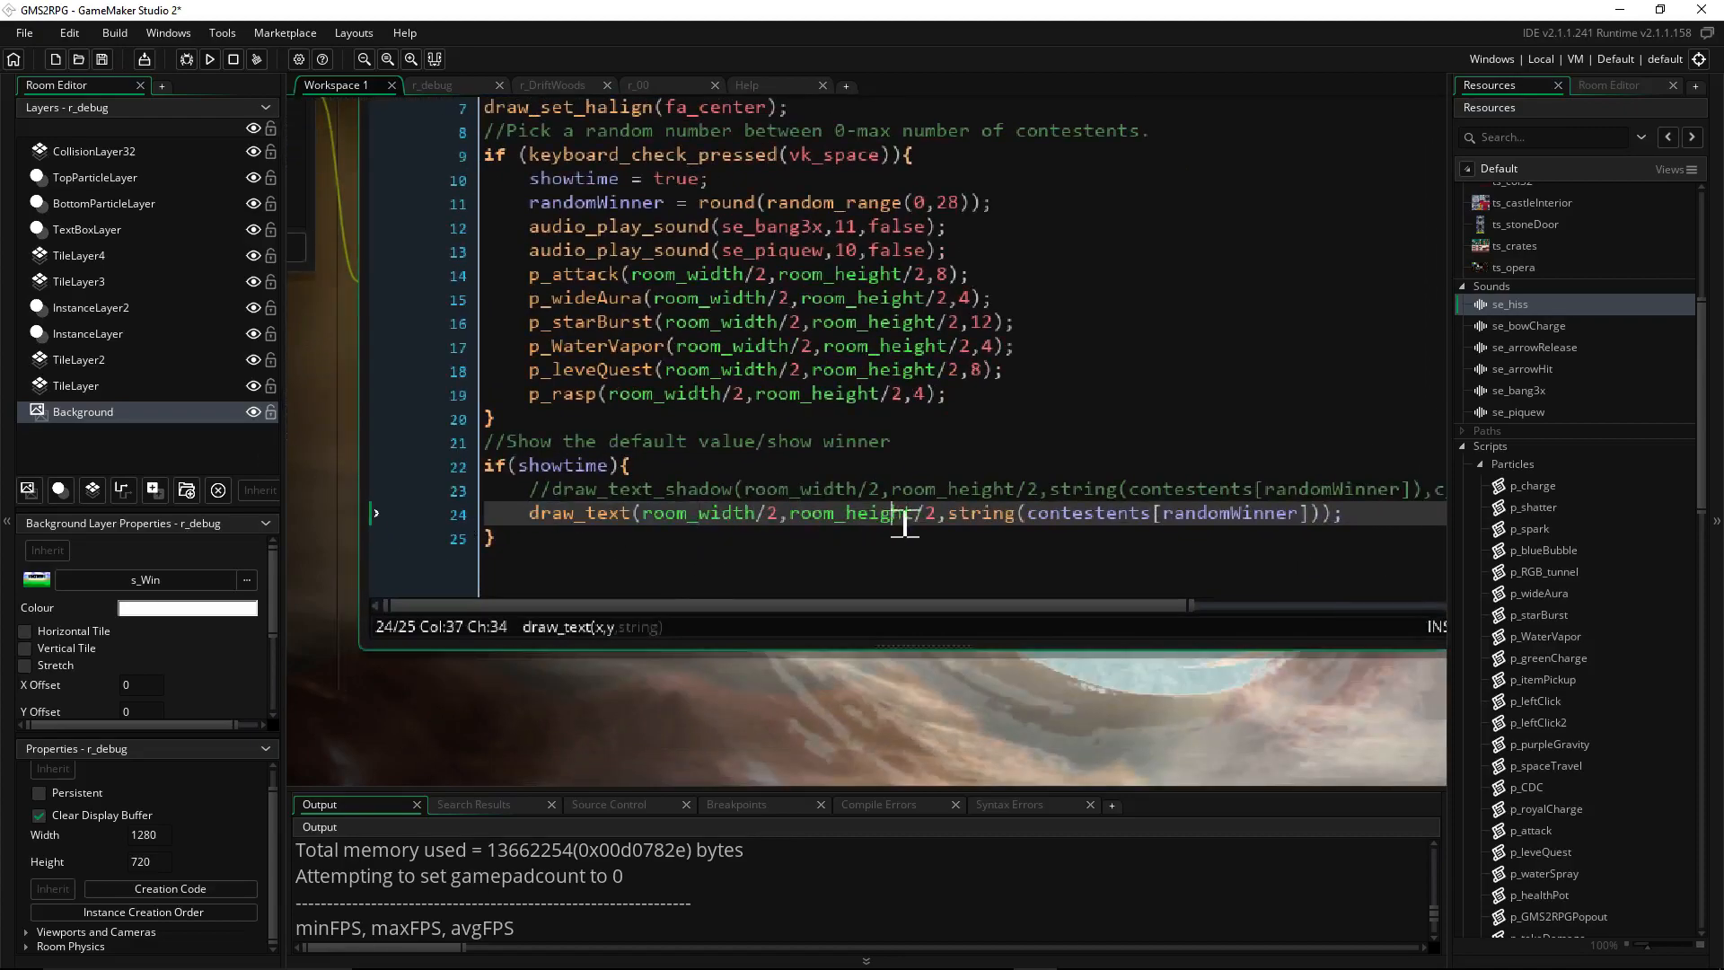
Make draw_text_shadow the active winner display again and comment out the plain draw_text line
click(729, 512)
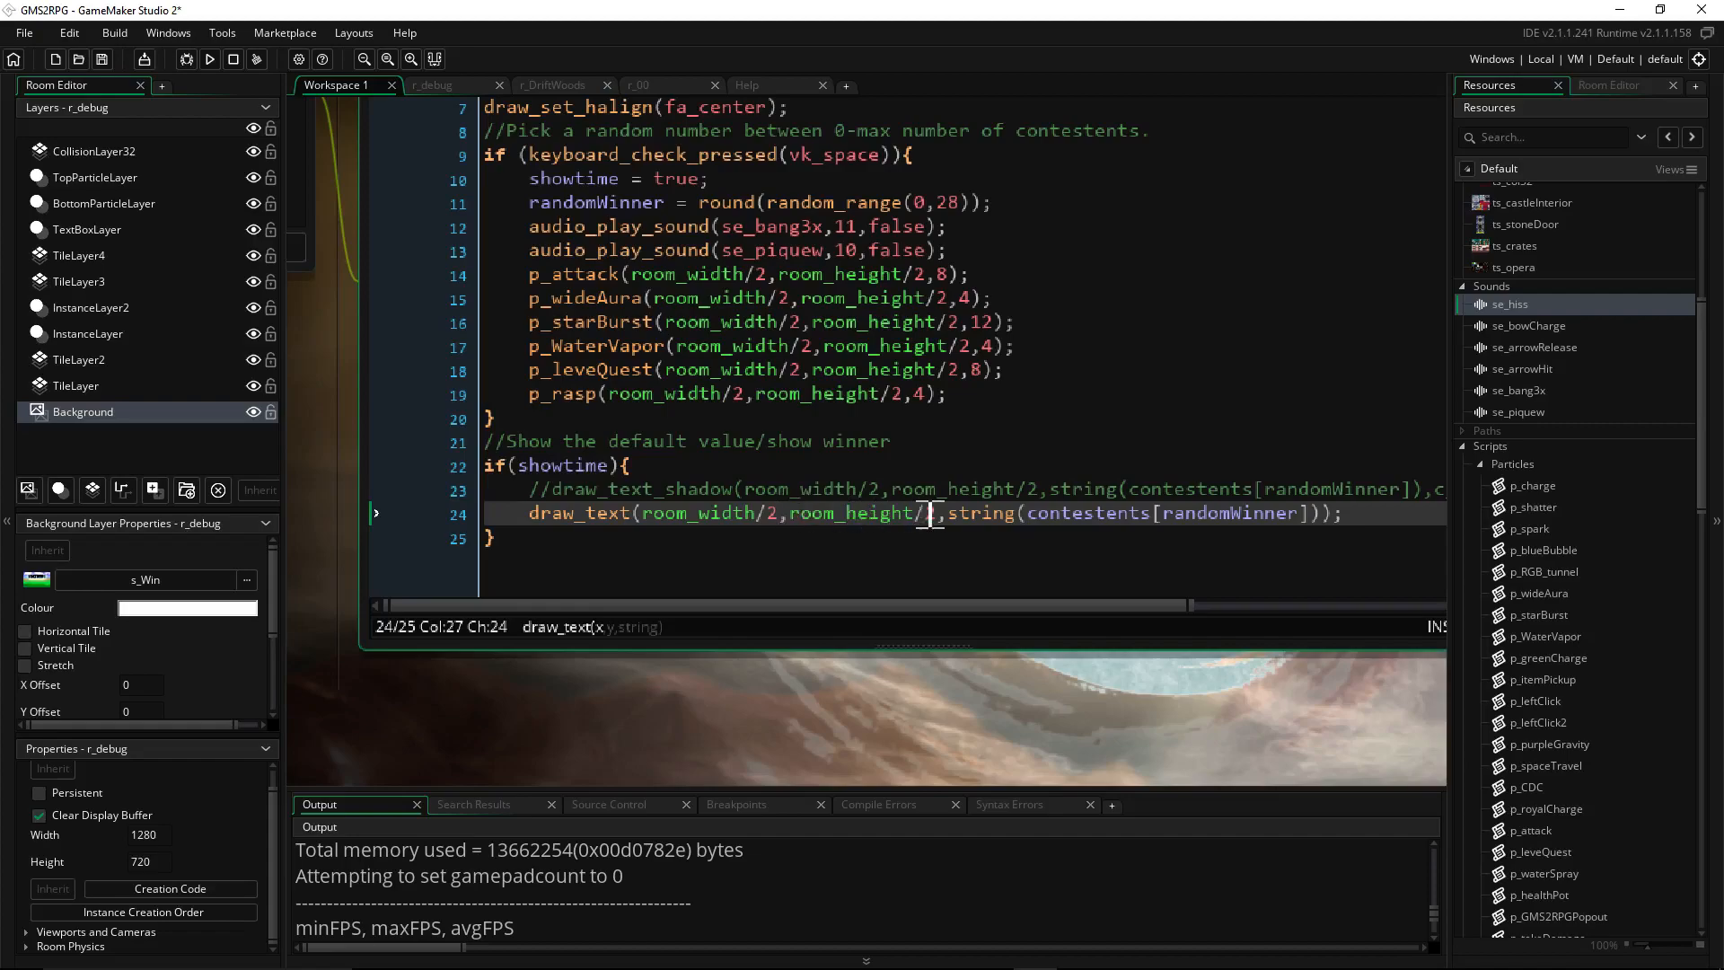
click(1038, 512)
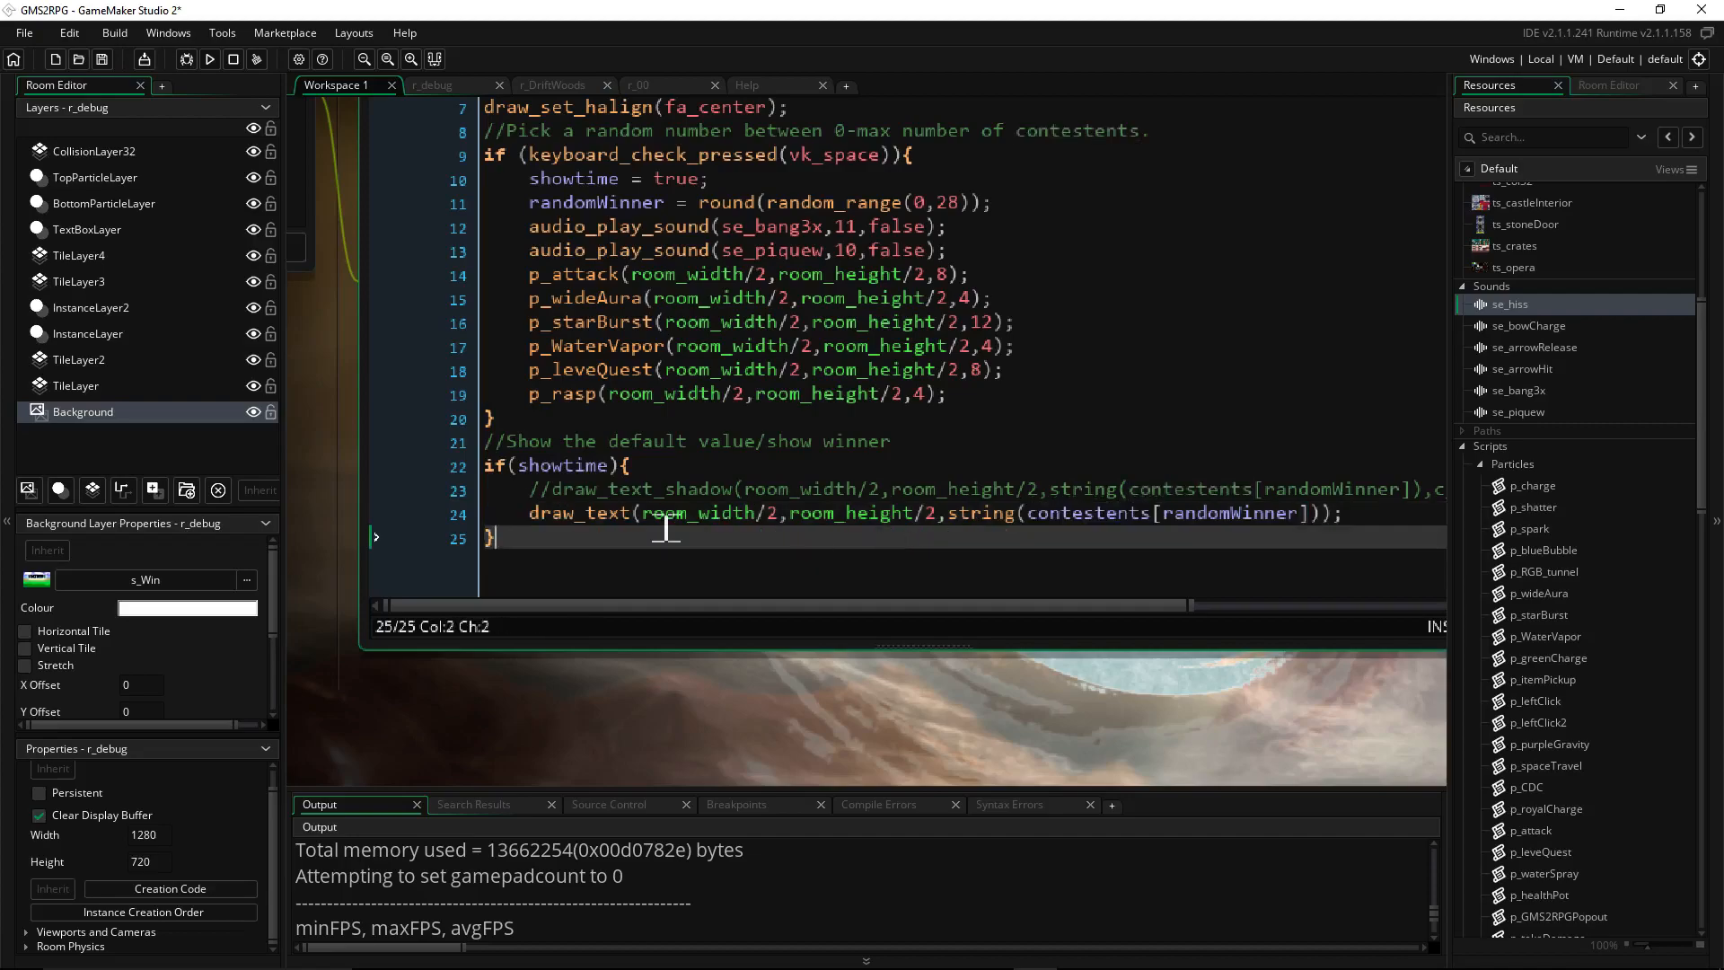
click(659, 512)
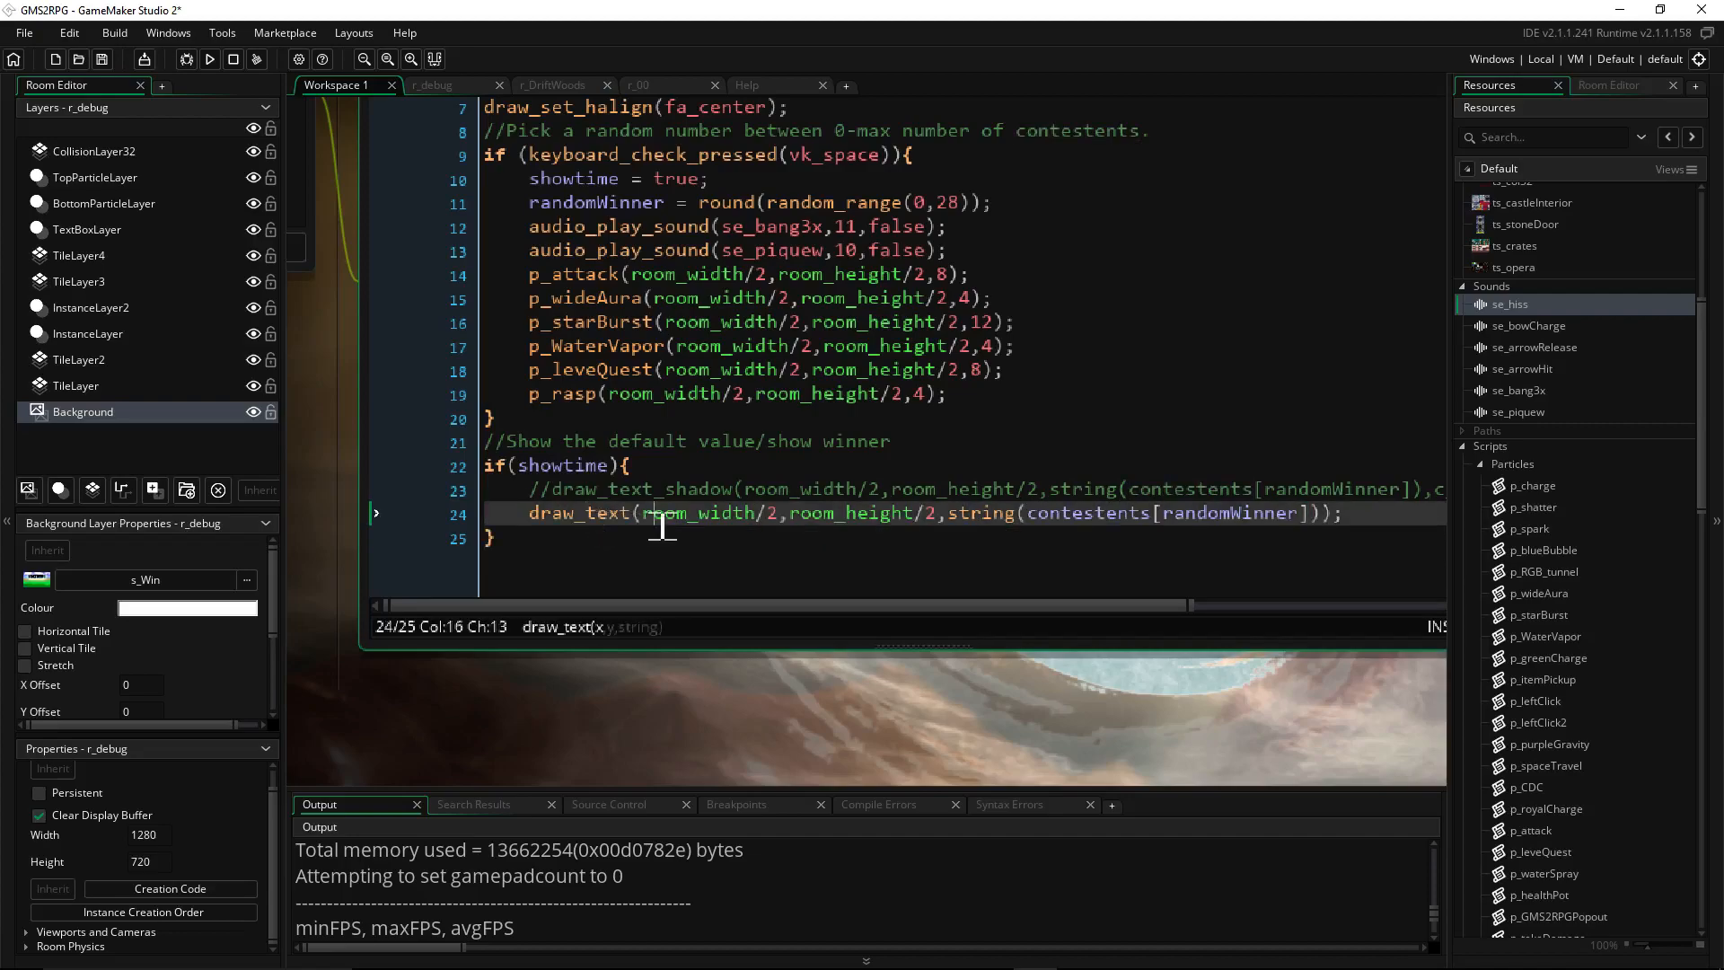
click(1160, 512)
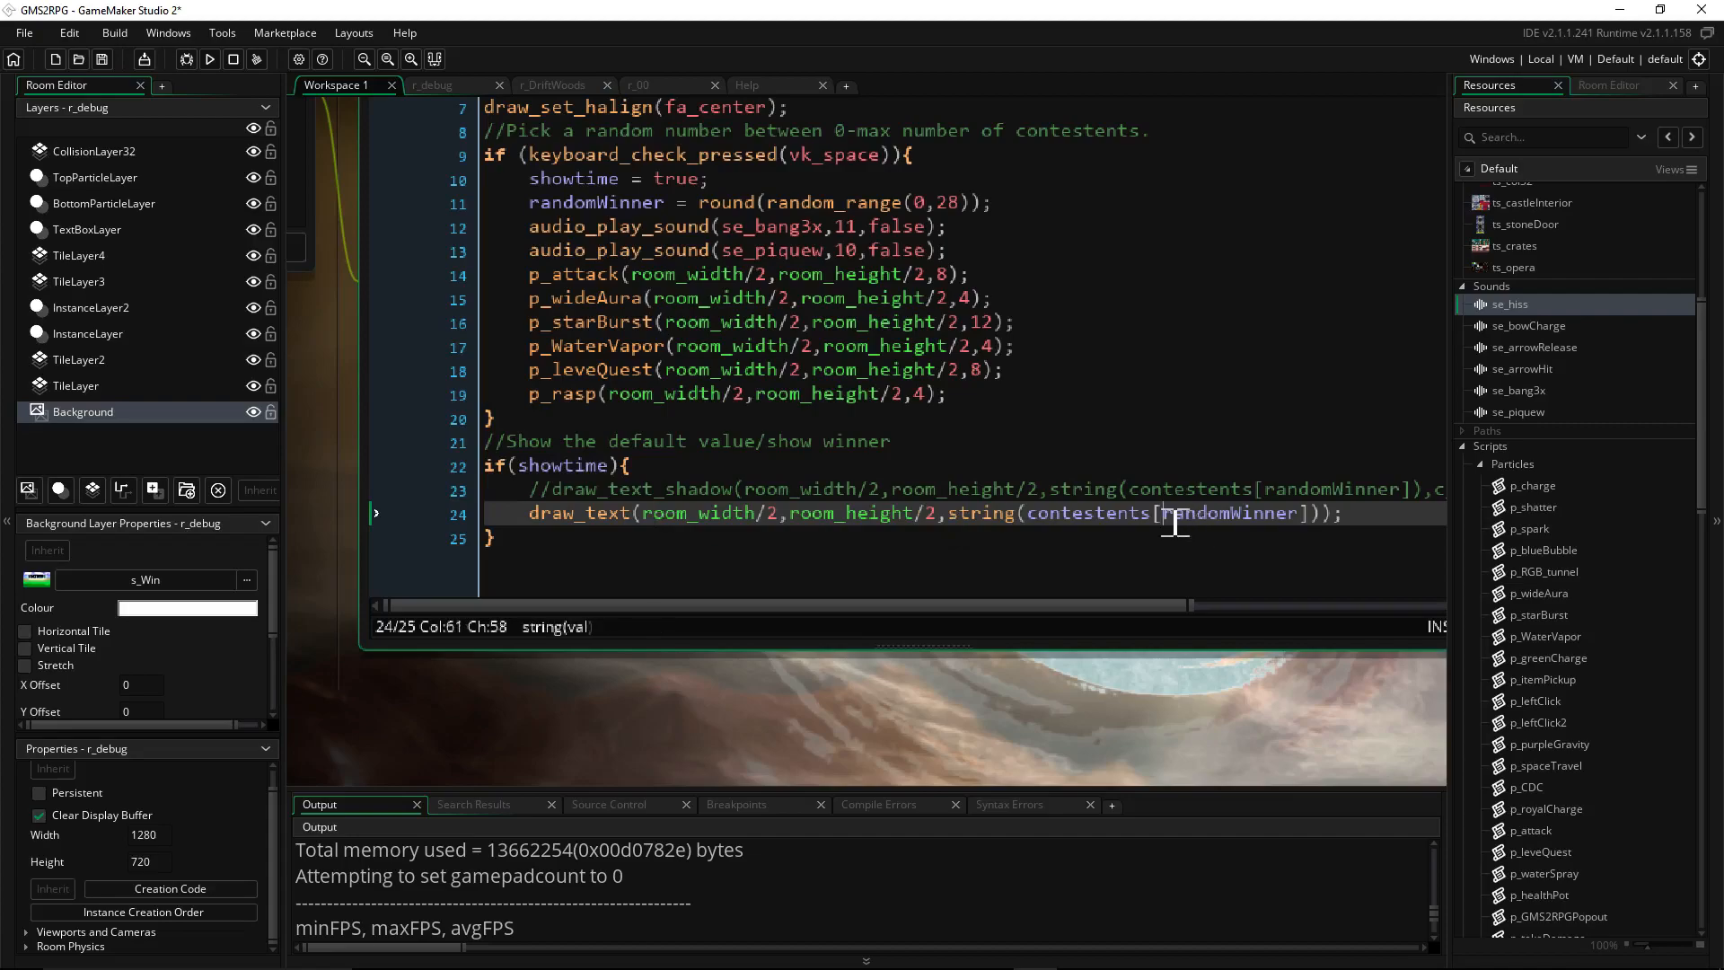
click(1144, 512)
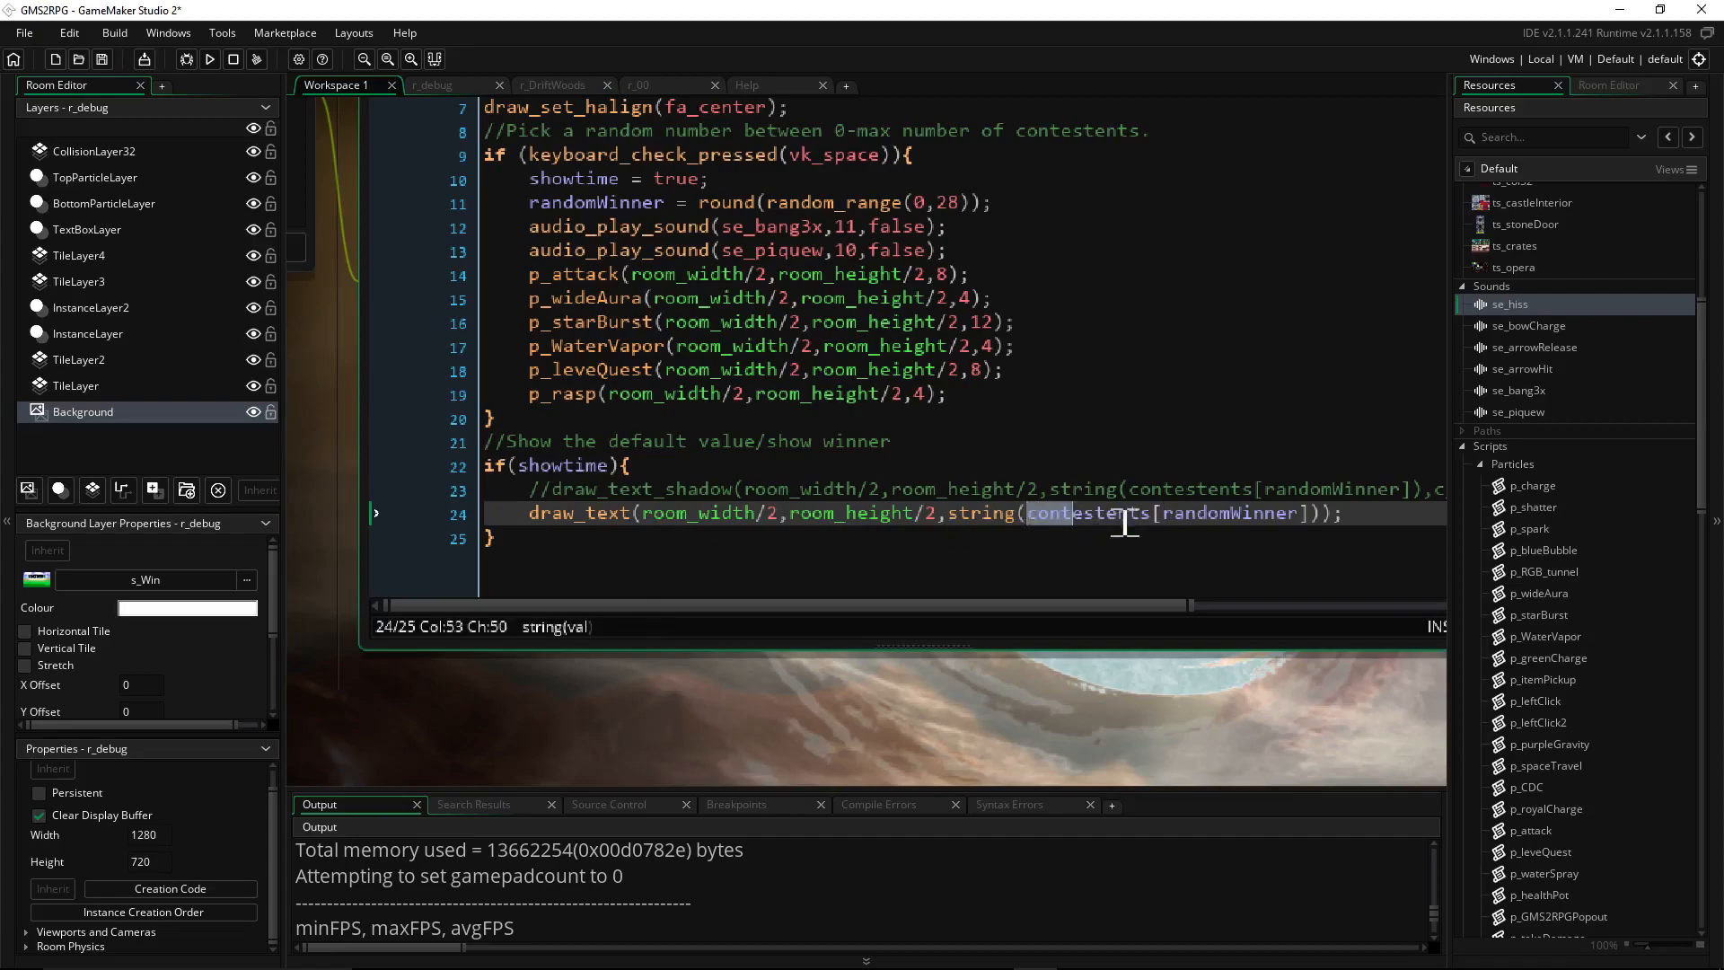
click(1119, 488)
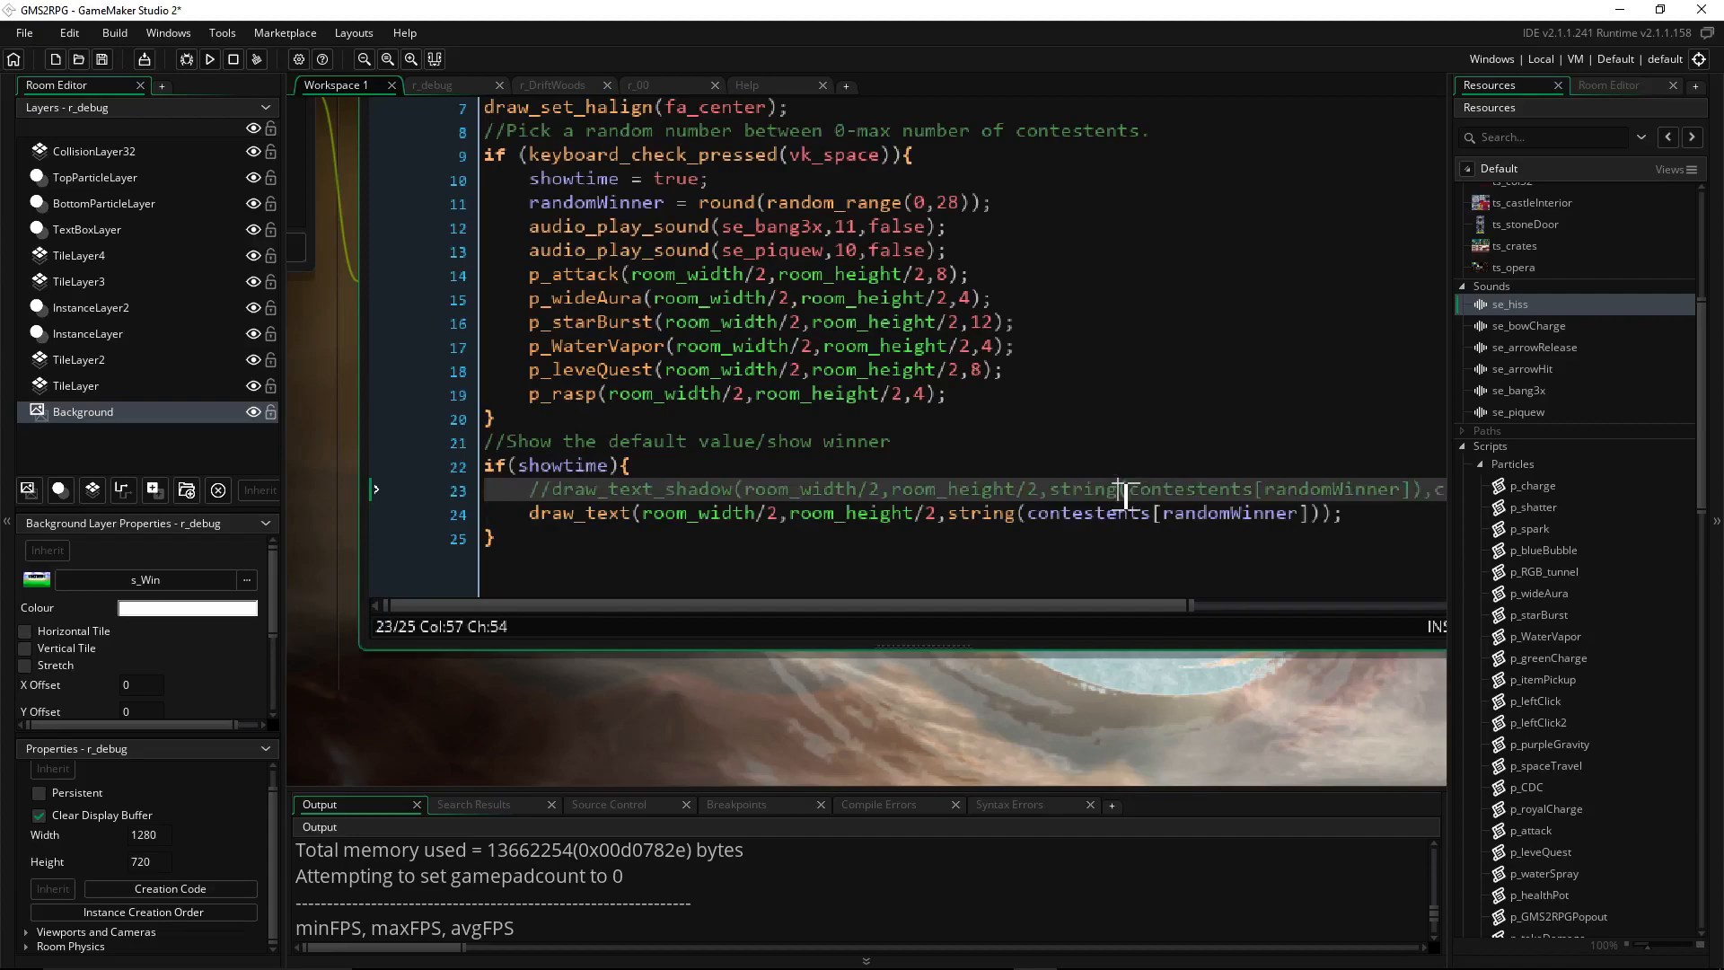
click(1336, 512)
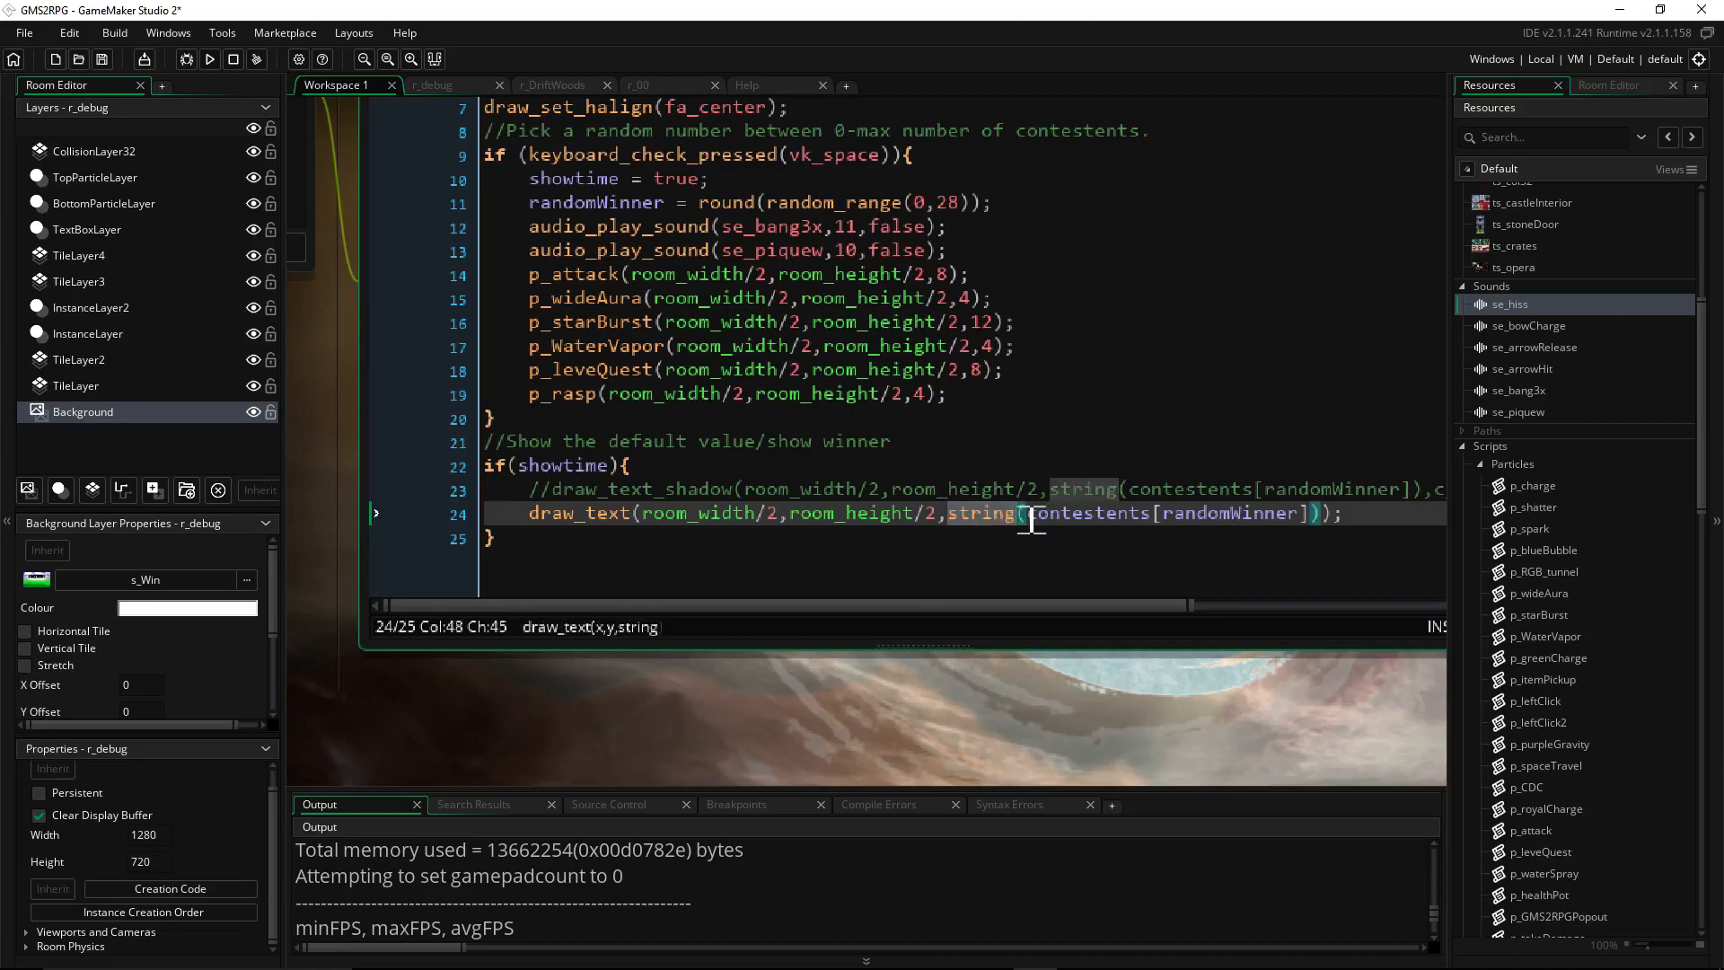
click(1061, 512)
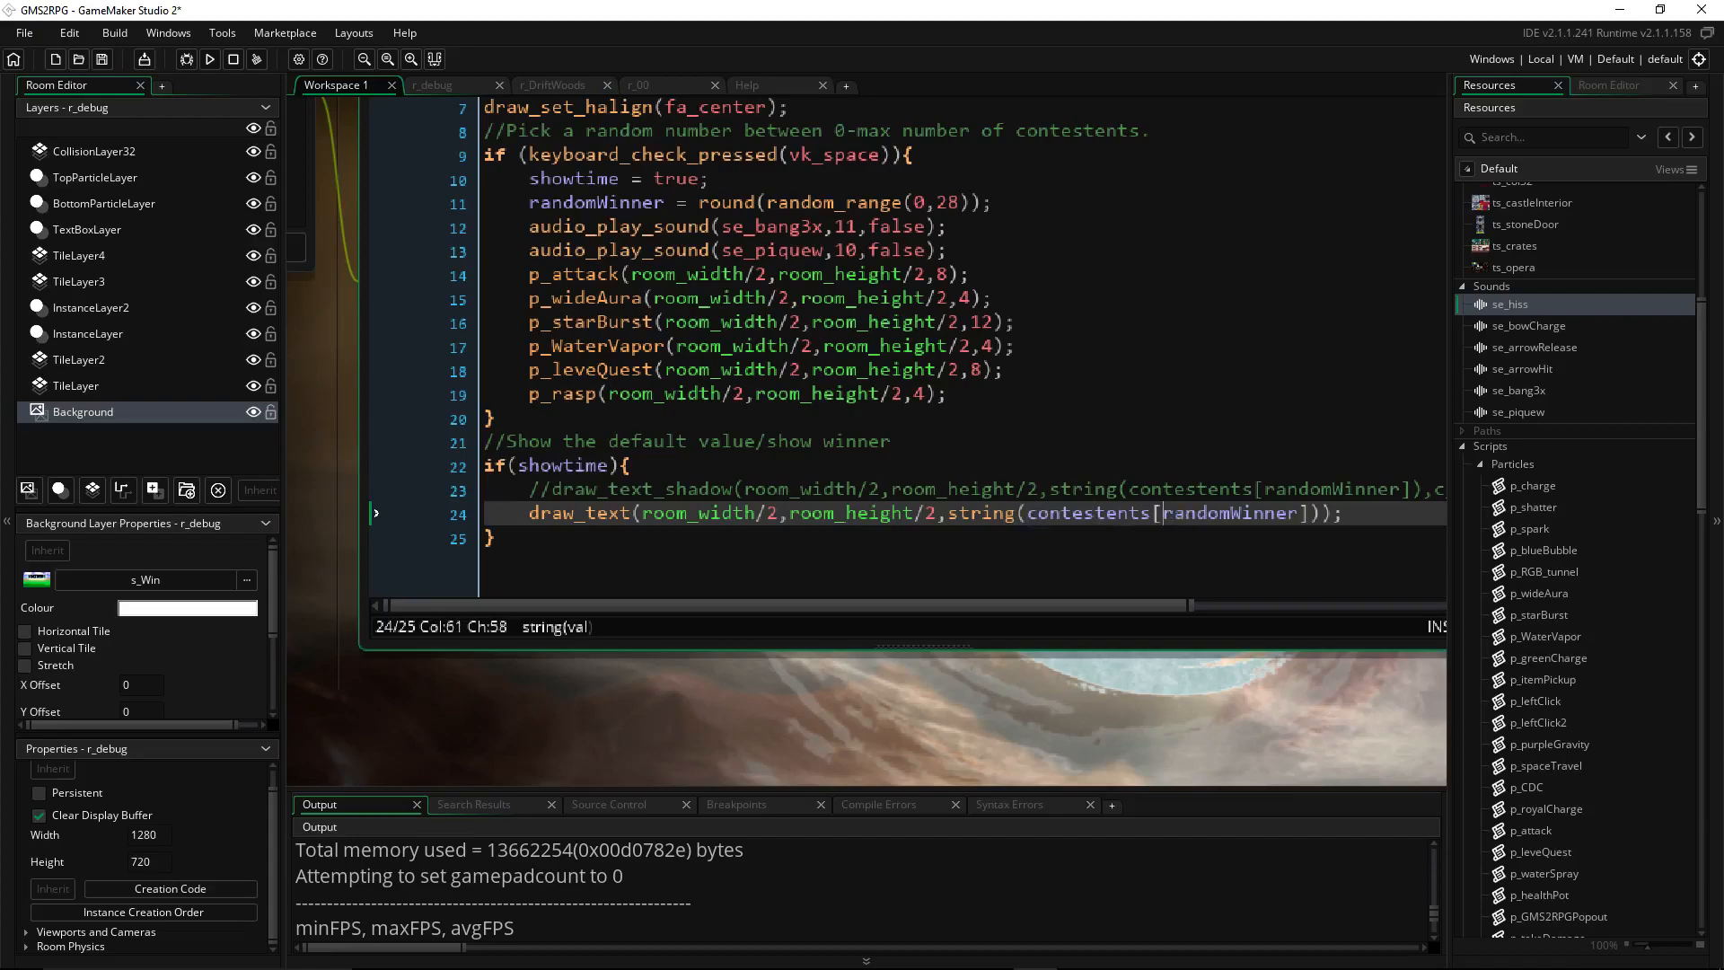
double_click(1226, 512)
text(//)
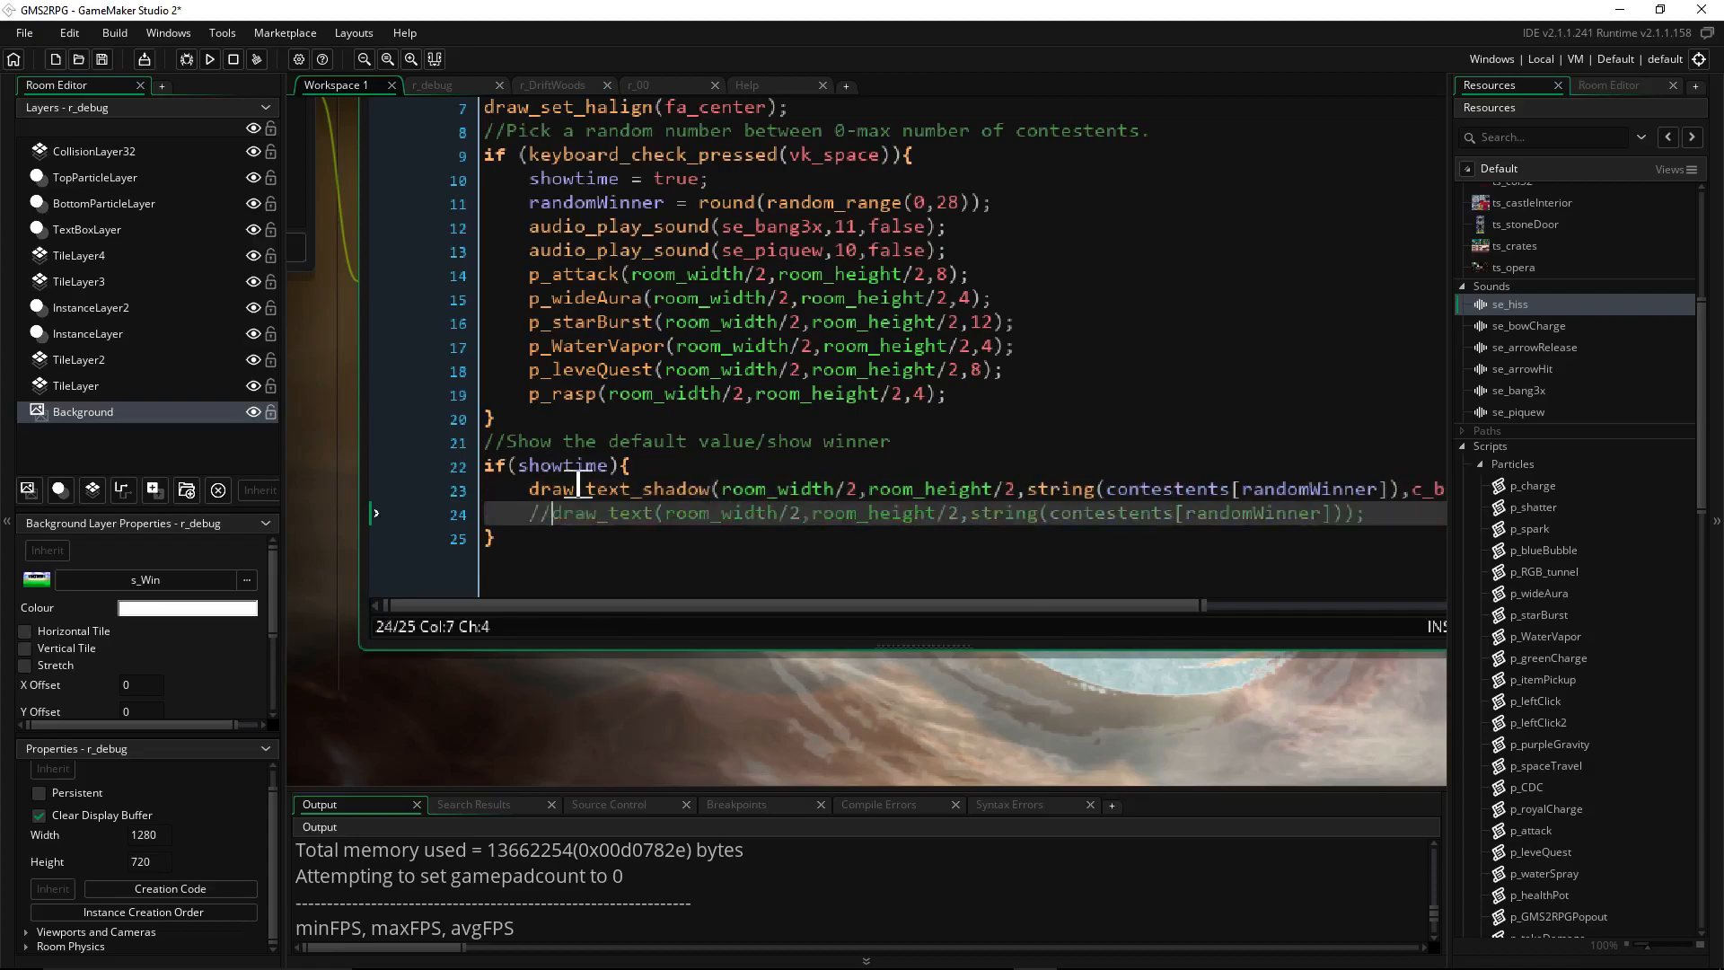
mouse_move(918, 688)
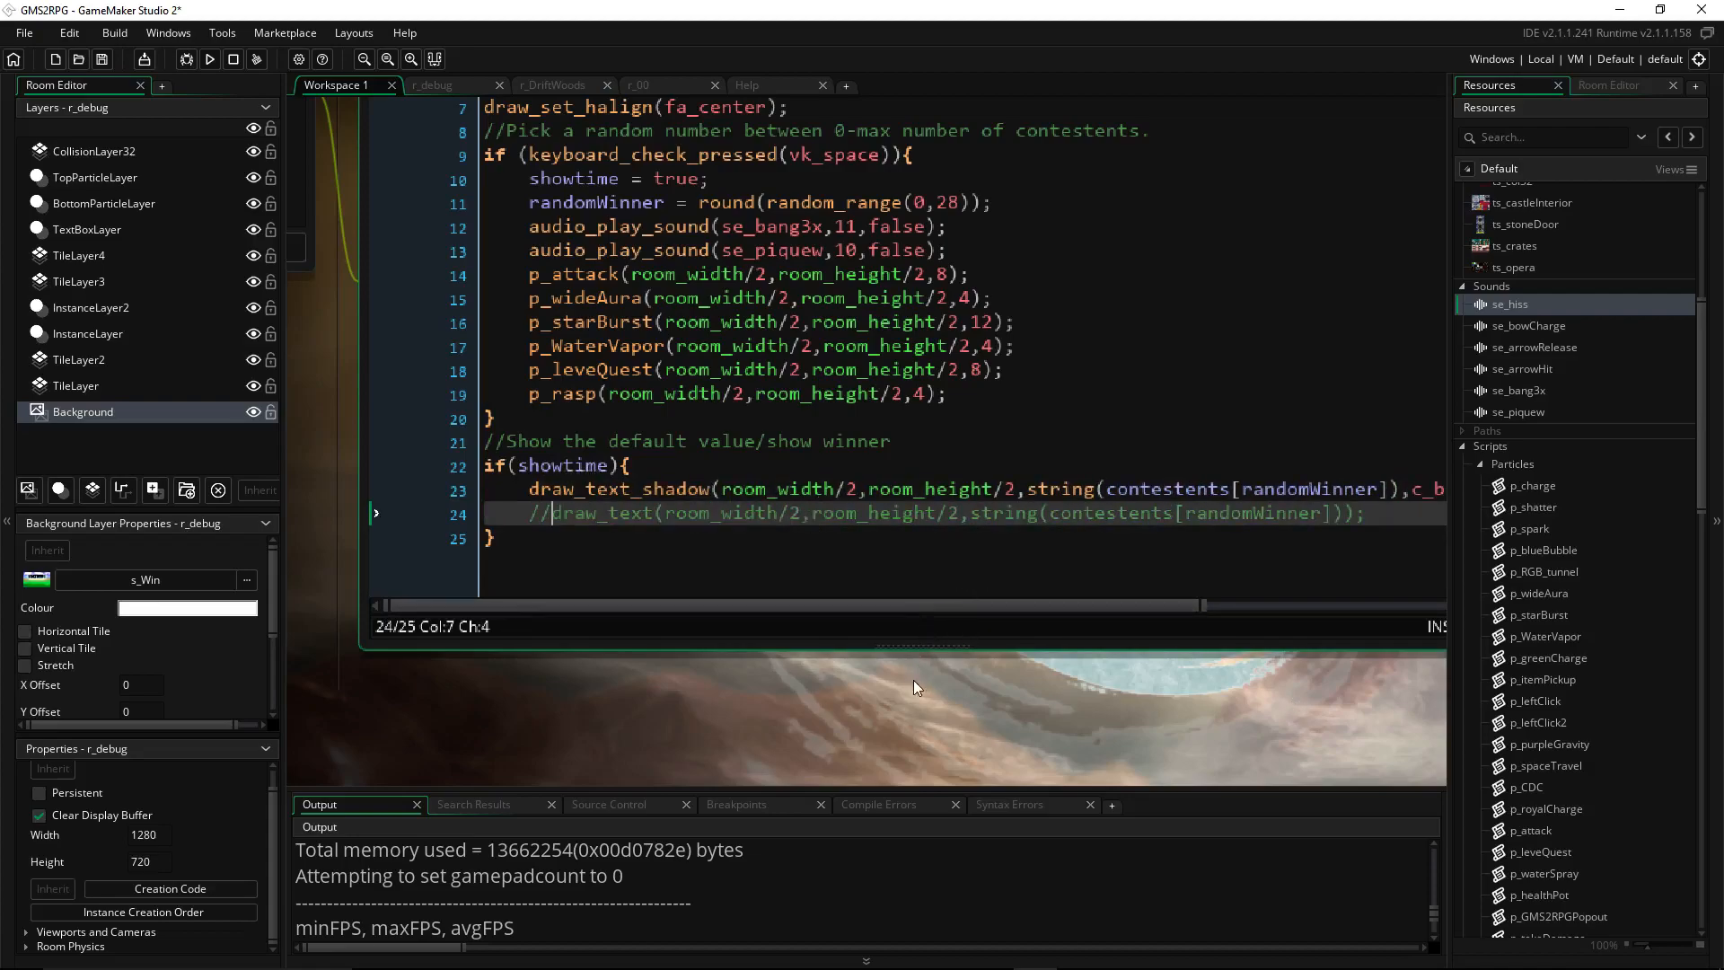
scroll(up, 3)
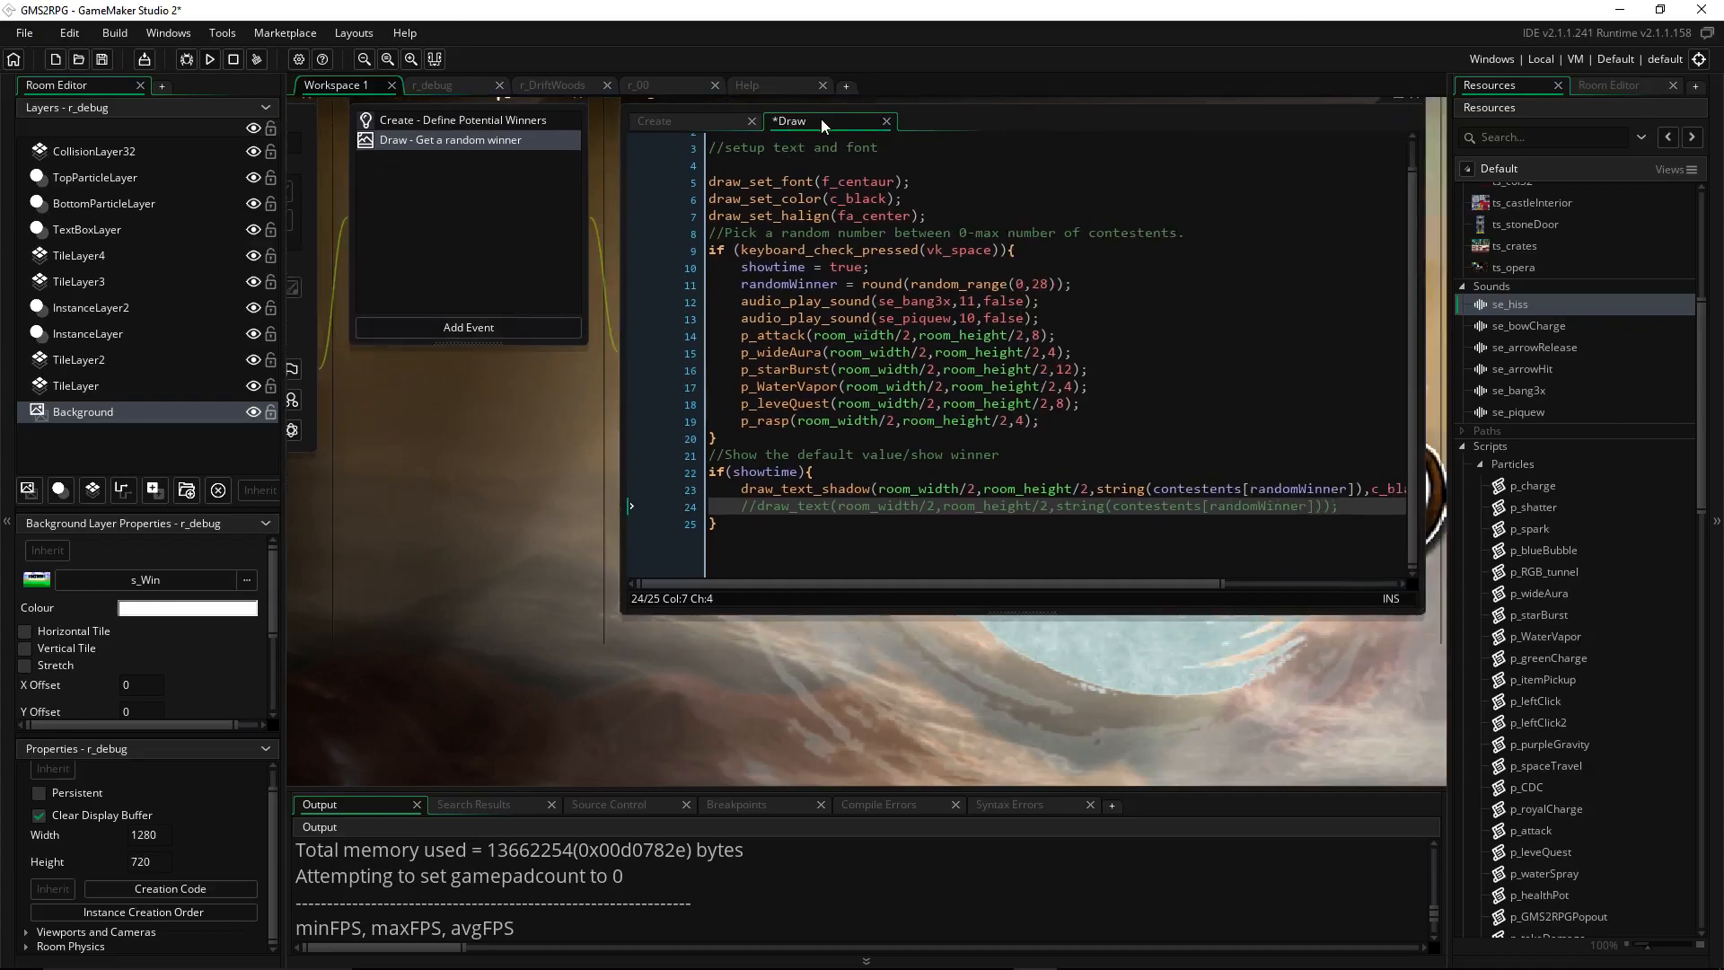
mouse_move(932, 410)
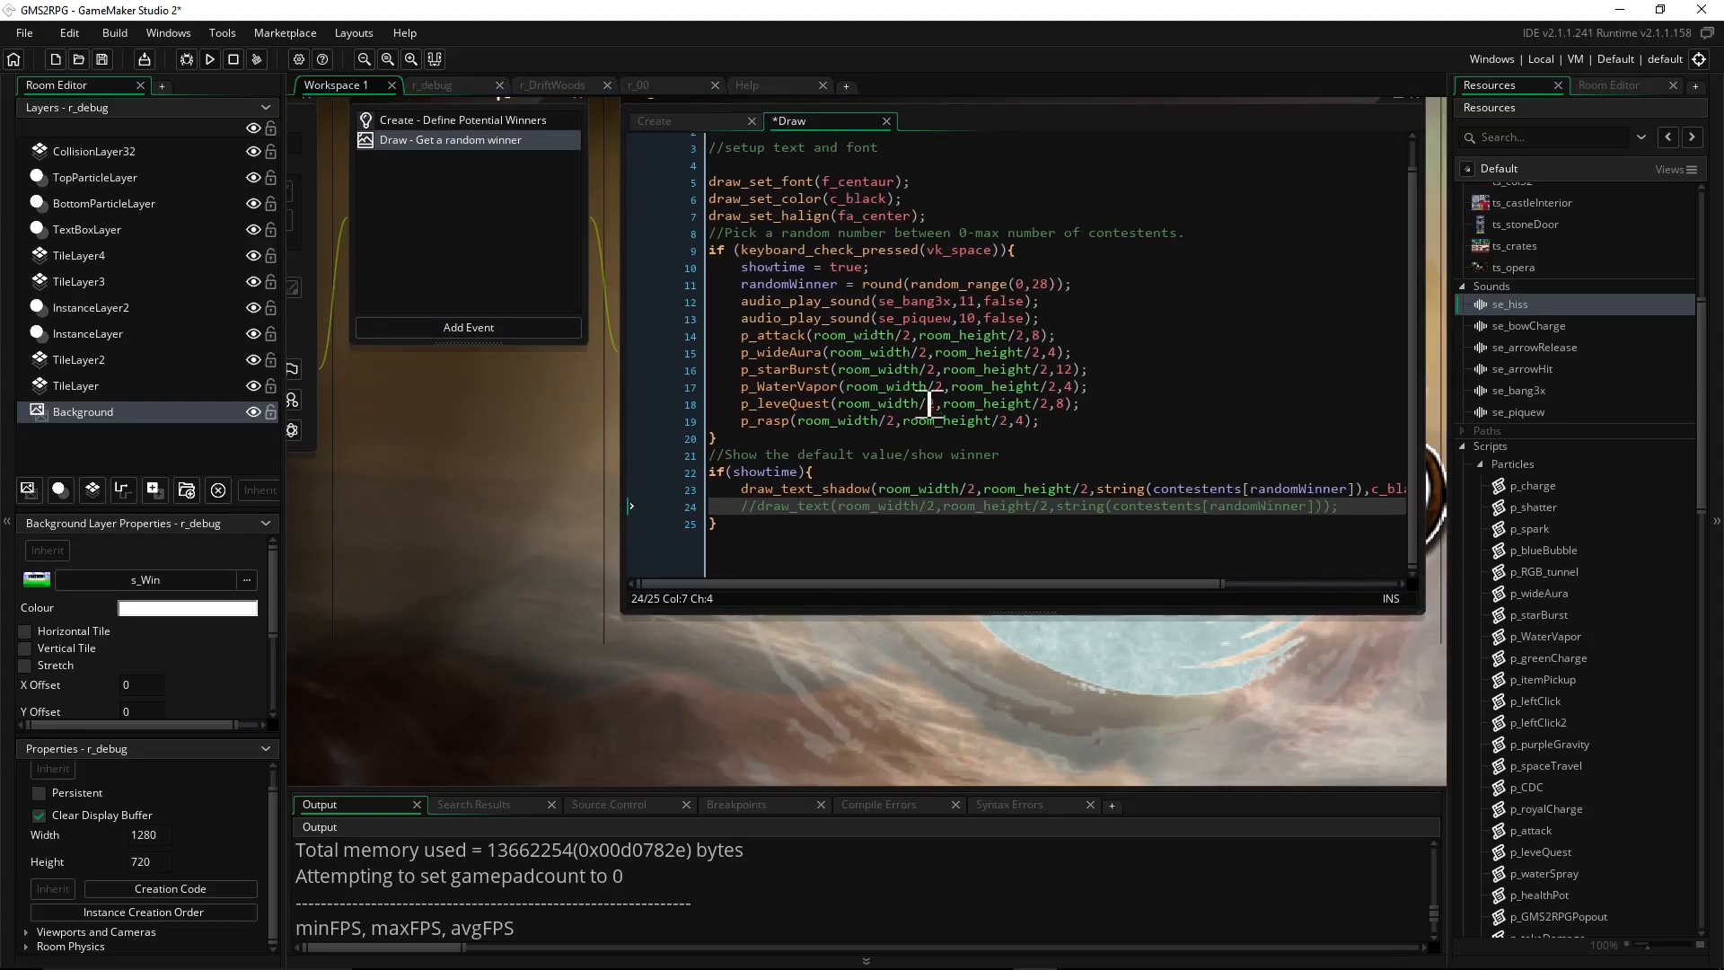
click(1000, 347)
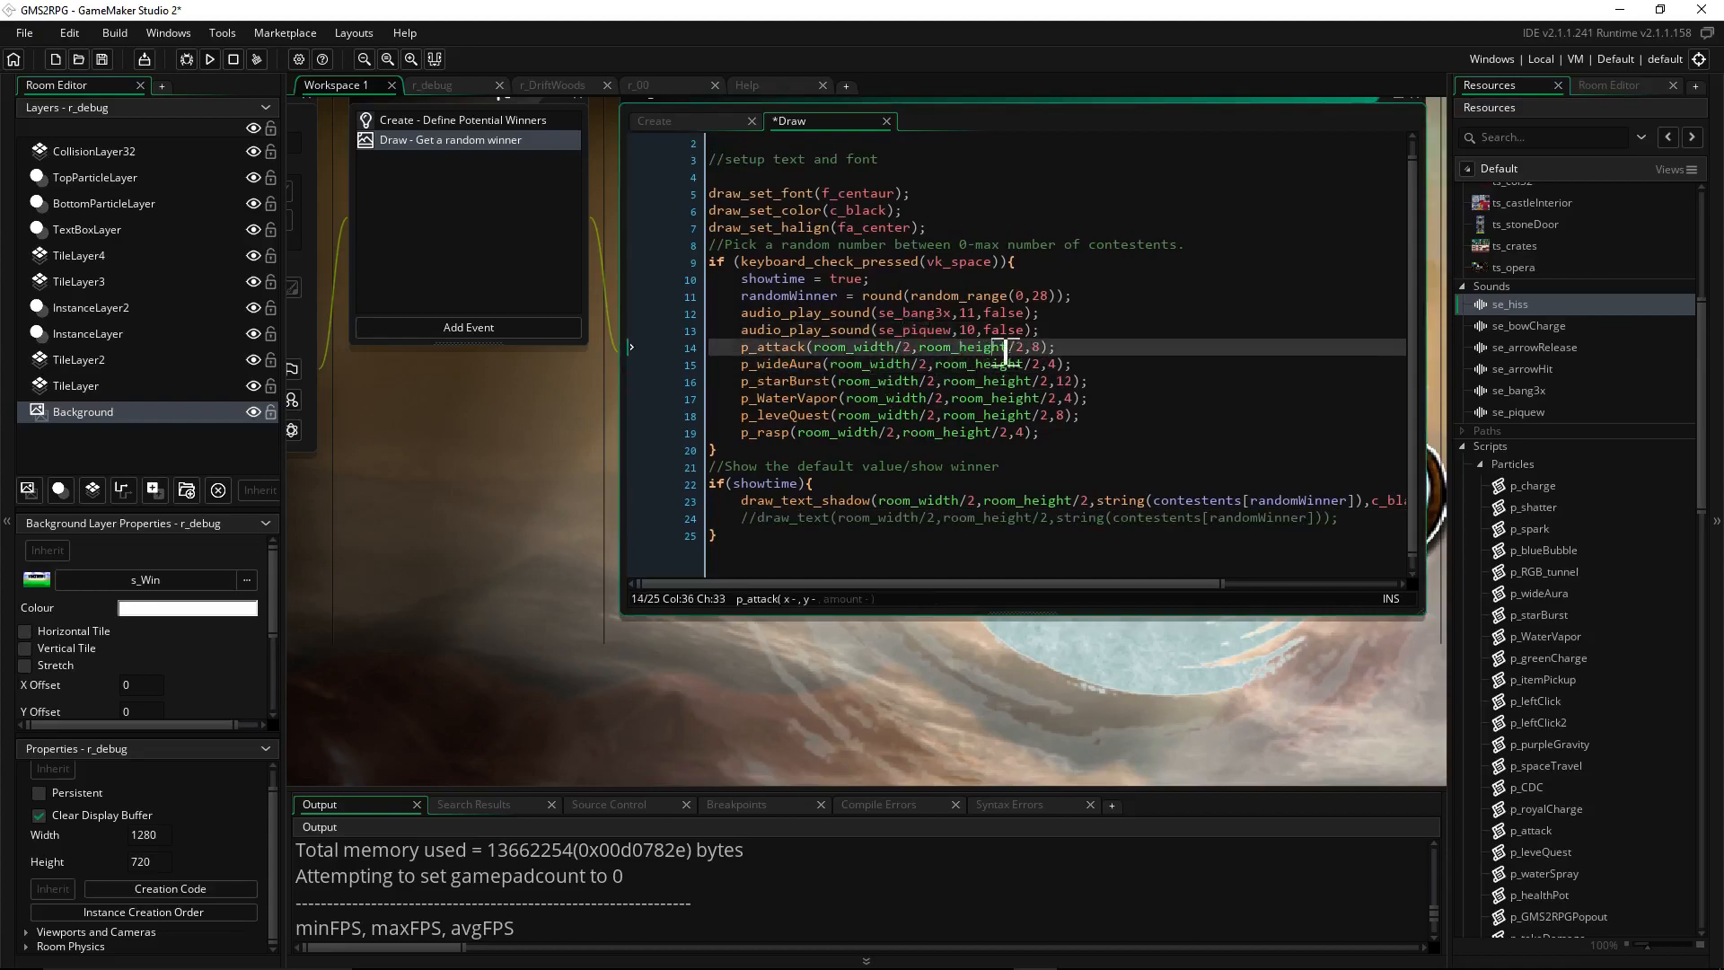
click(823, 226)
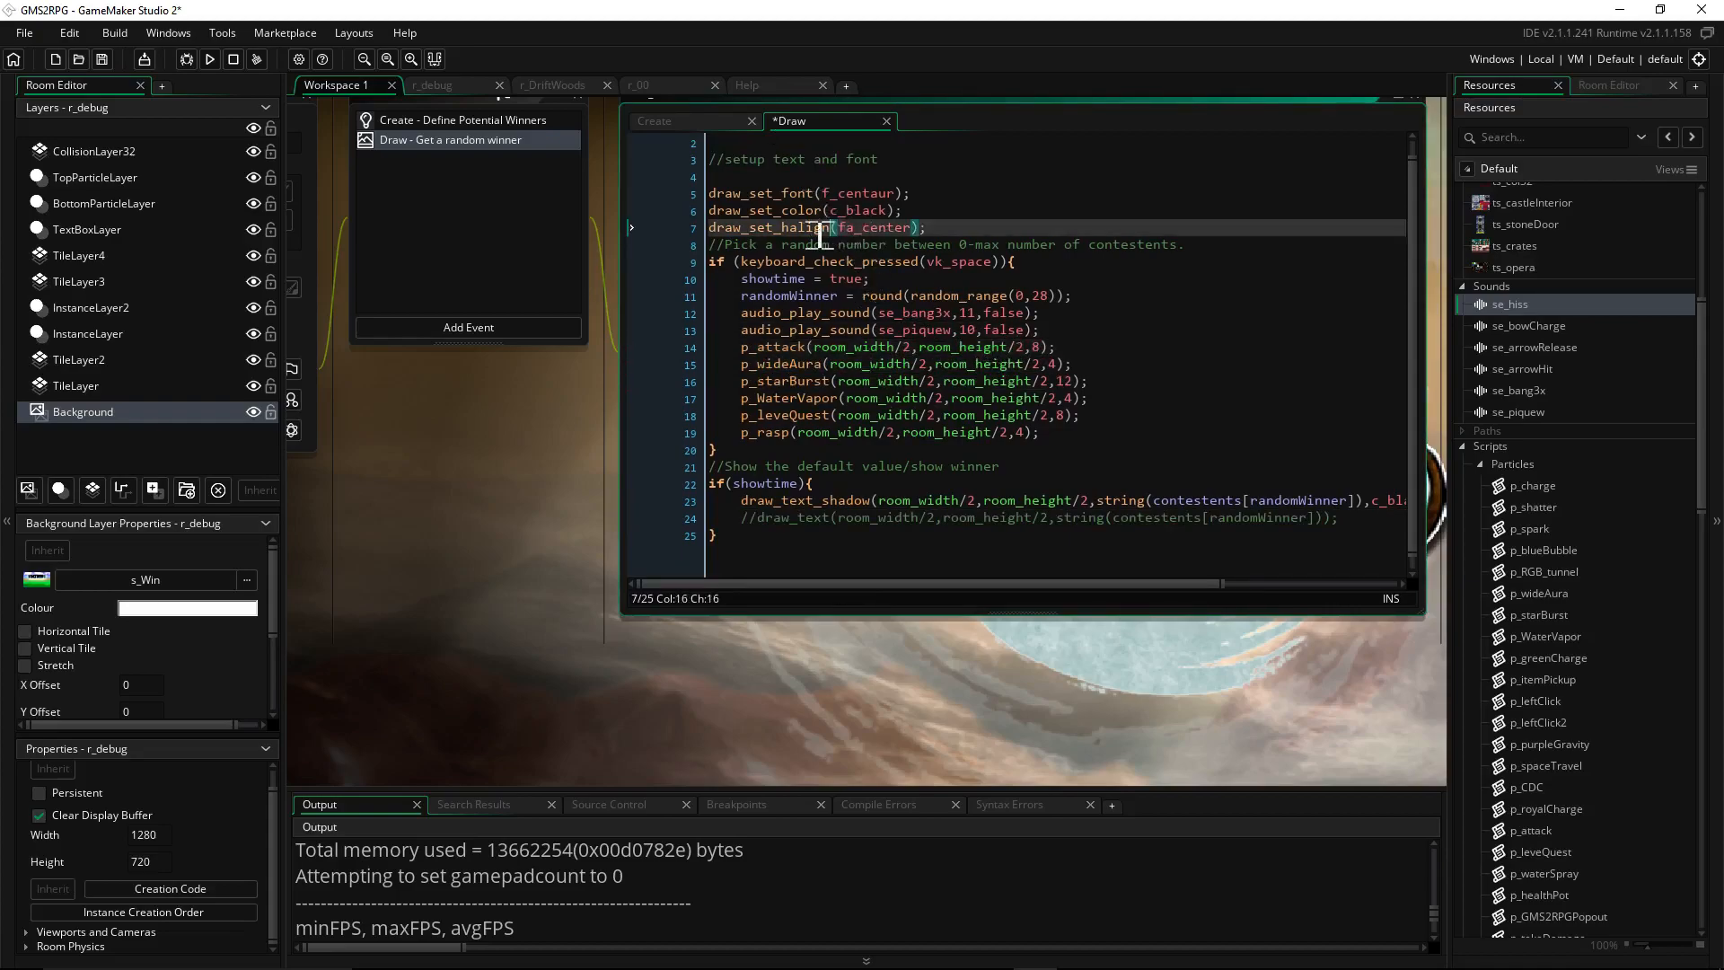